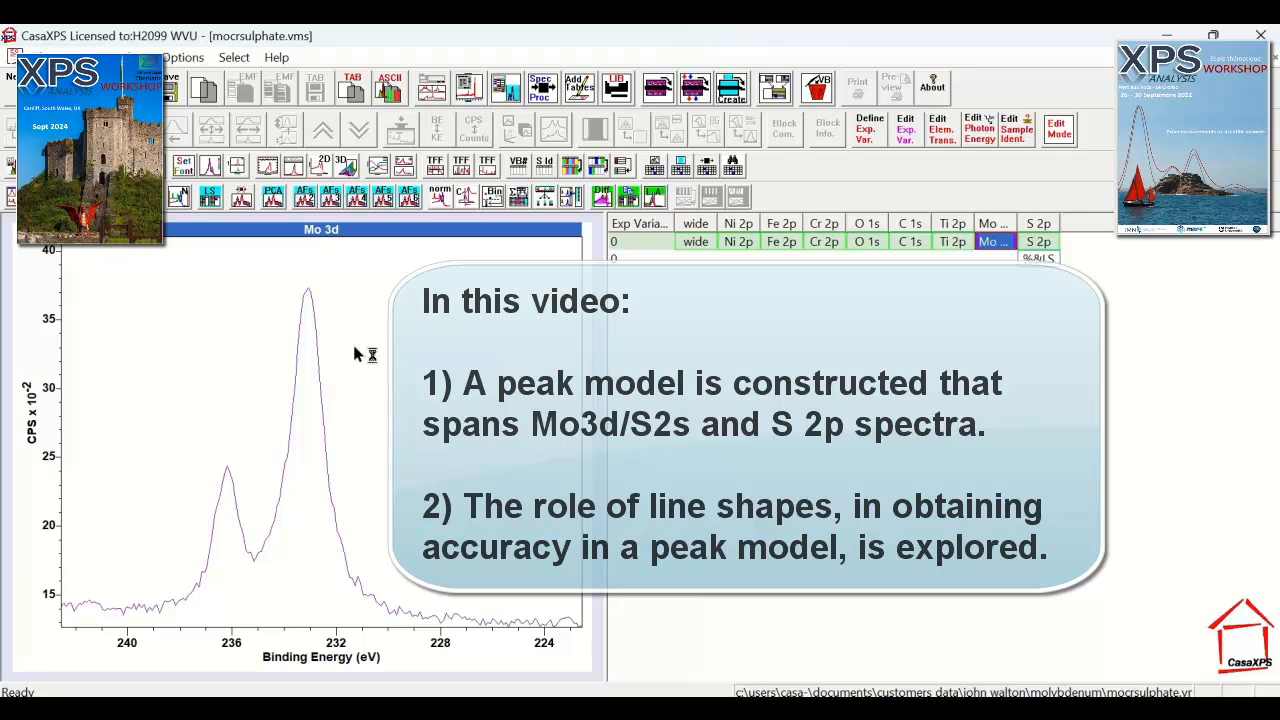
{"action": "mouse_move", "coordinate": [340, 368]}
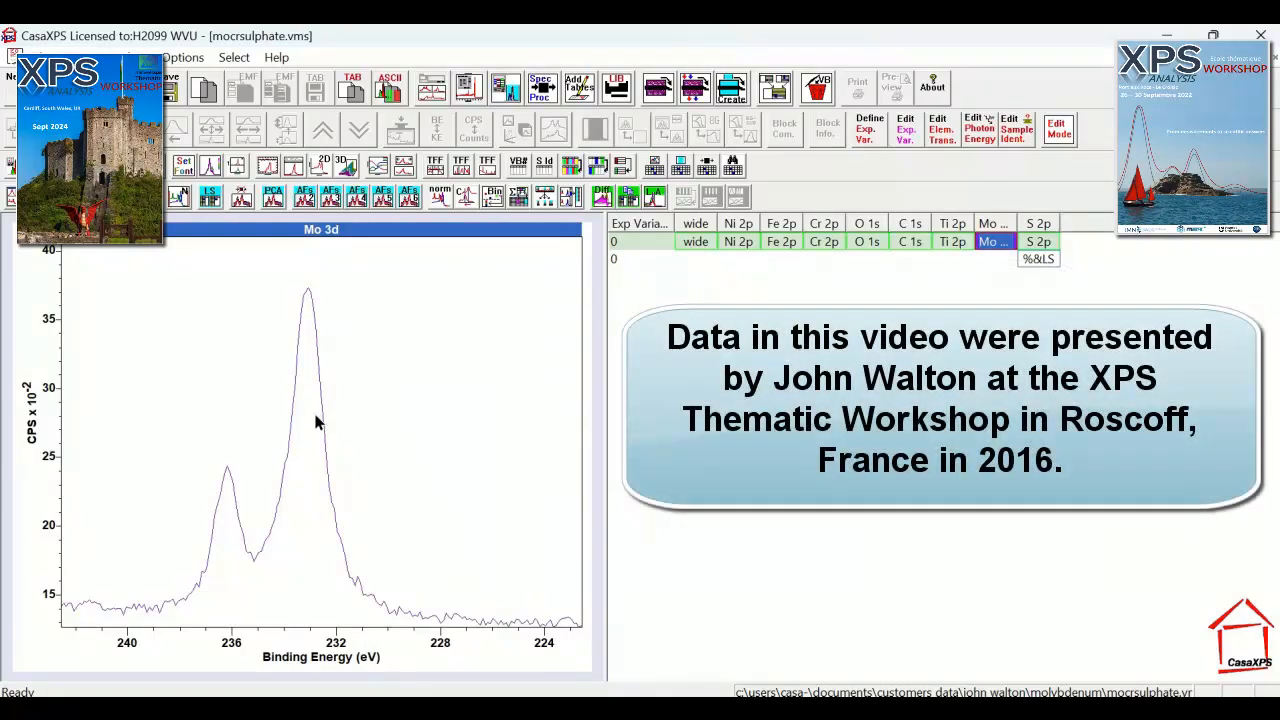
{"action": "mouse_move", "coordinate": [338, 364]}
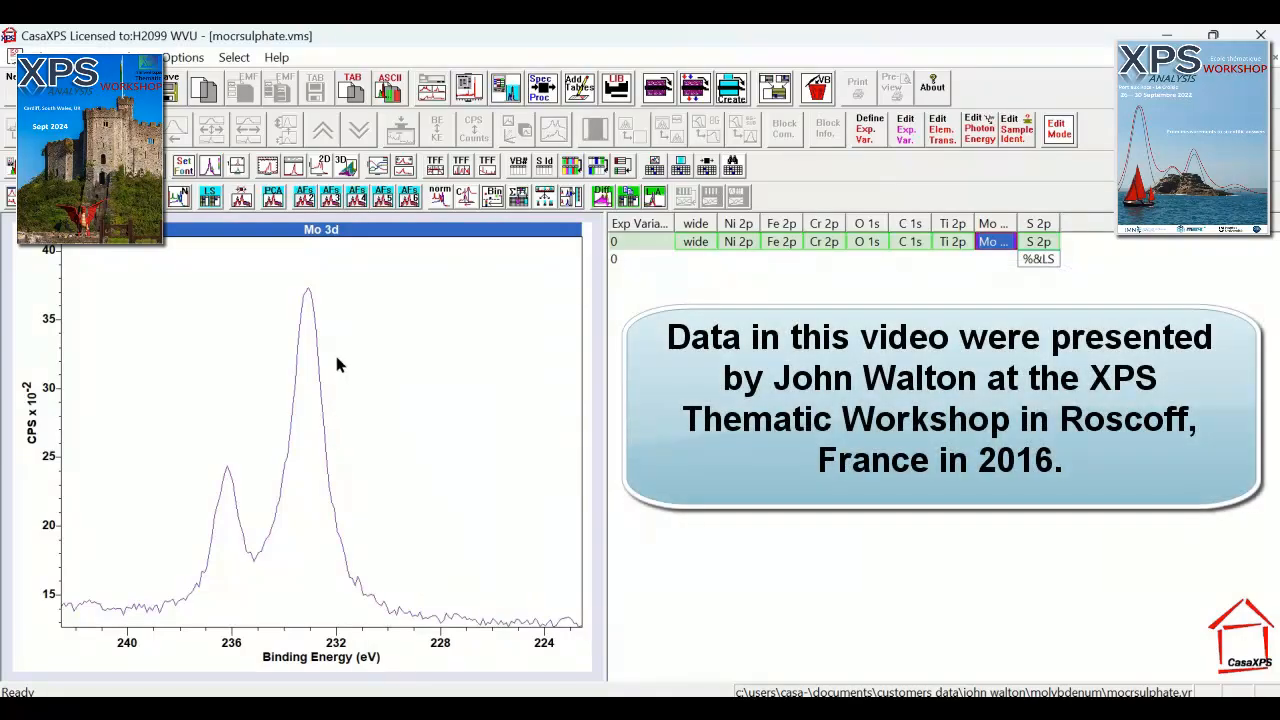
{"action": "mouse_move", "coordinate": [330, 368]}
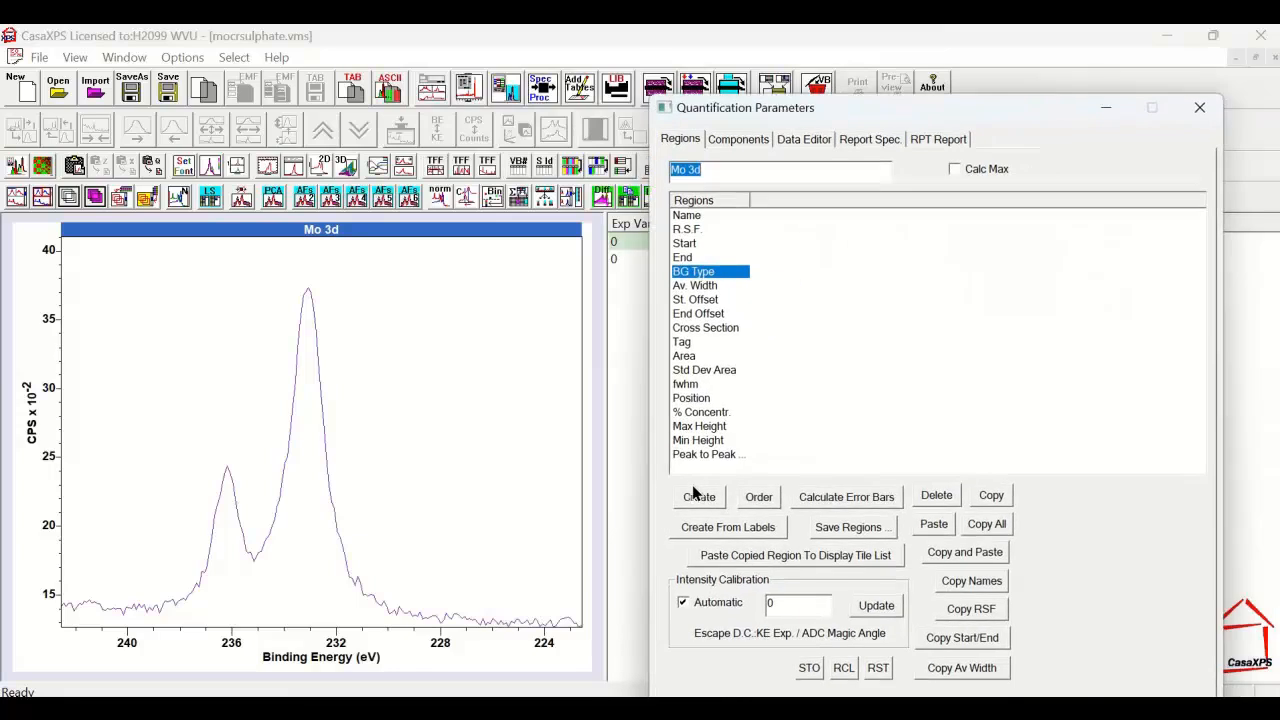
Step: Create a Shirley-background Mo 3d region (~240–228.7 eV) and bring up the component table
{"action": "left_click", "coordinate": [698, 496]}
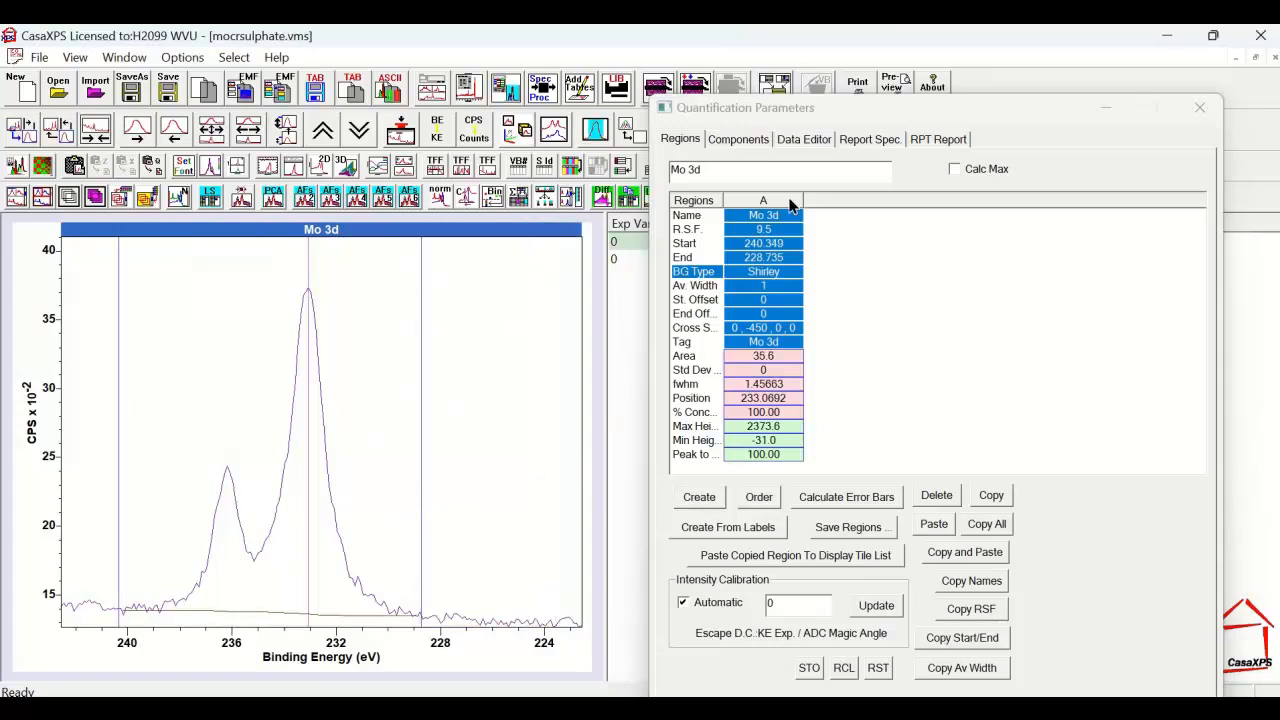
{"action": "left_click", "coordinate": [738, 140]}
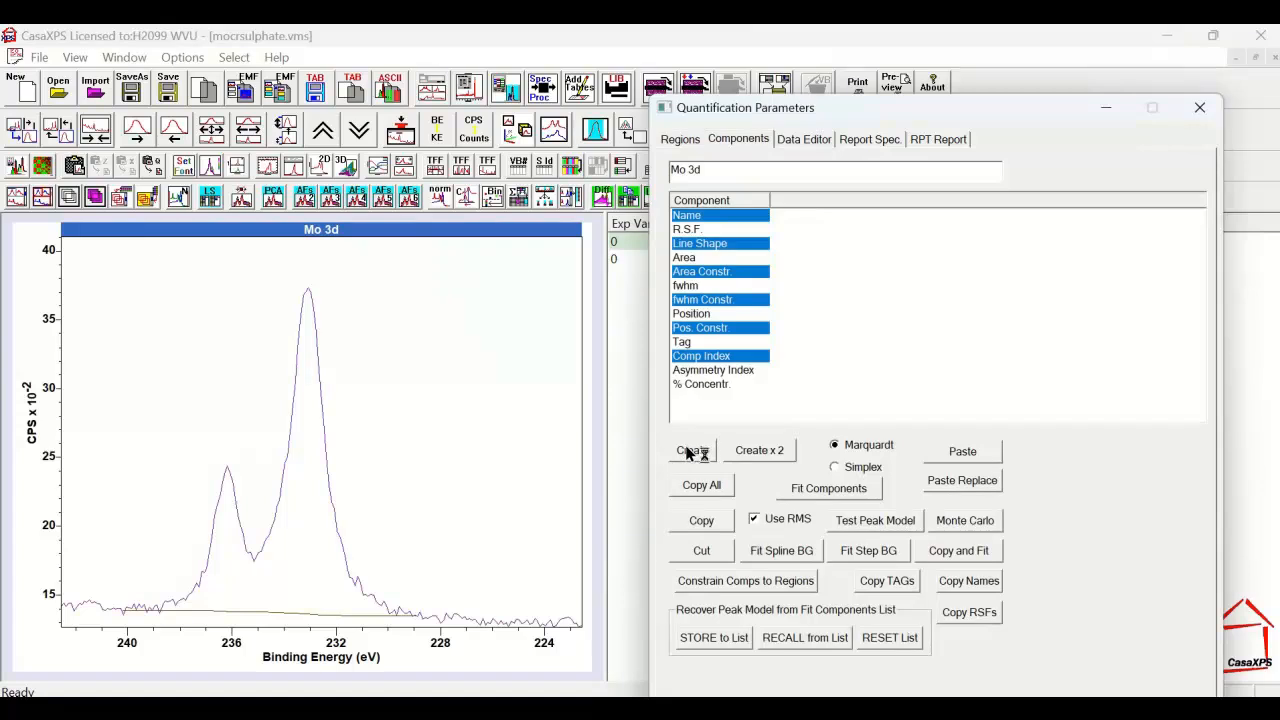
Step: Add three LA(50) components under the Mo 3d envelope: two Mo 3d peaks and an S 2s peak
{"action": "left_click", "coordinate": [692, 452]}
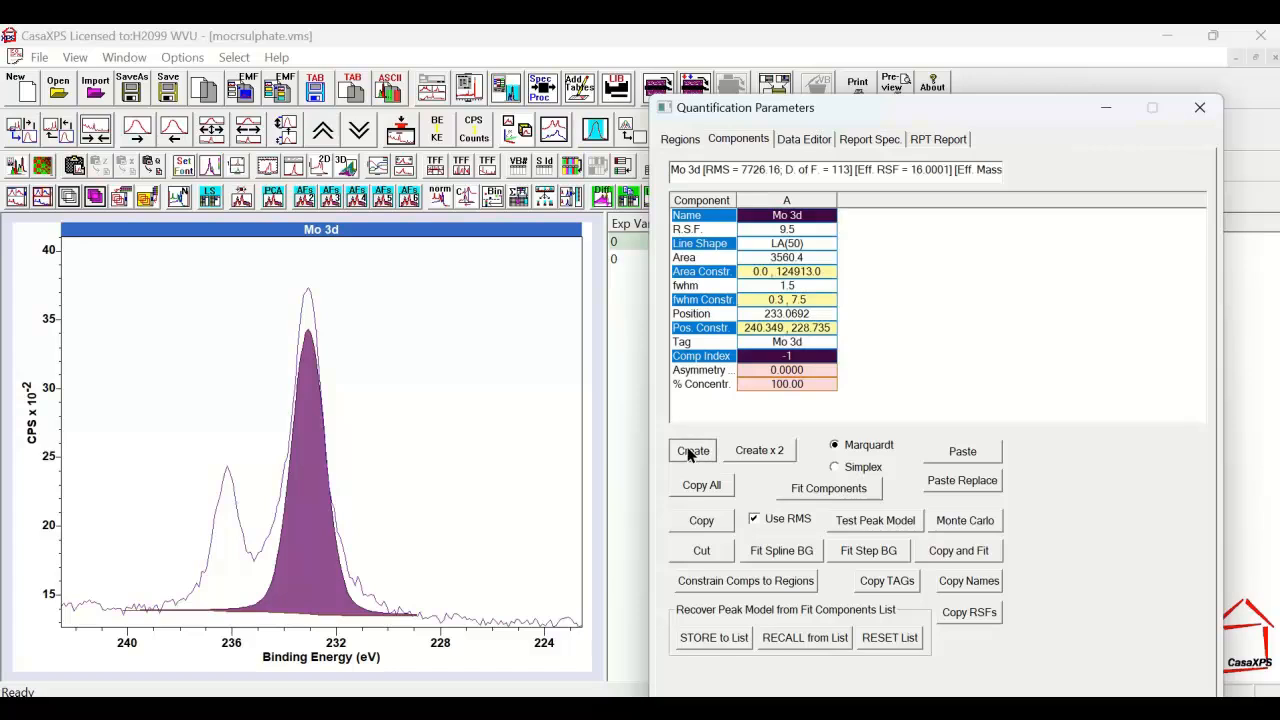
{"action": "left_click", "coordinate": [692, 450]}
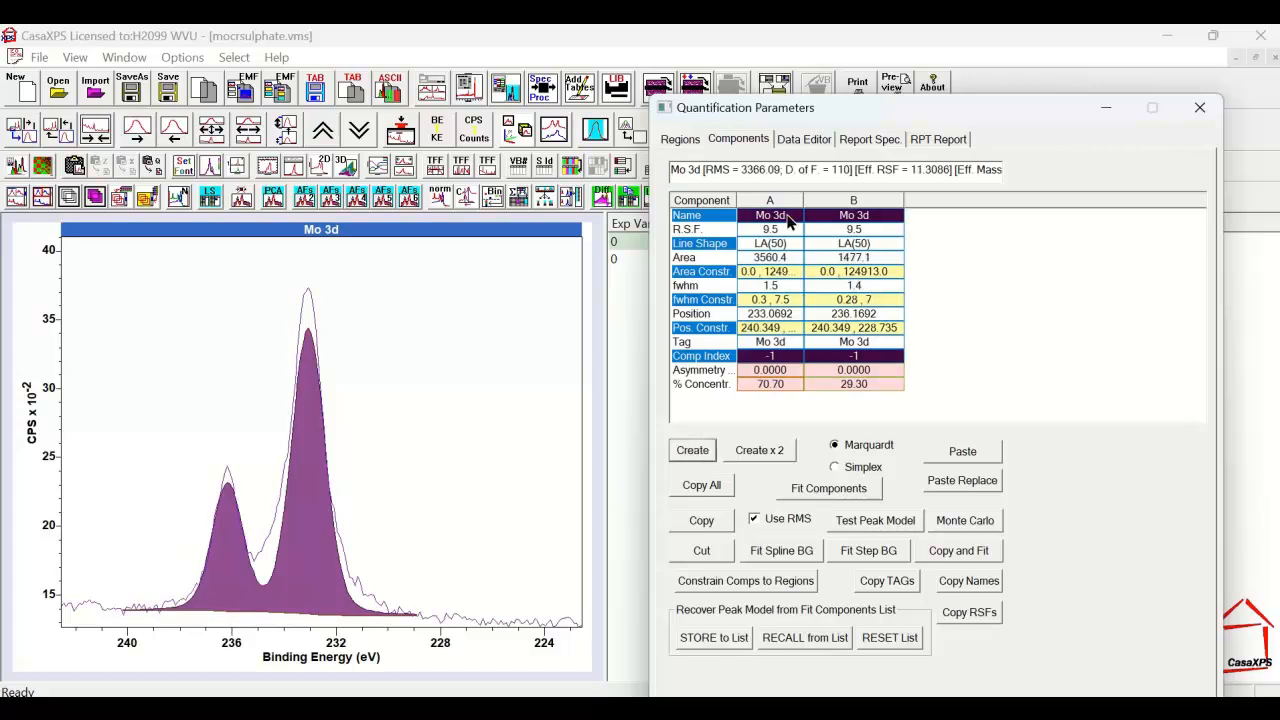
{"action": "left_click", "coordinate": [852, 216]}
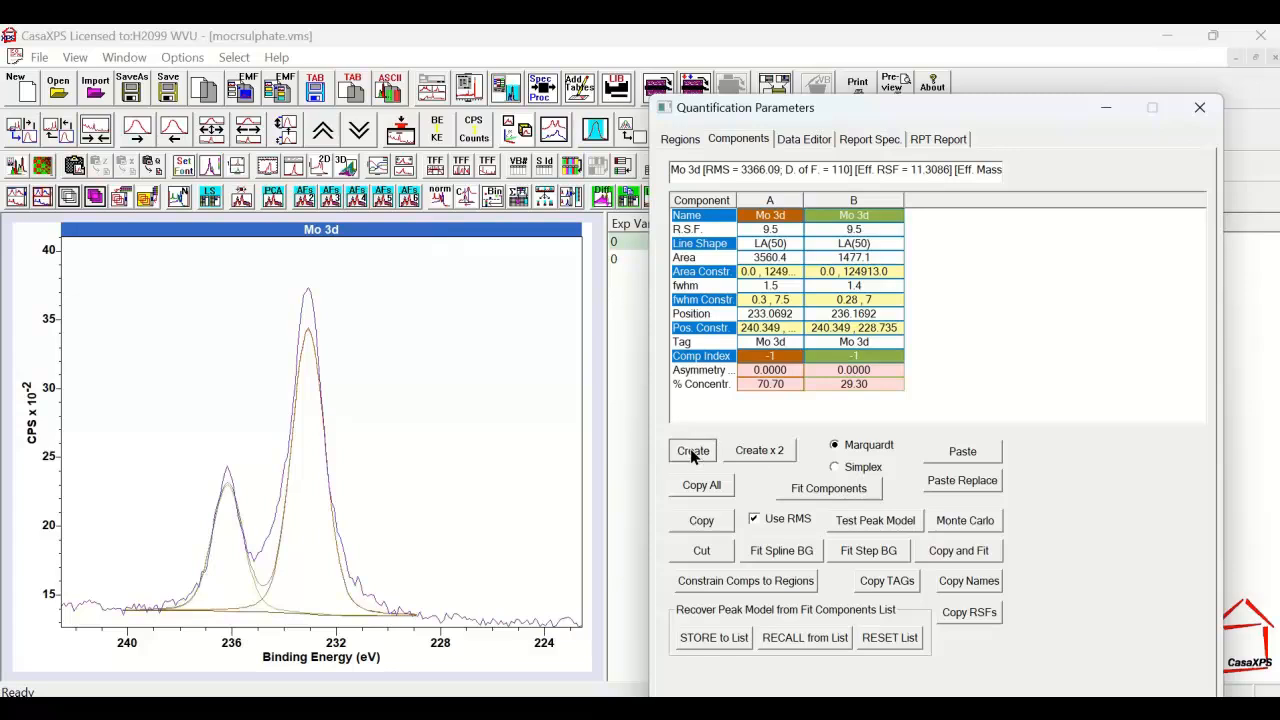
{"action": "left_click", "coordinate": [692, 450]}
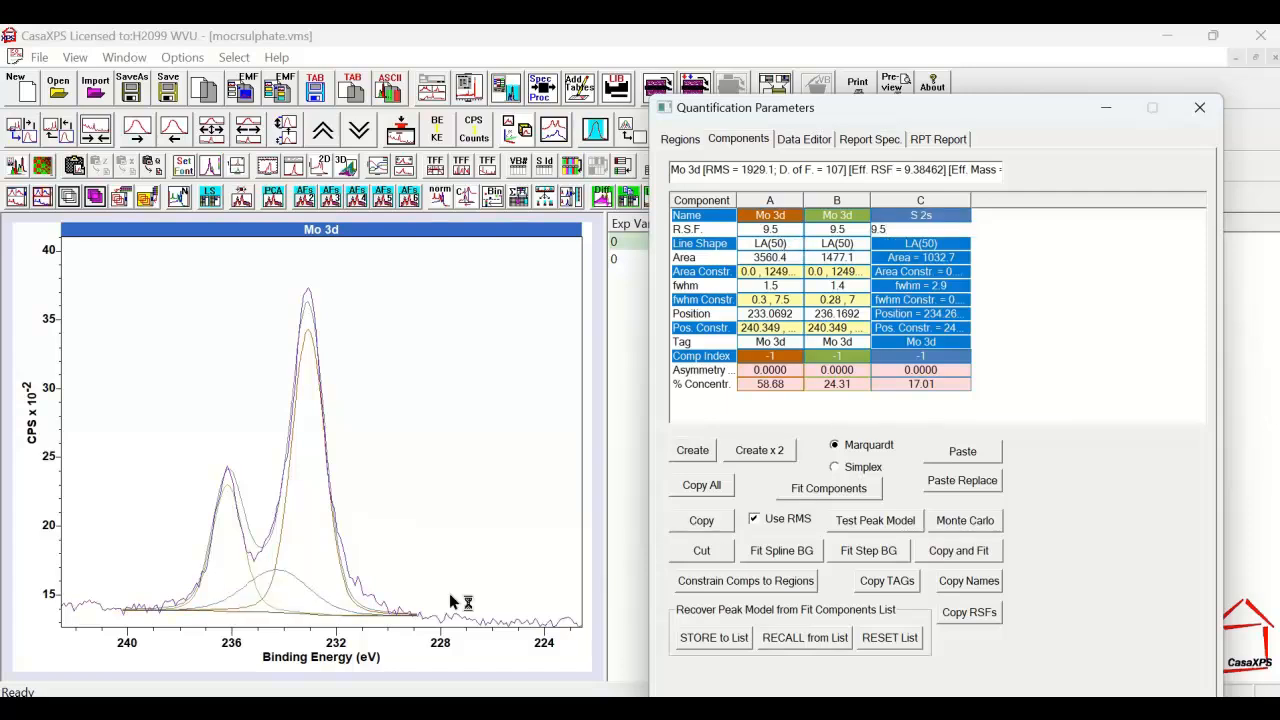
Step: Fit the three components to the Mo 3d data with RMS weighting off, S 2s RSF 1.43
{"action": "left_click", "coordinate": [828, 488]}
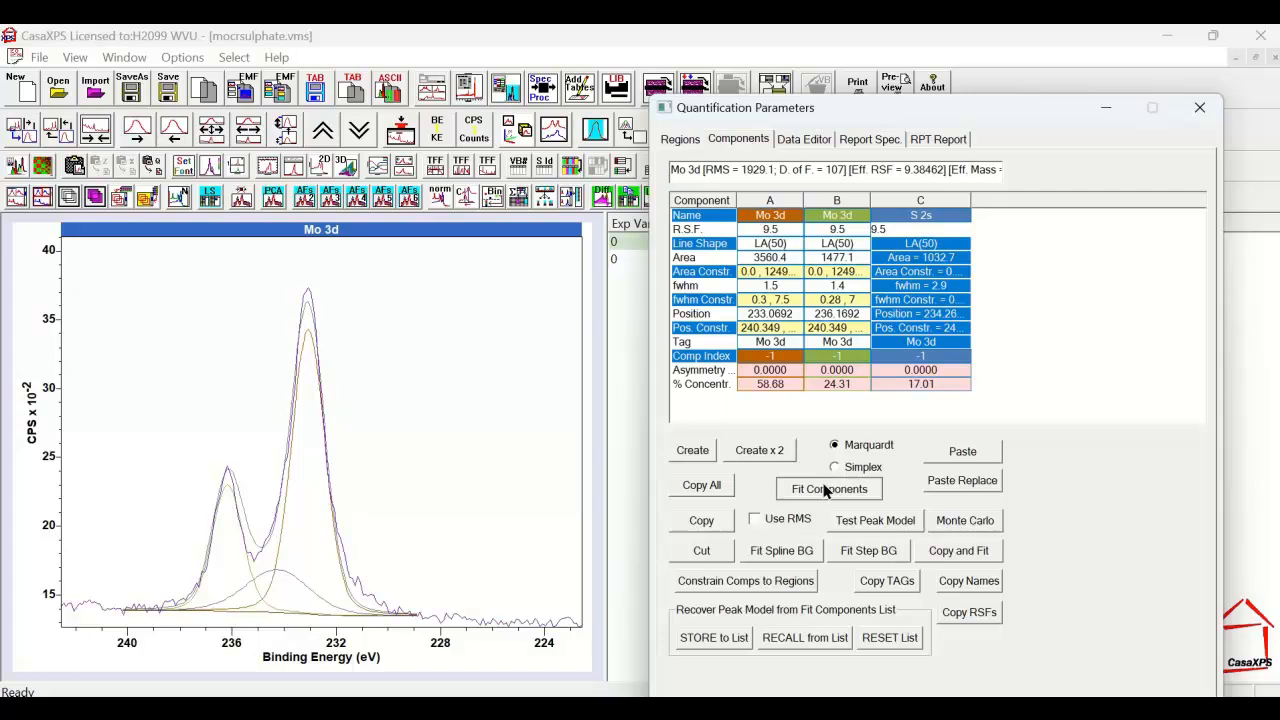
{"action": "left_click", "coordinate": [828, 488]}
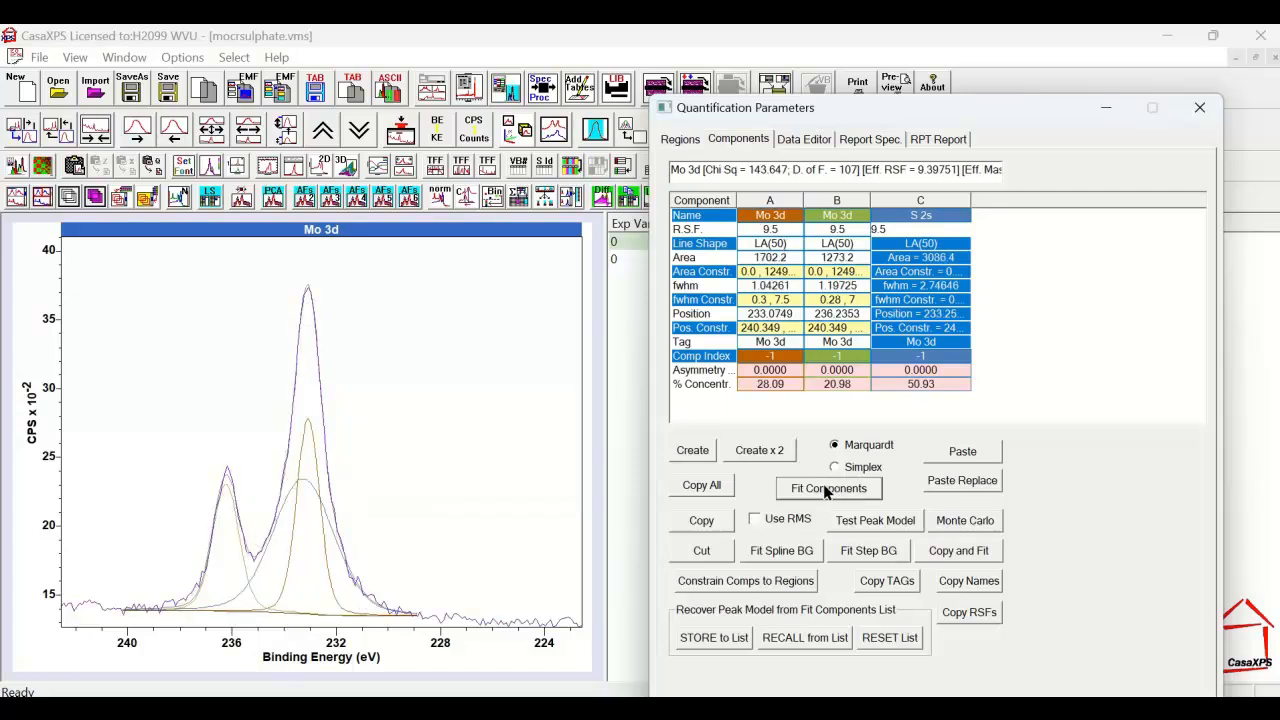
{"action": "left_click", "coordinate": [828, 488]}
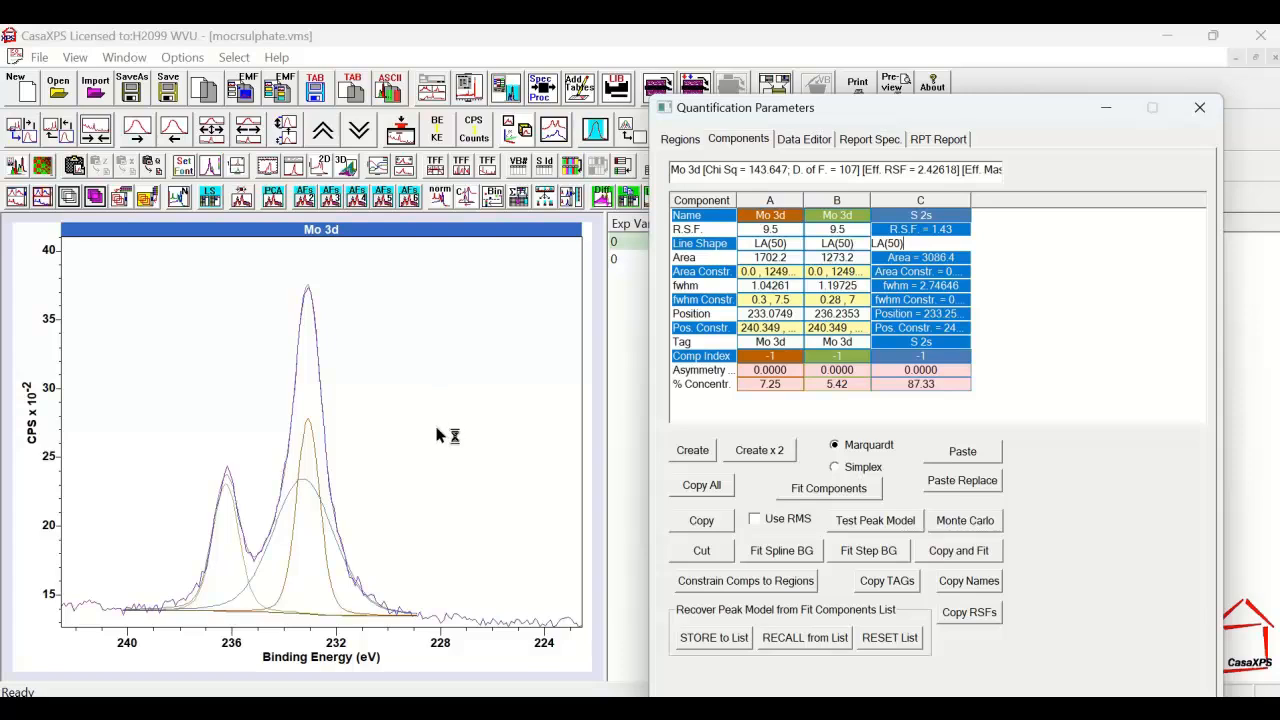
{"action": "mouse_move", "coordinate": [424, 406]}
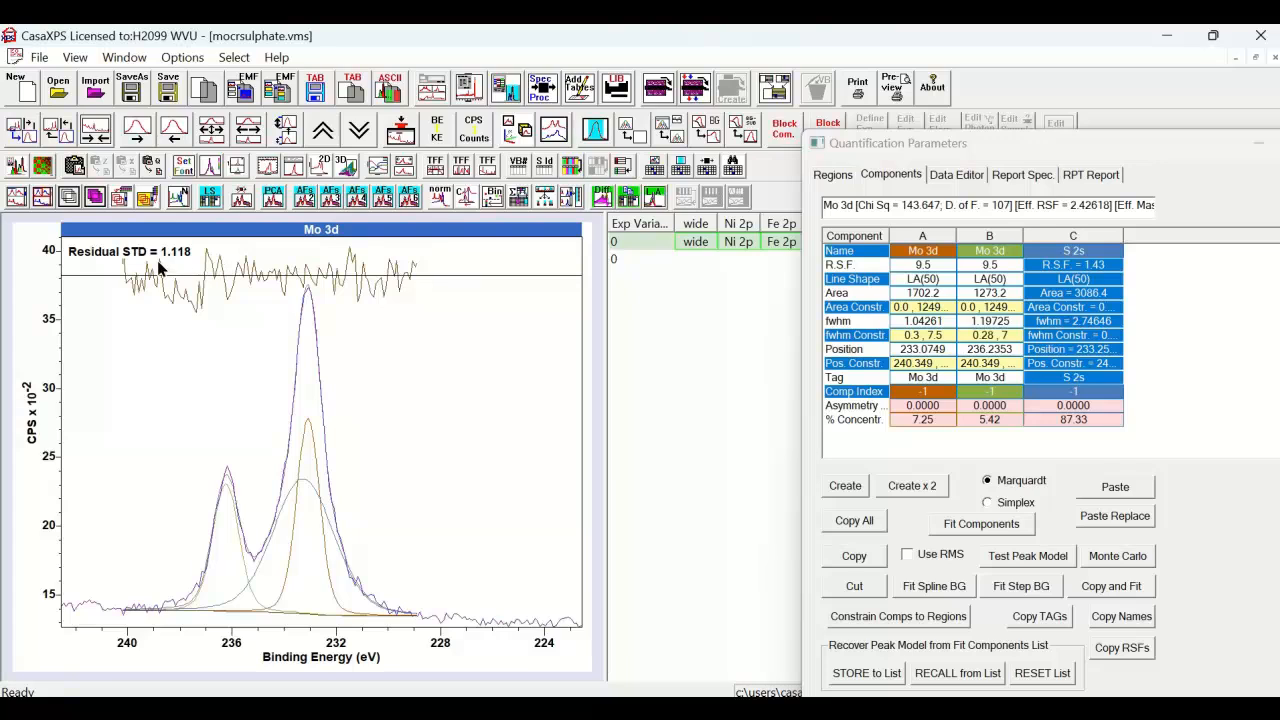
{"action": "mouse_move", "coordinate": [140, 258]}
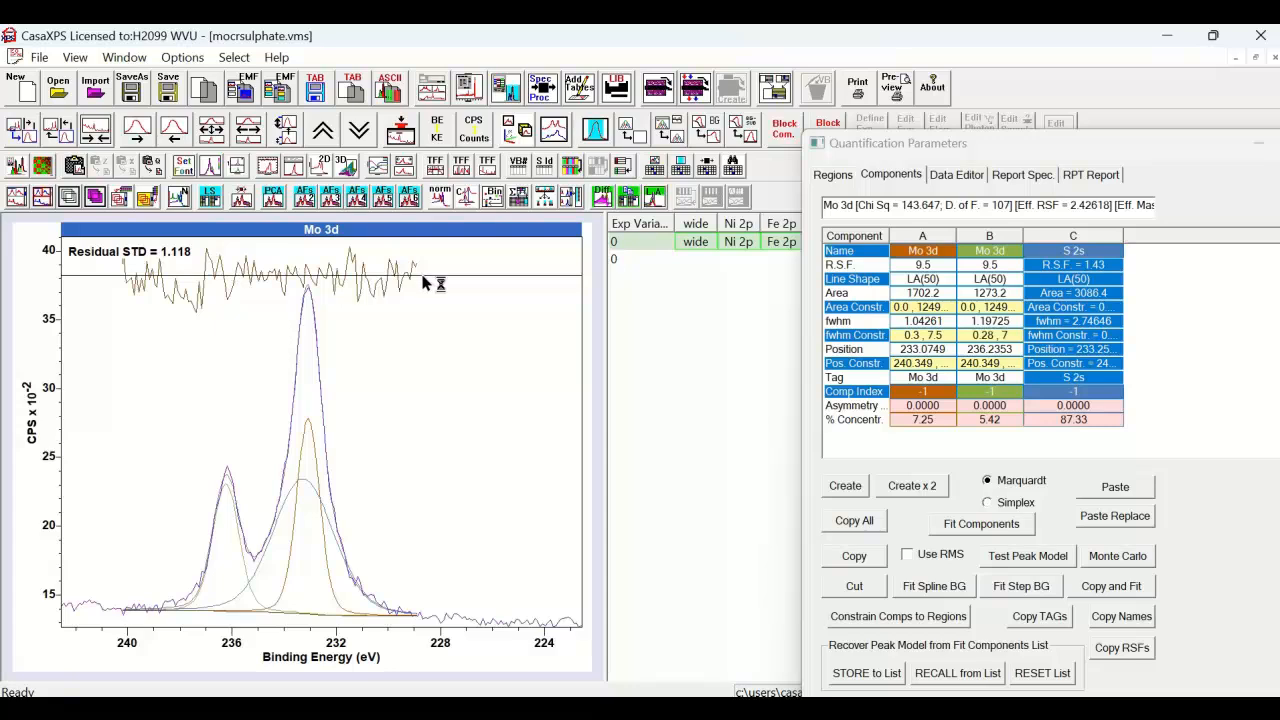
{"action": "mouse_move", "coordinate": [244, 272]}
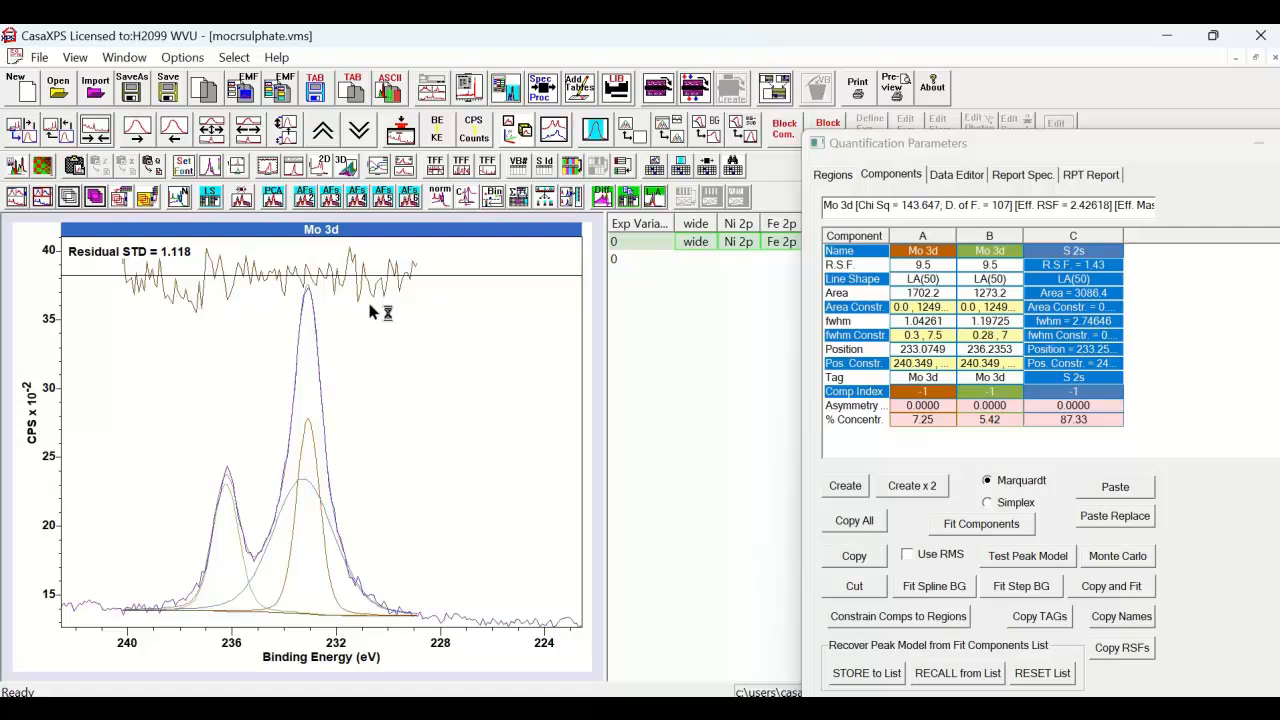
{"action": "mouse_move", "coordinate": [470, 332]}
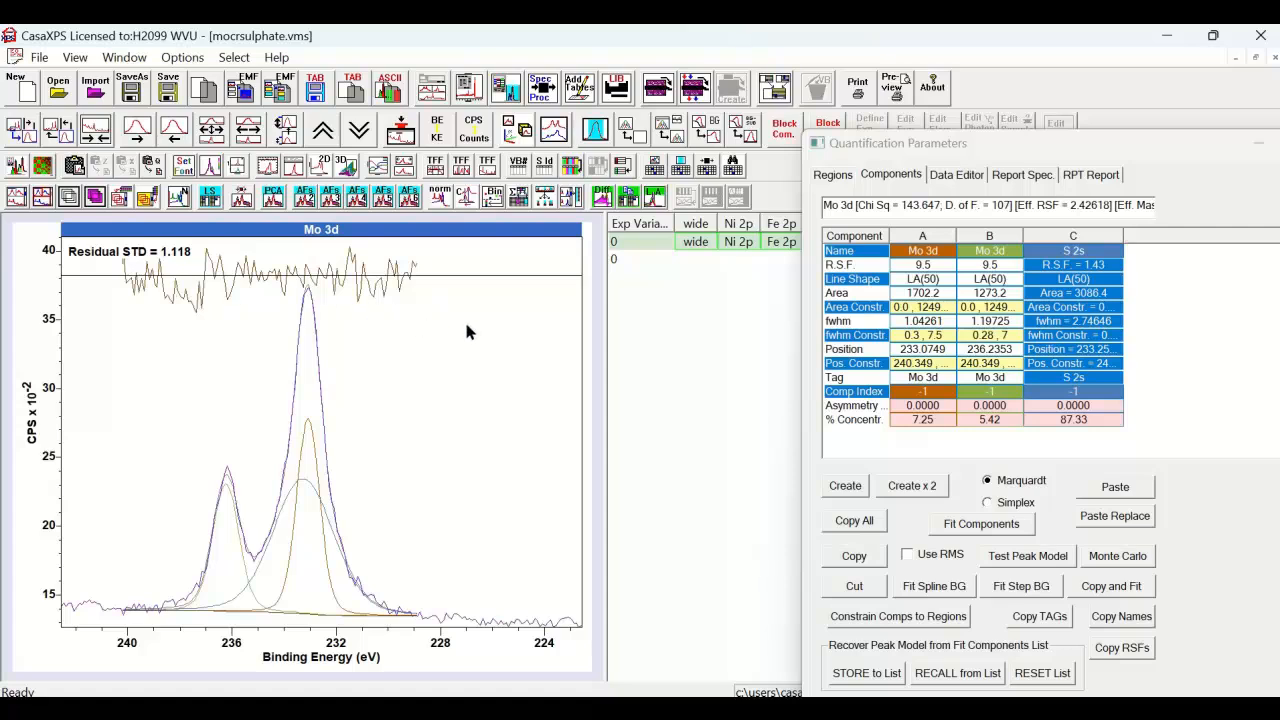
{"action": "mouse_move", "coordinate": [576, 440]}
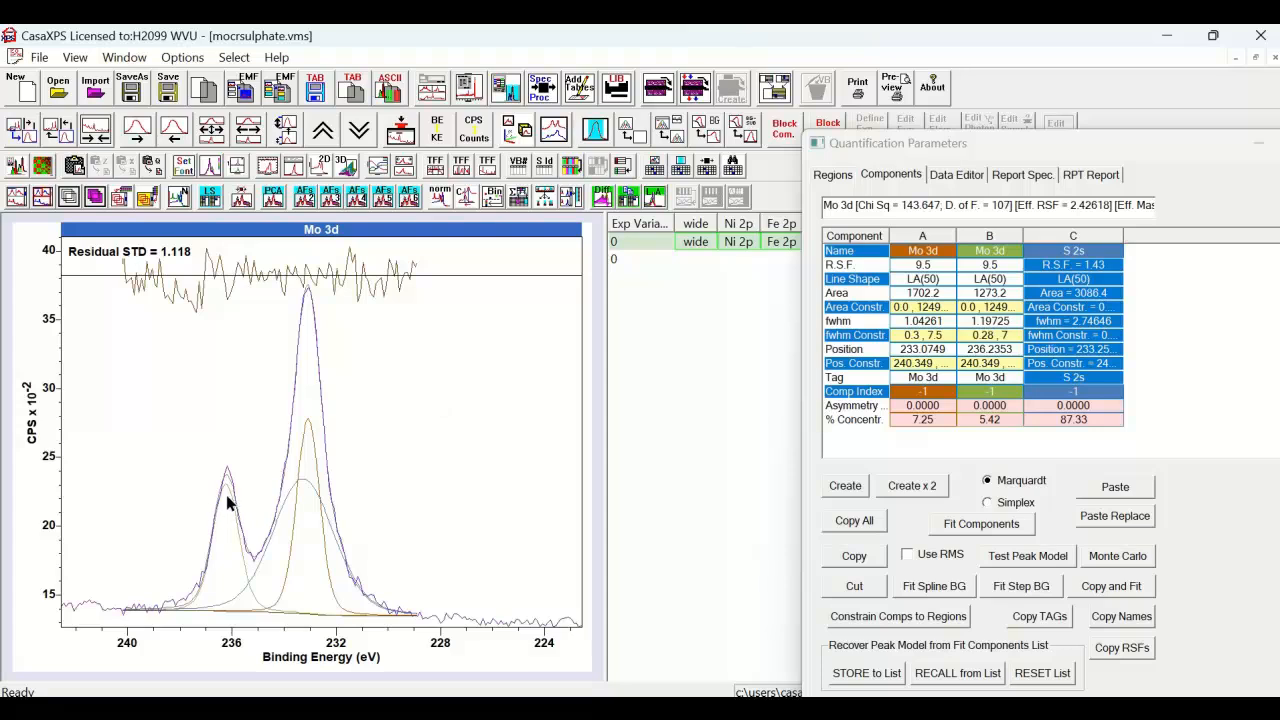
{"action": "mouse_move", "coordinate": [308, 500]}
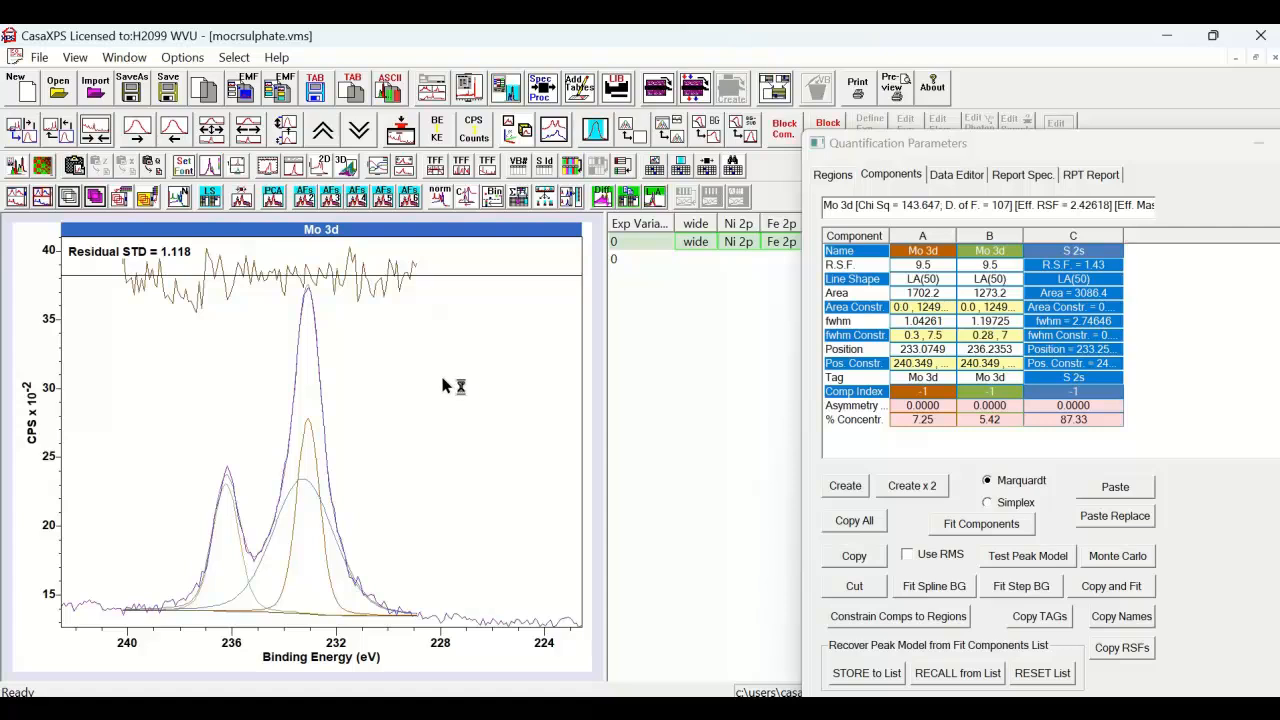
{"action": "mouse_move", "coordinate": [484, 372]}
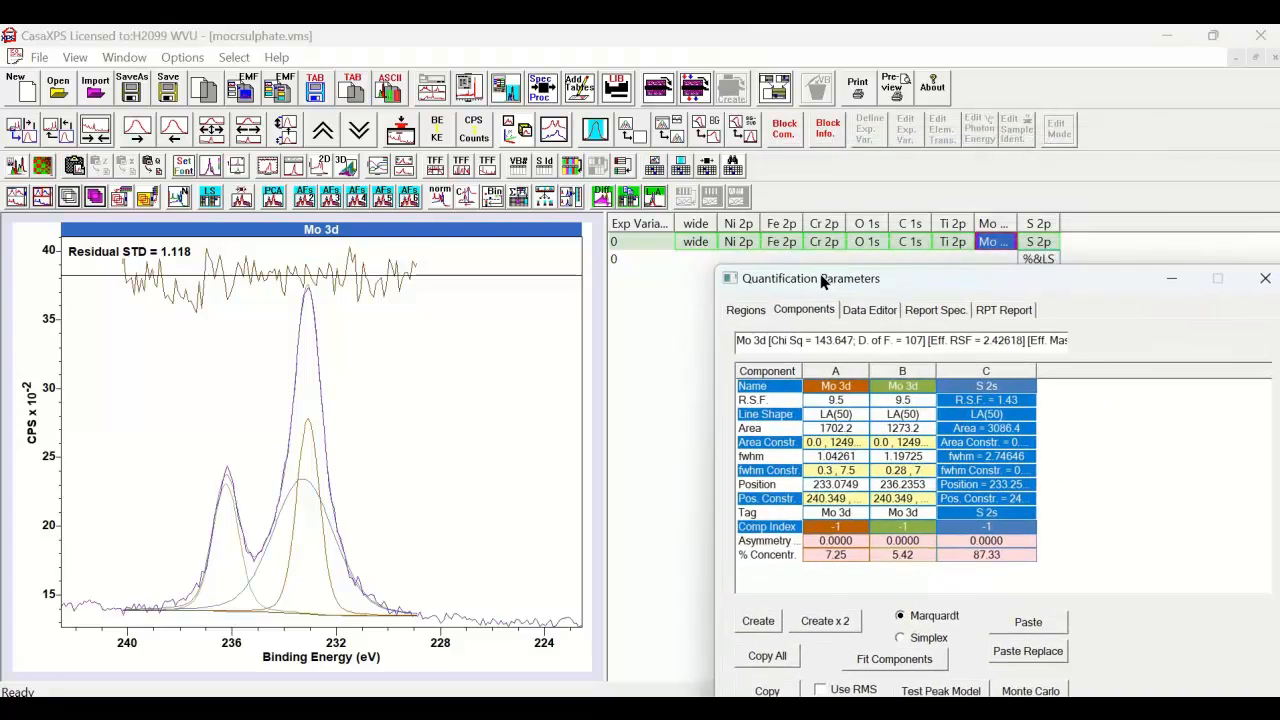
{"action": "mouse_move", "coordinate": [938, 282]}
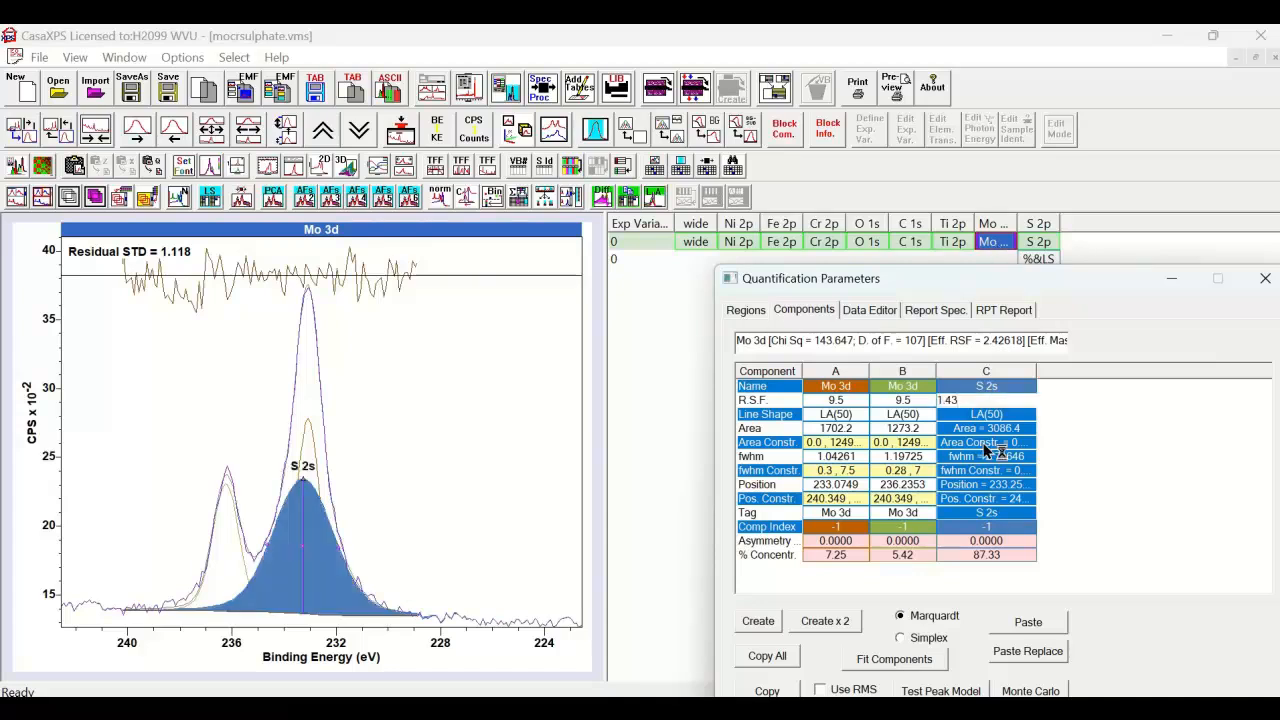
Step: Highlight the S 2s component and display the S 2p spectrum with its empty component table
{"action": "left_click", "coordinate": [1038, 240]}
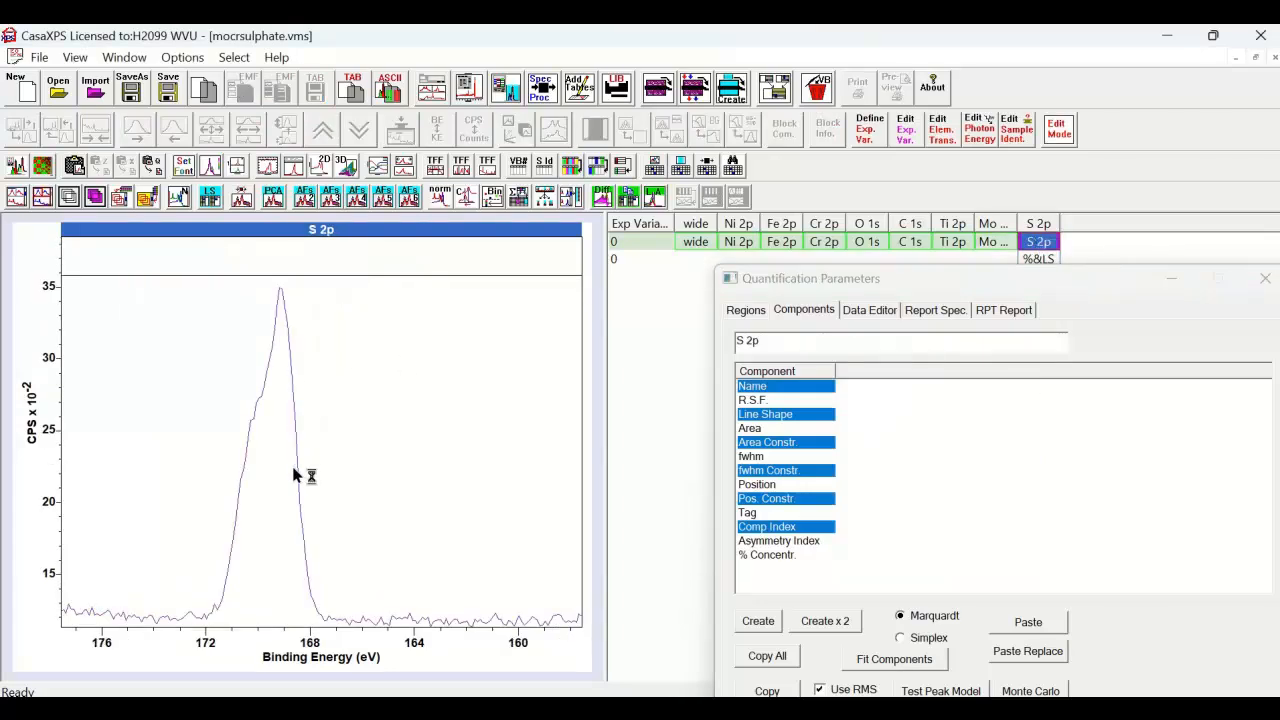
{"action": "mouse_move", "coordinate": [280, 516]}
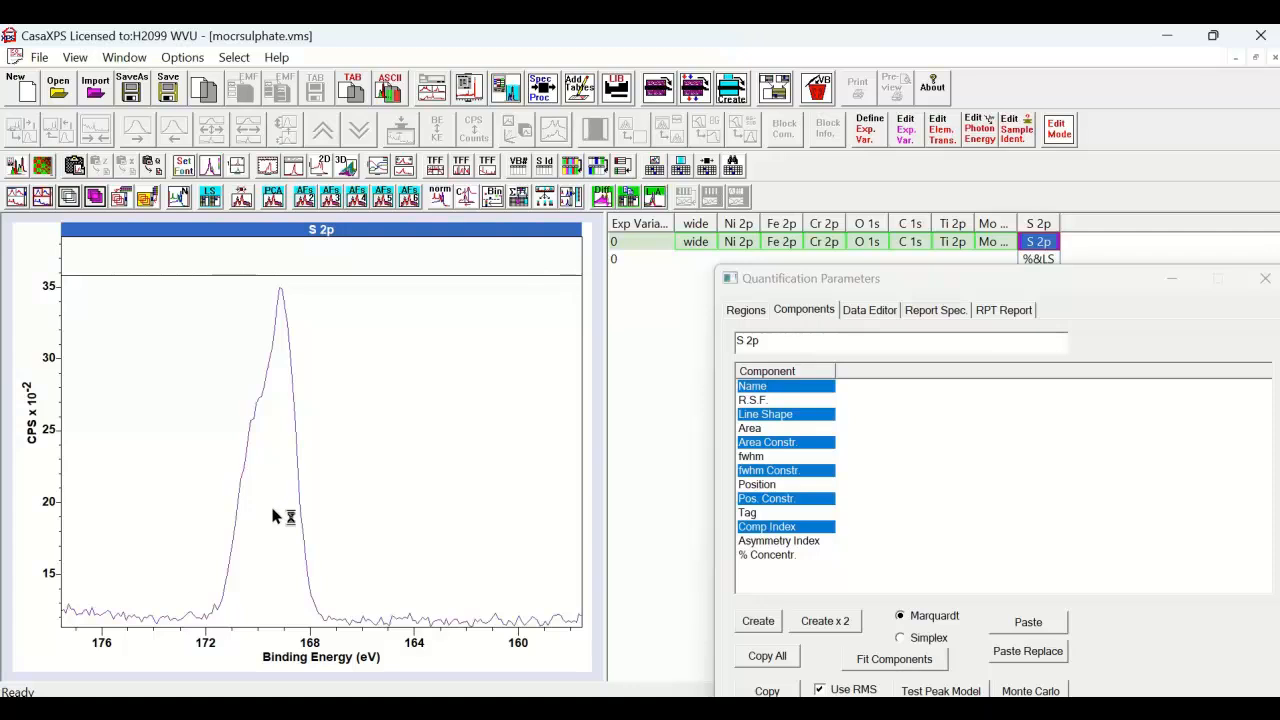
{"action": "mouse_move", "coordinate": [316, 476]}
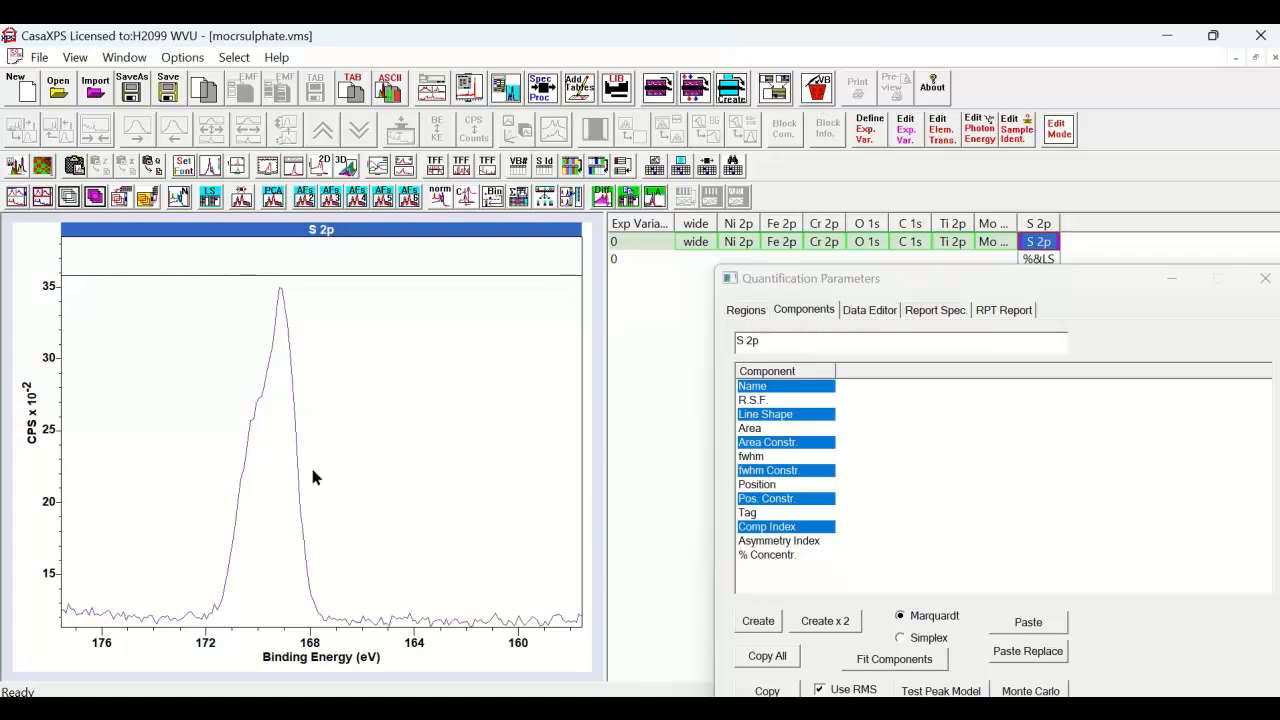
Step: Return to Mo 3d and refit with the second peak constrained to the first, residual STD 1.125
{"action": "left_click", "coordinate": [994, 240]}
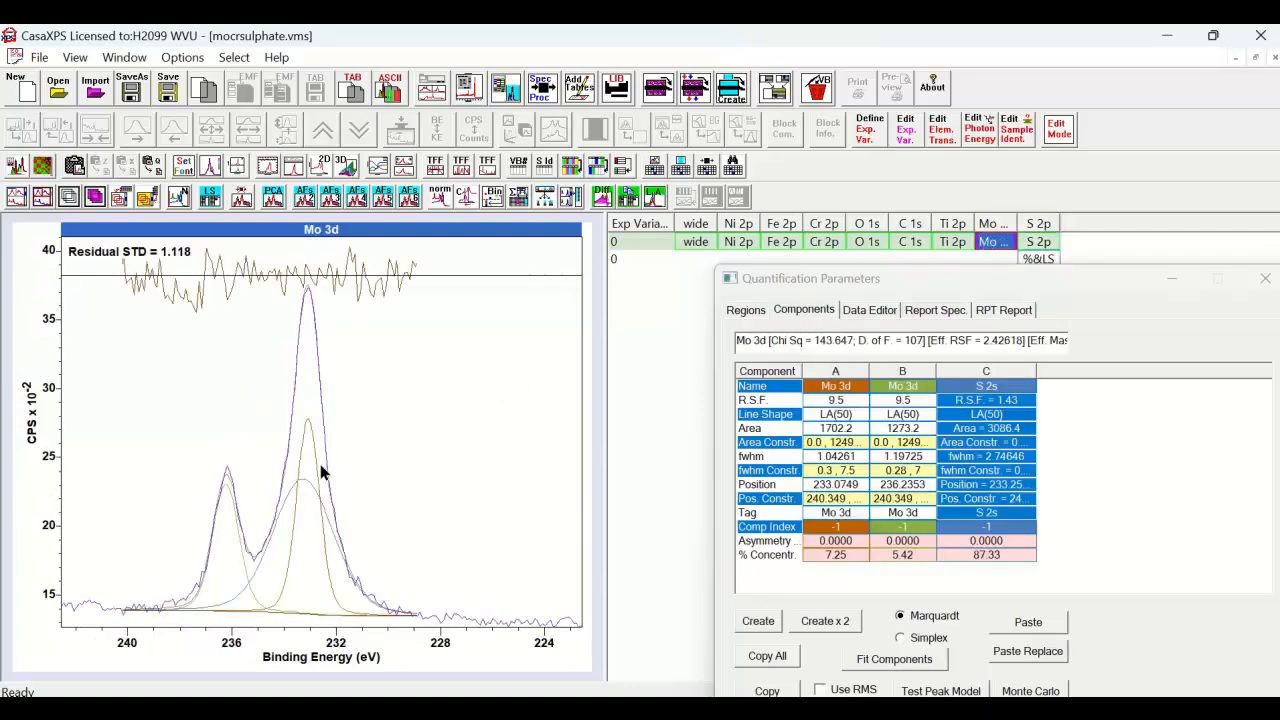
{"action": "mouse_move", "coordinate": [308, 492]}
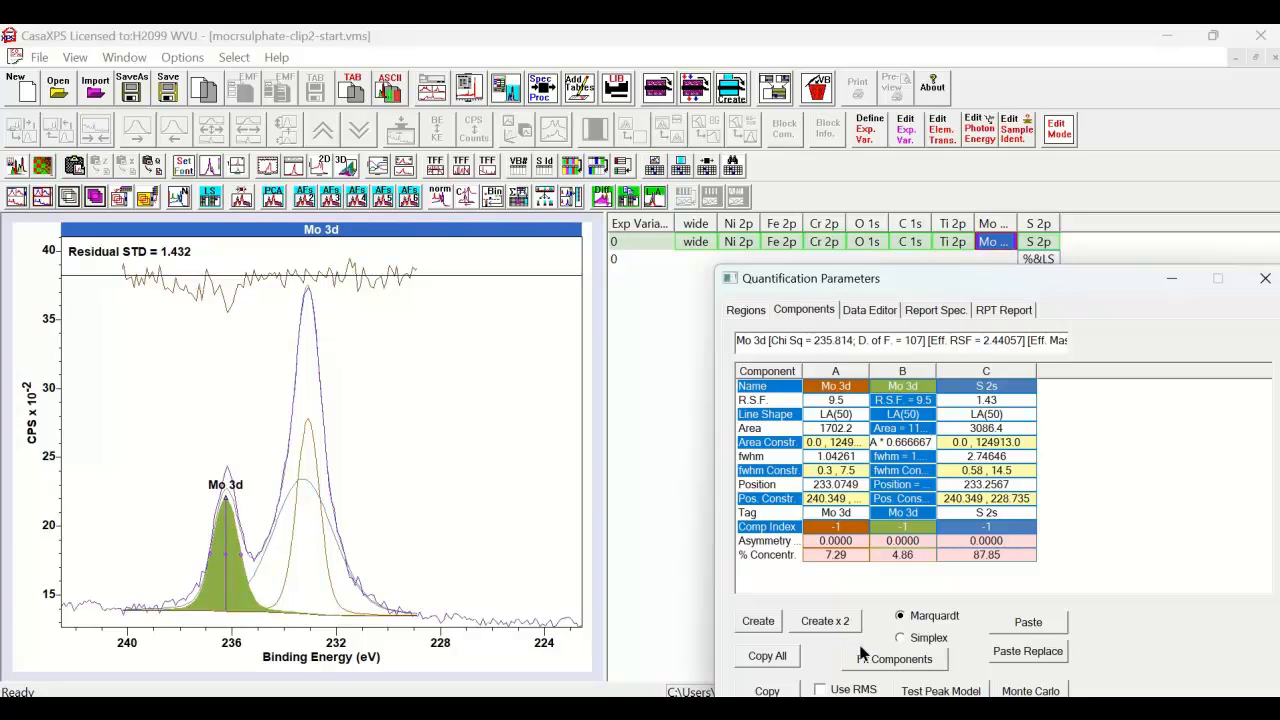
{"action": "left_click", "coordinate": [892, 658]}
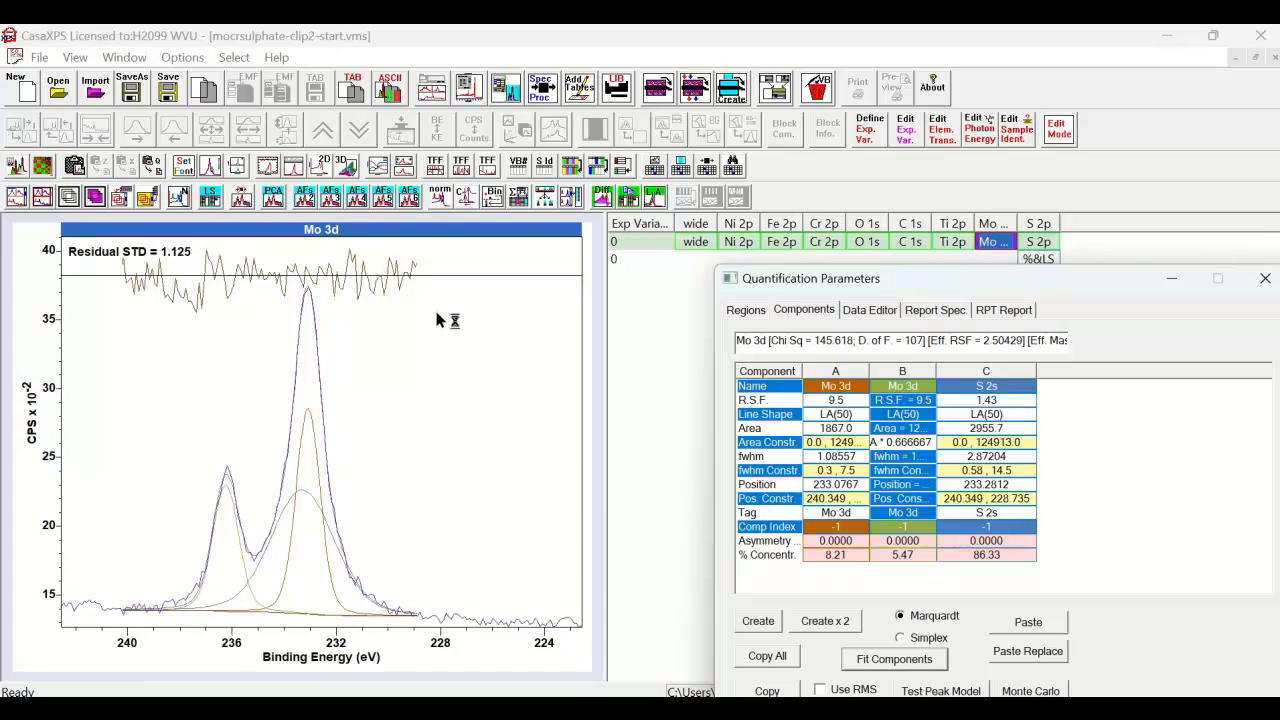
{"action": "mouse_move", "coordinate": [996, 562]}
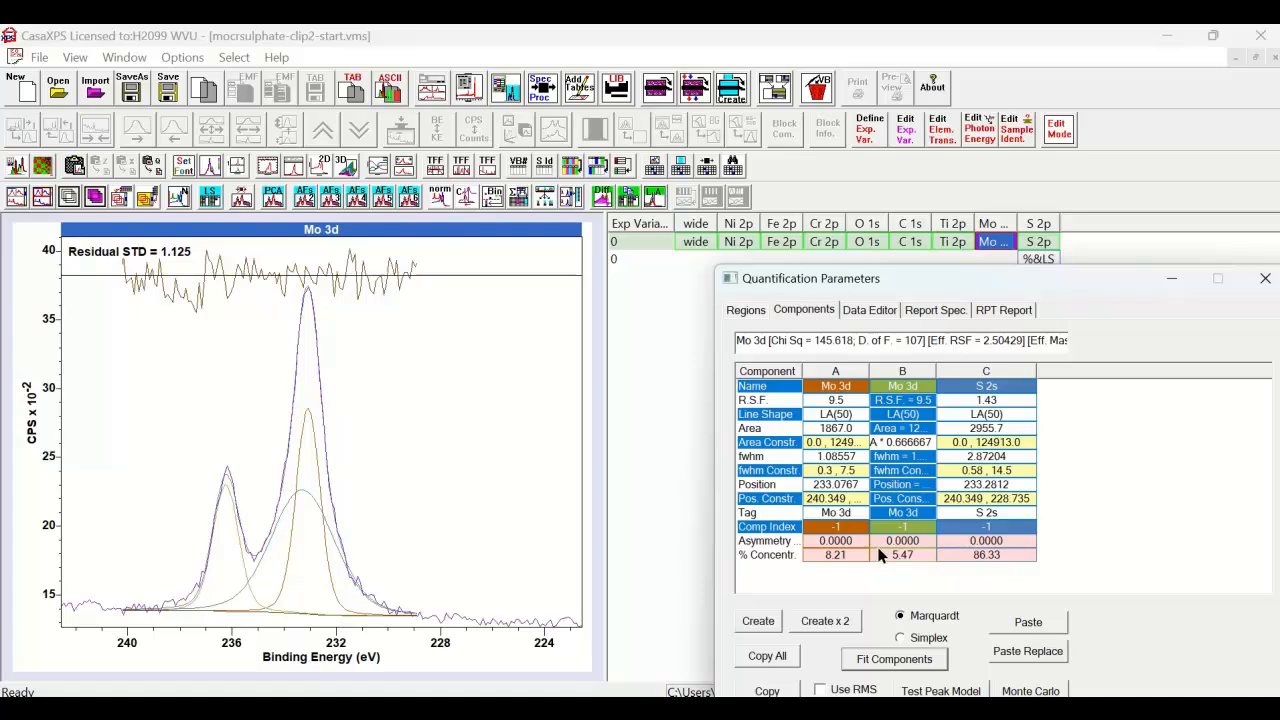
{"action": "mouse_move", "coordinate": [700, 450]}
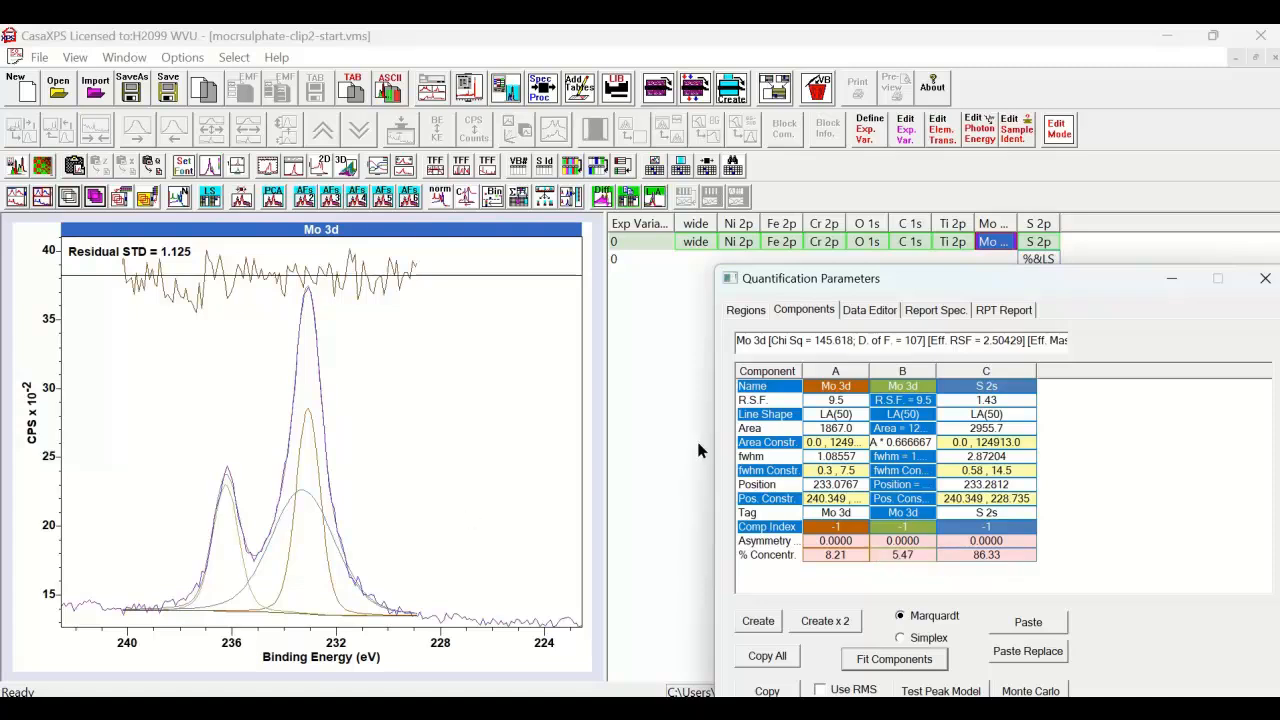
{"action": "mouse_move", "coordinate": [500, 464]}
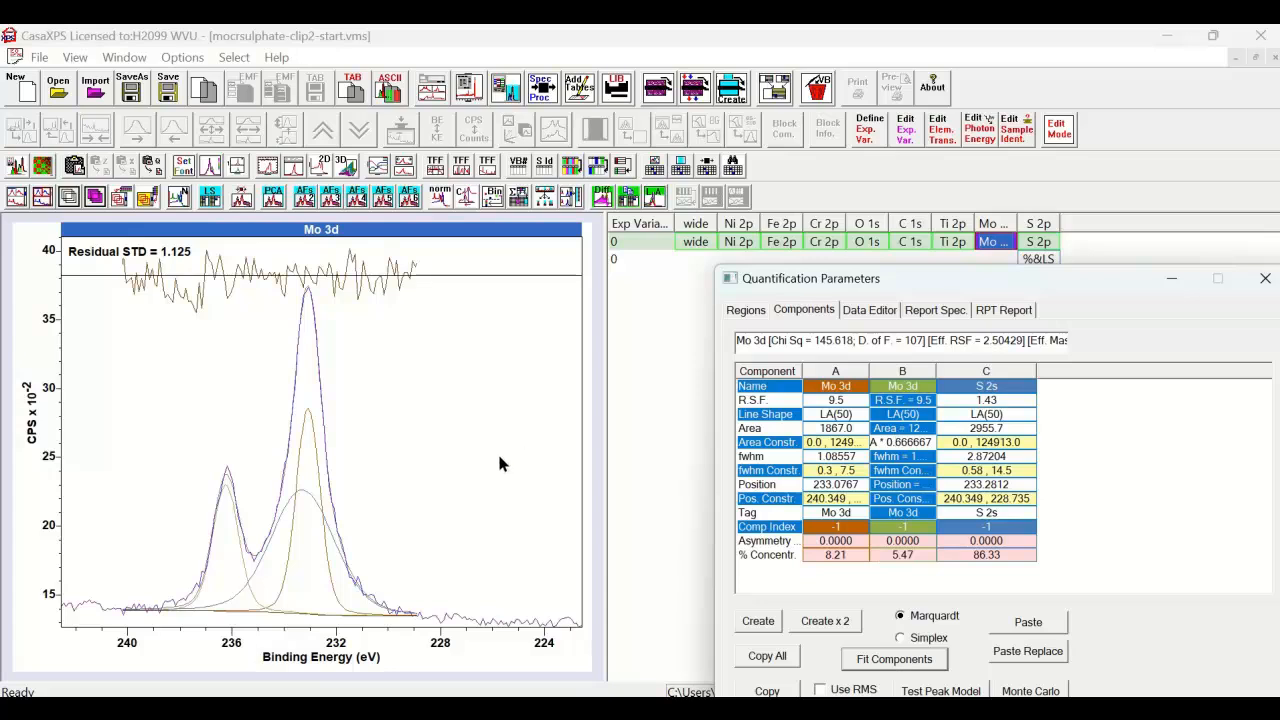
{"action": "mouse_move", "coordinate": [376, 568]}
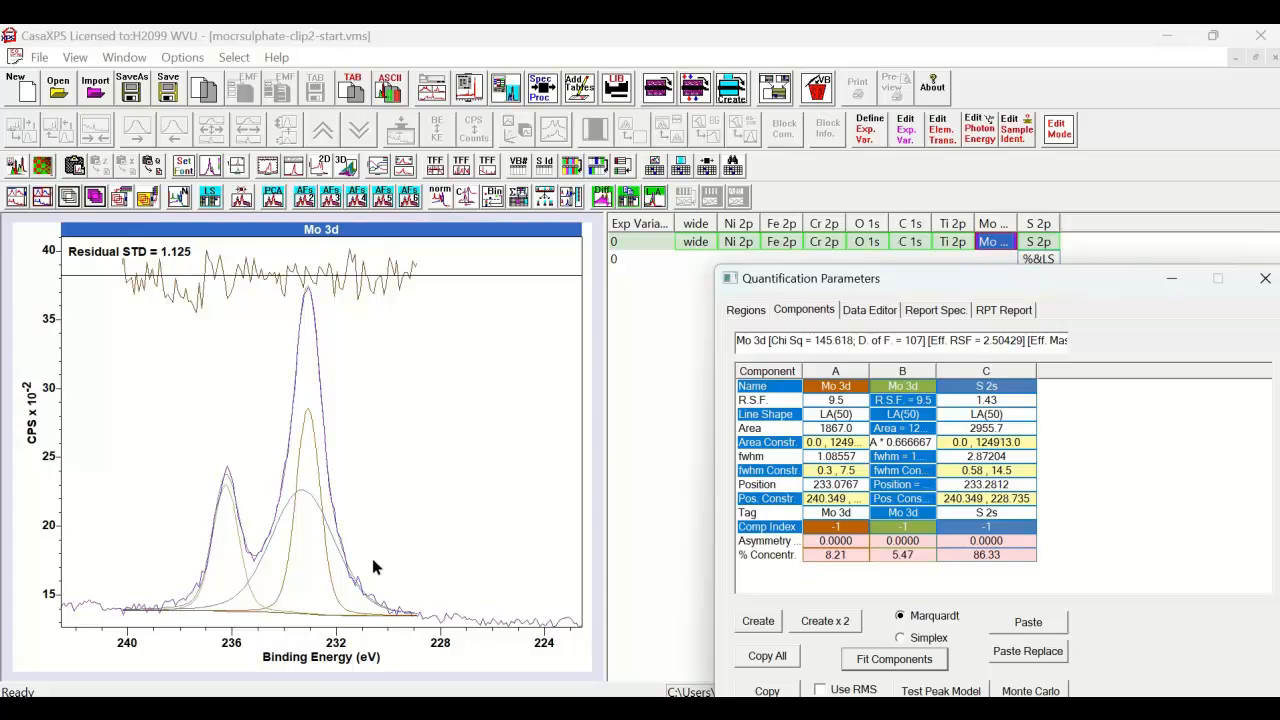
{"action": "mouse_move", "coordinate": [436, 432]}
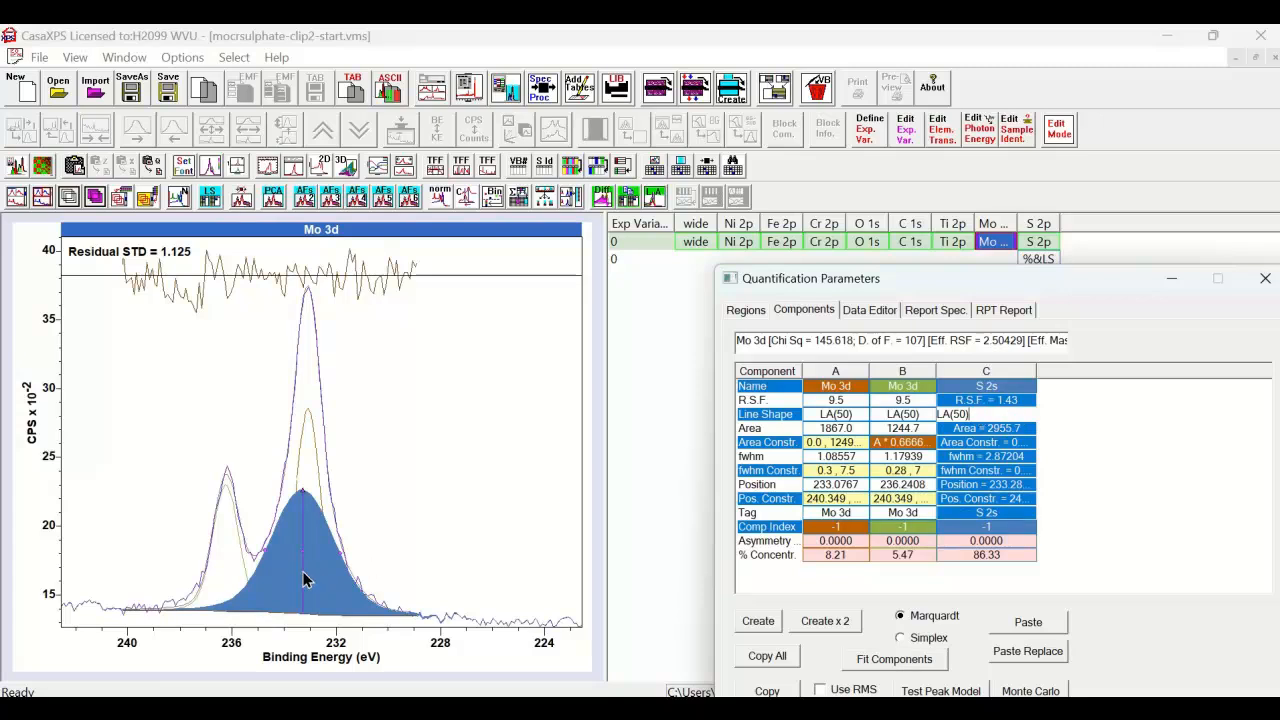
{"action": "mouse_move", "coordinate": [888, 432]}
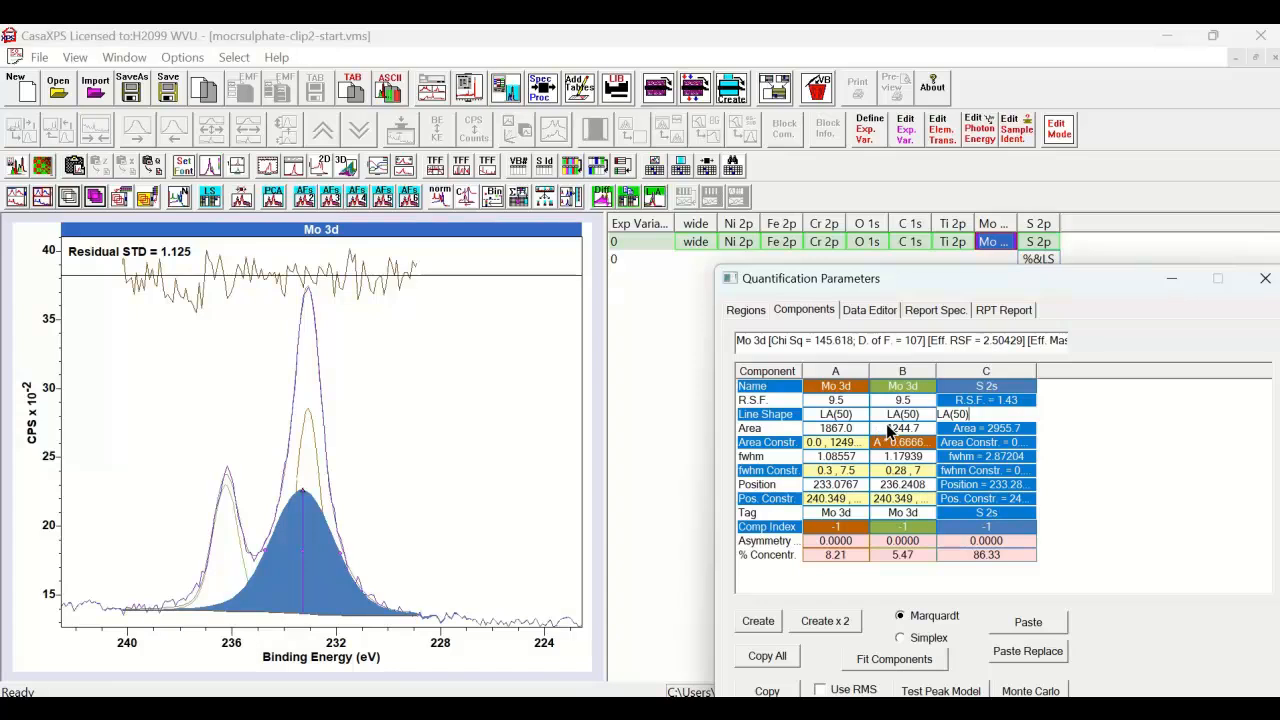
{"action": "mouse_move", "coordinate": [884, 424]}
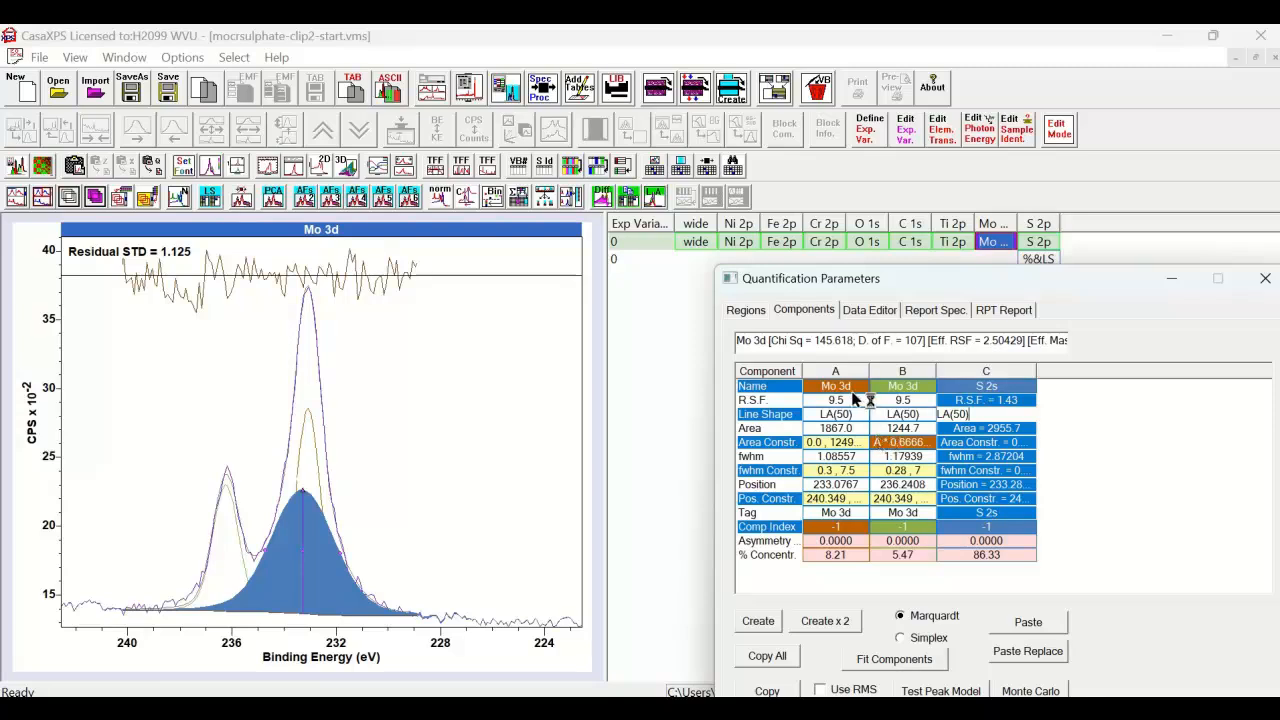
{"action": "mouse_move", "coordinate": [844, 424]}
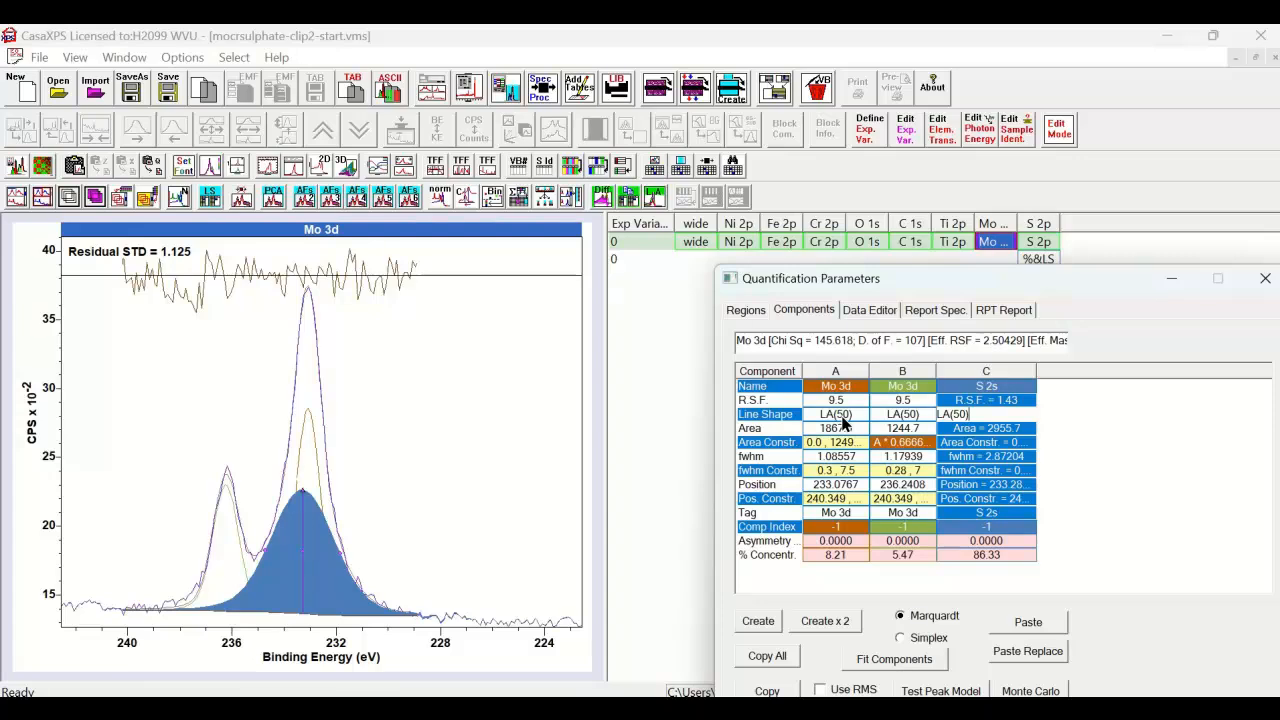
{"action": "mouse_move", "coordinate": [844, 424]}
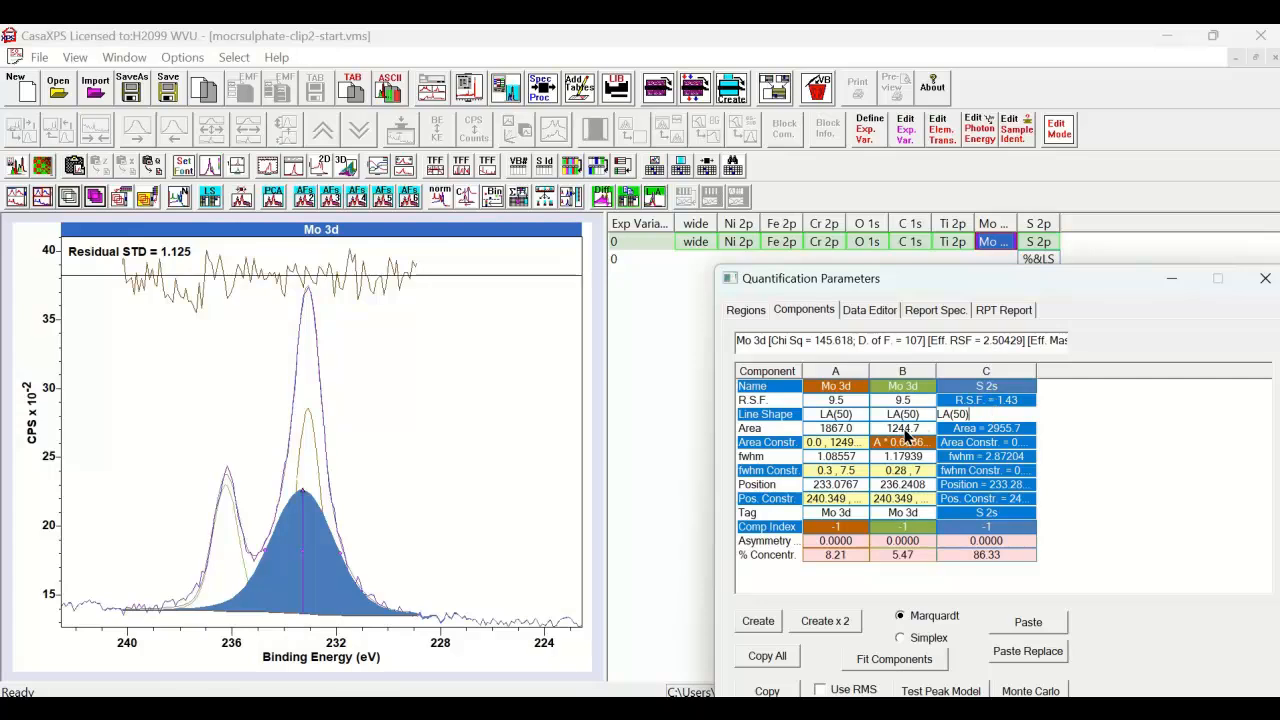
{"action": "mouse_move", "coordinate": [908, 438]}
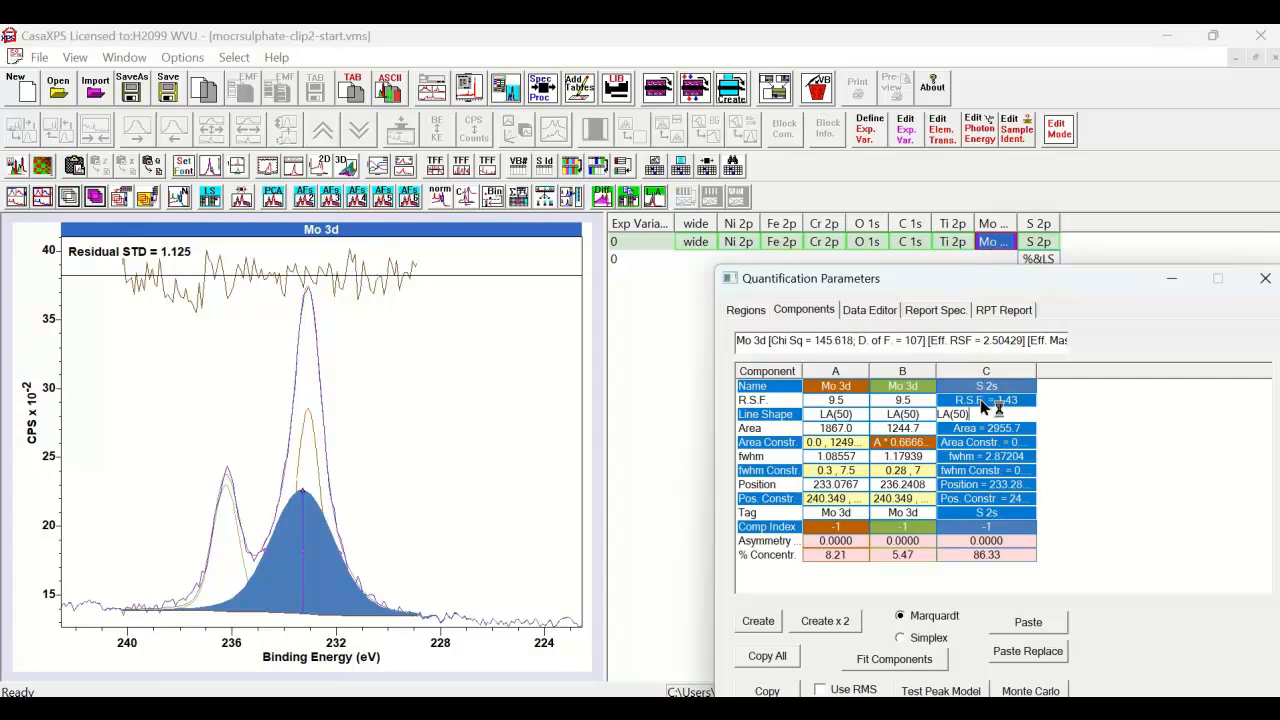
{"action": "mouse_move", "coordinate": [936, 400]}
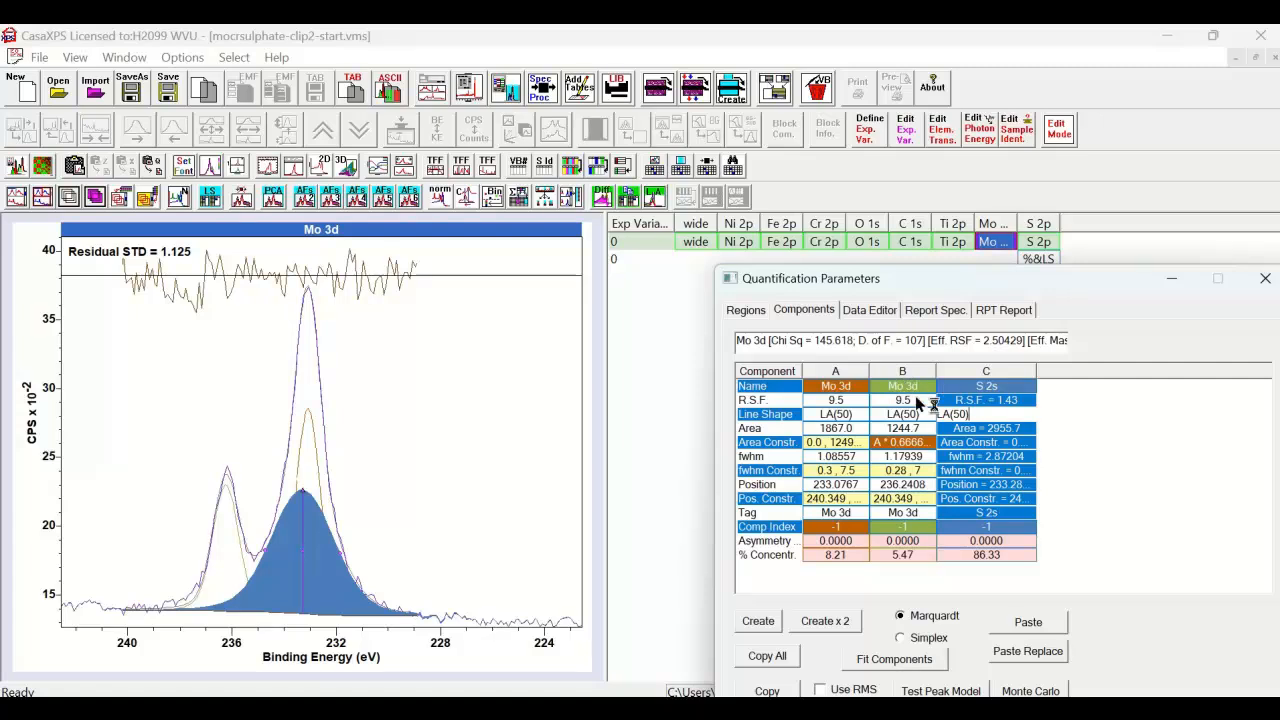
{"action": "mouse_move", "coordinate": [920, 424]}
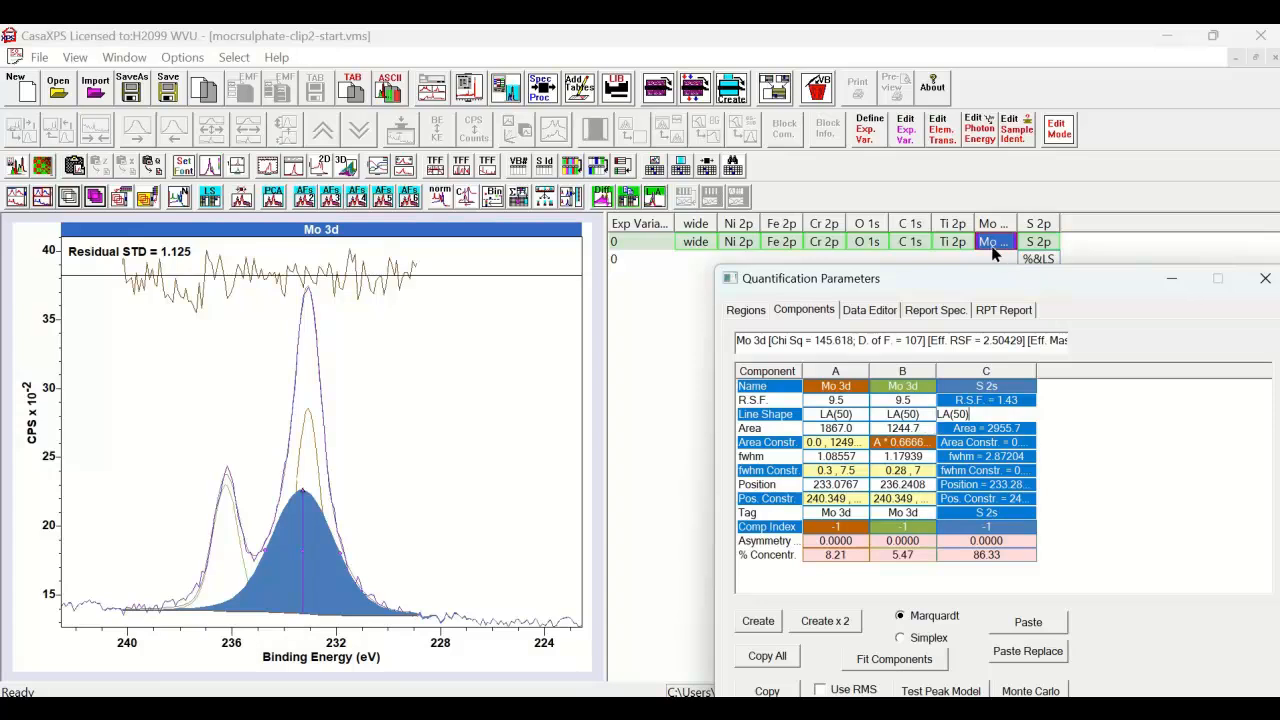
{"action": "mouse_move", "coordinate": [996, 250]}
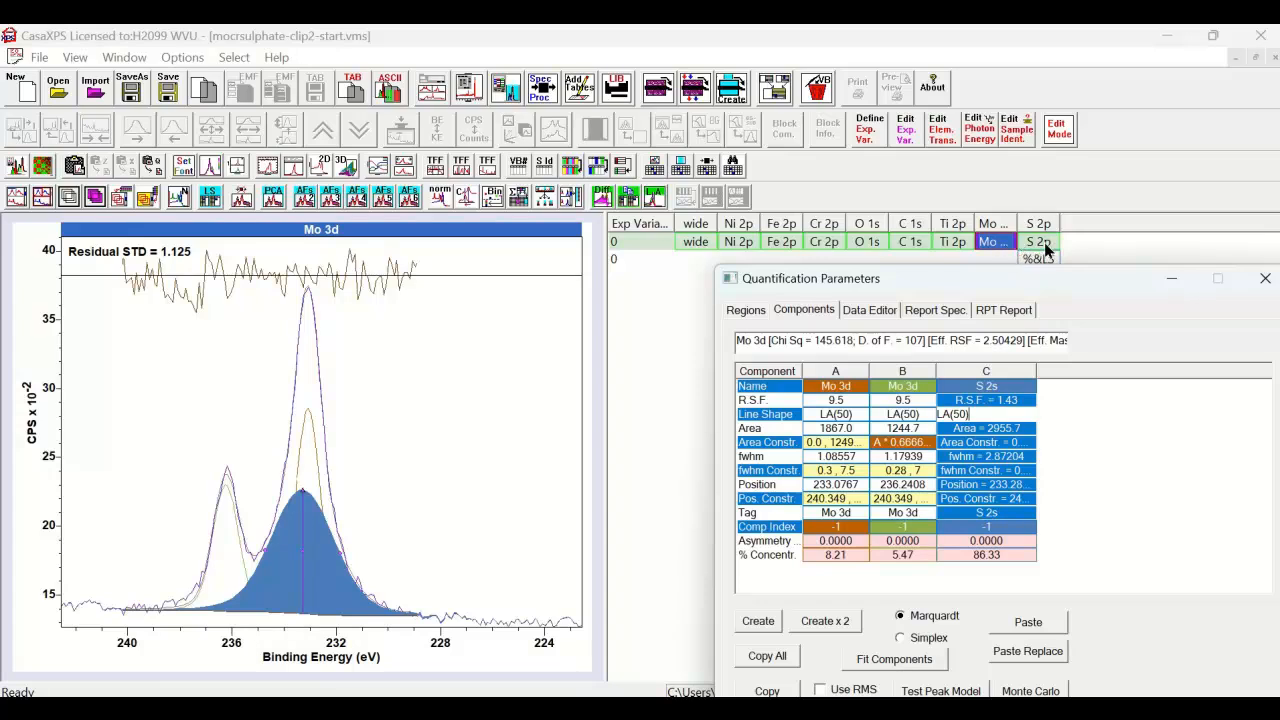
{"action": "mouse_move", "coordinate": [1040, 250]}
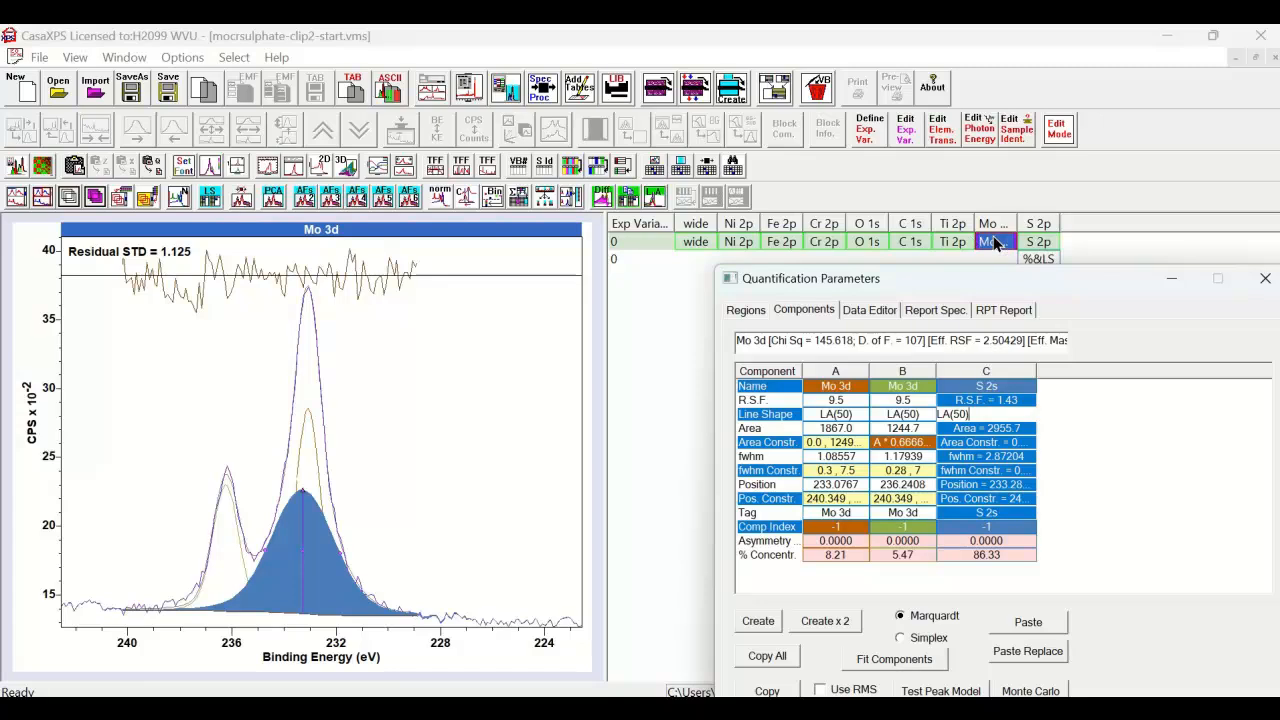
{"action": "mouse_move", "coordinate": [1000, 272]}
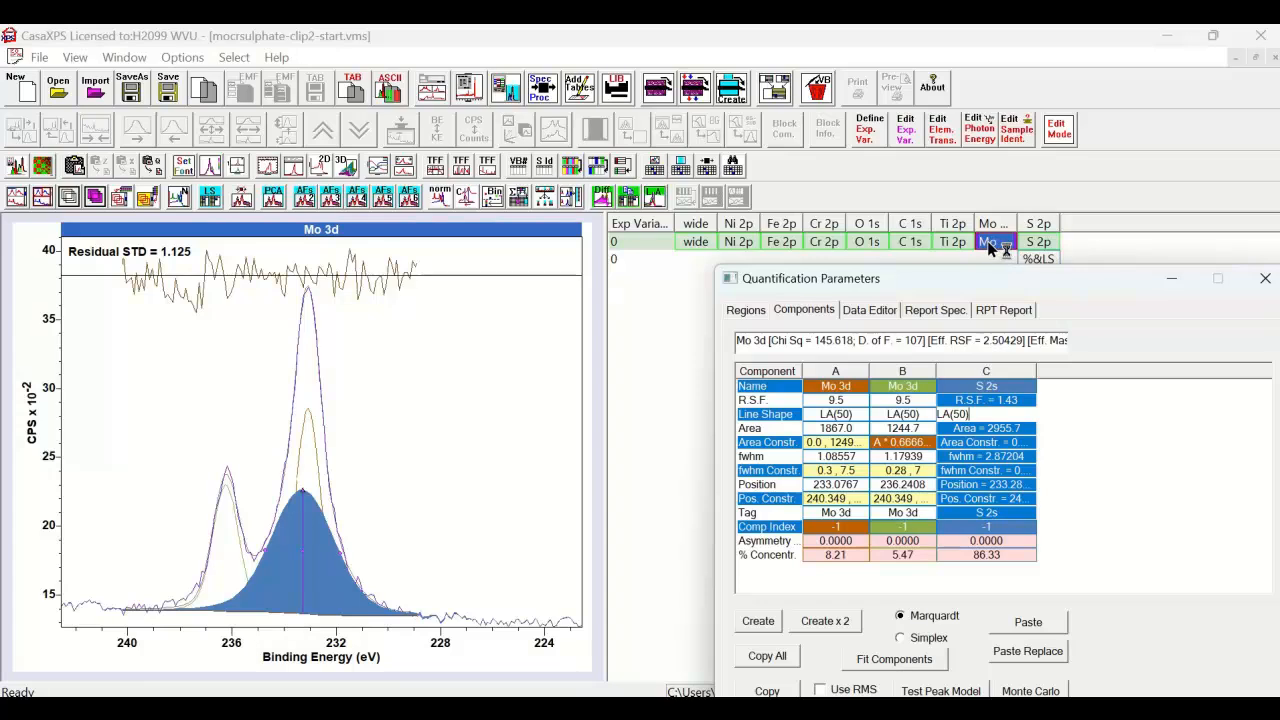
{"action": "mouse_move", "coordinate": [1000, 250]}
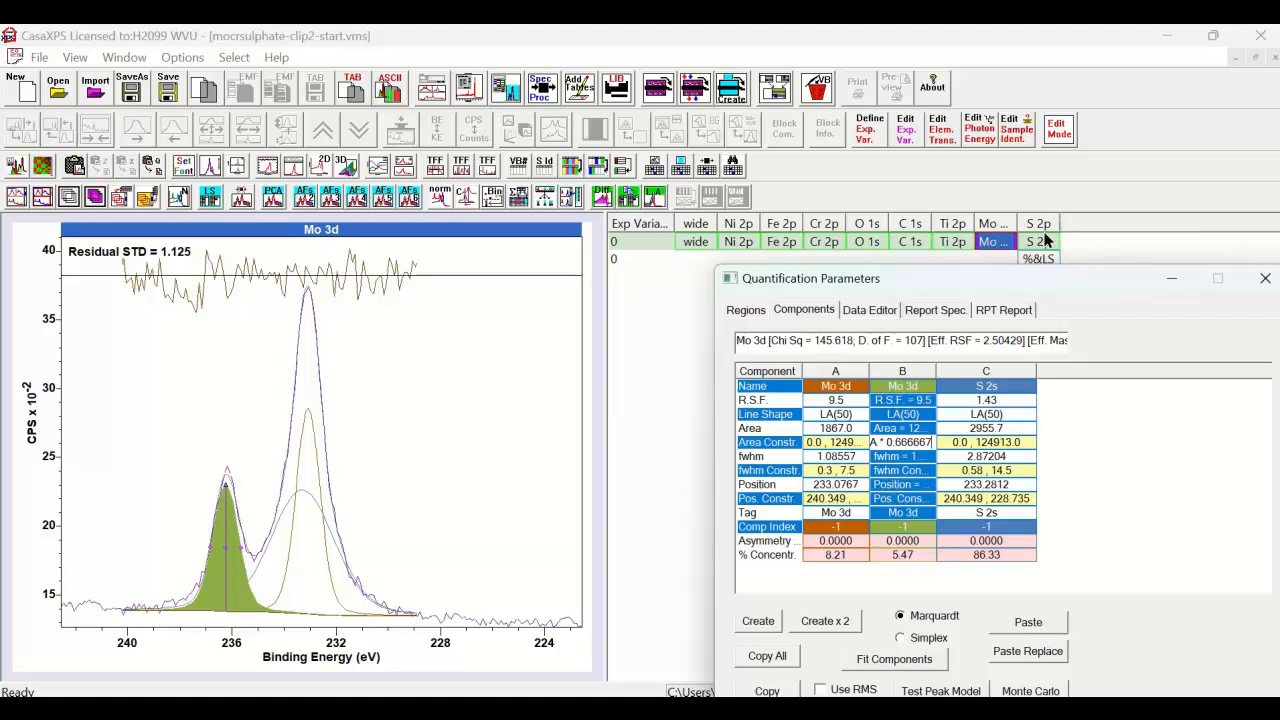
{"action": "mouse_move", "coordinate": [1060, 244]}
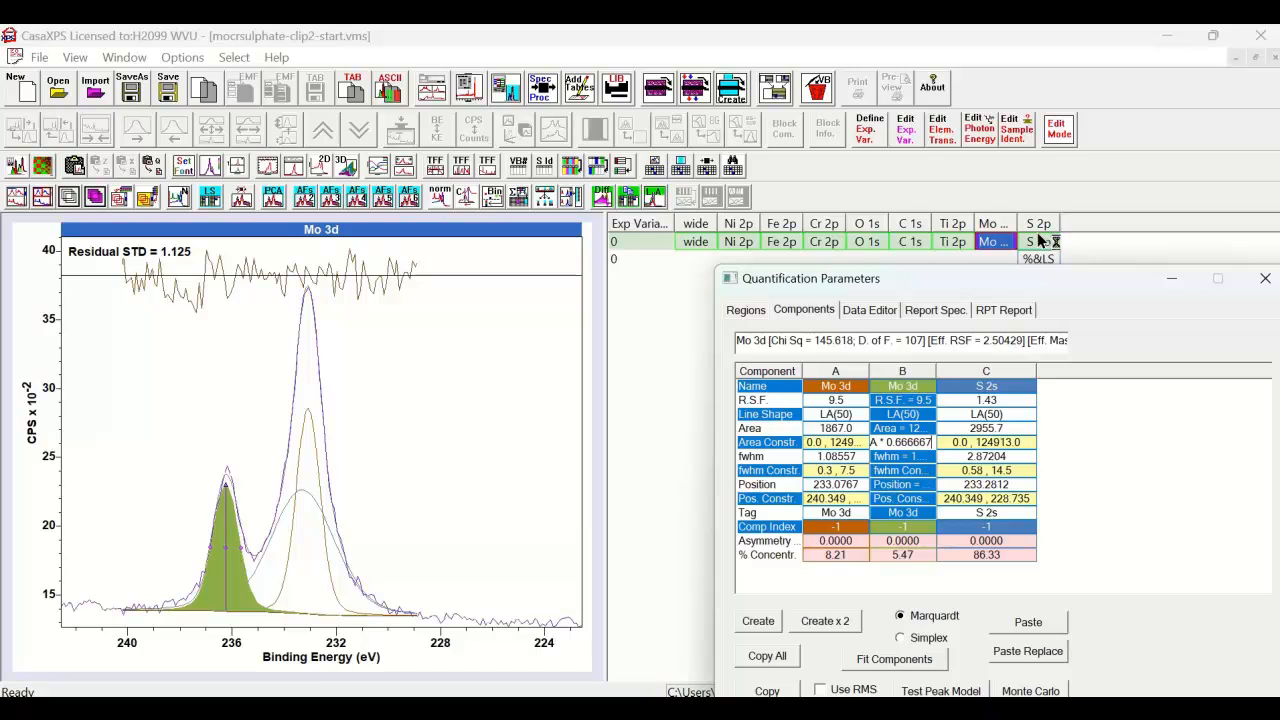
Step: Give the S 2p Shirley region (~174.6–165.2 eV) a background averaging width of 6
{"action": "left_click", "coordinate": [1038, 240]}
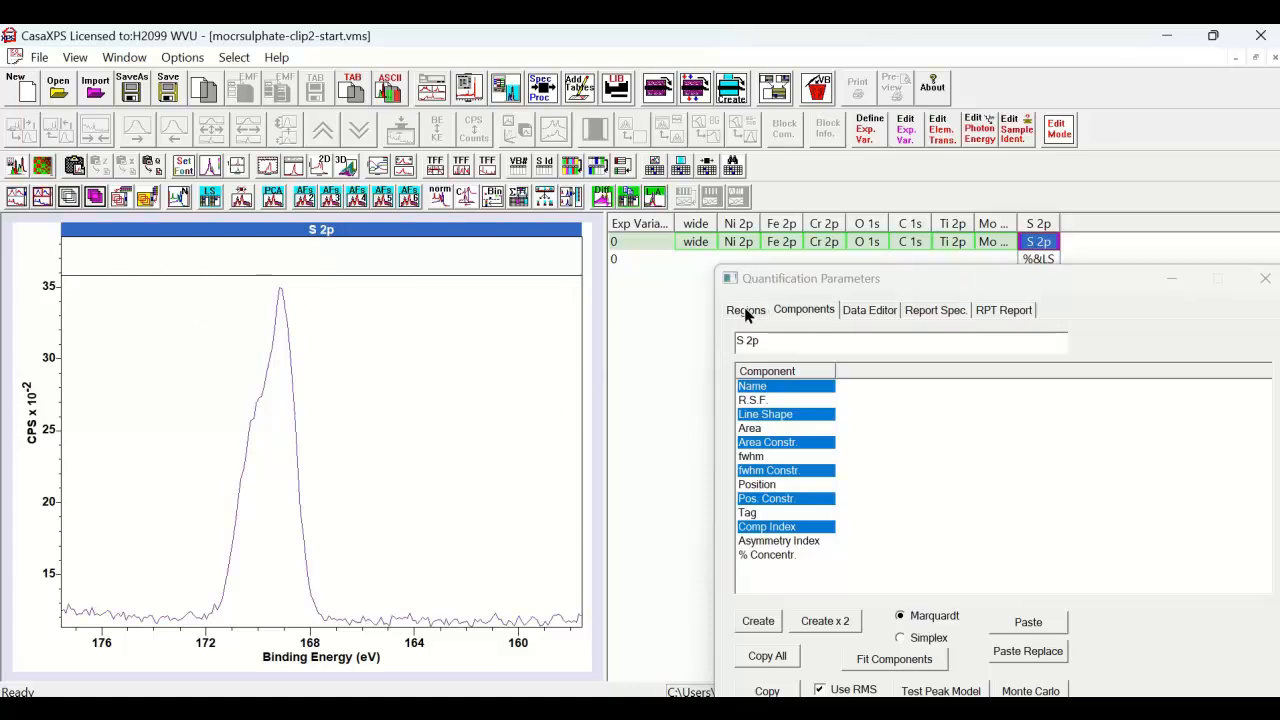
{"action": "left_click", "coordinate": [744, 308]}
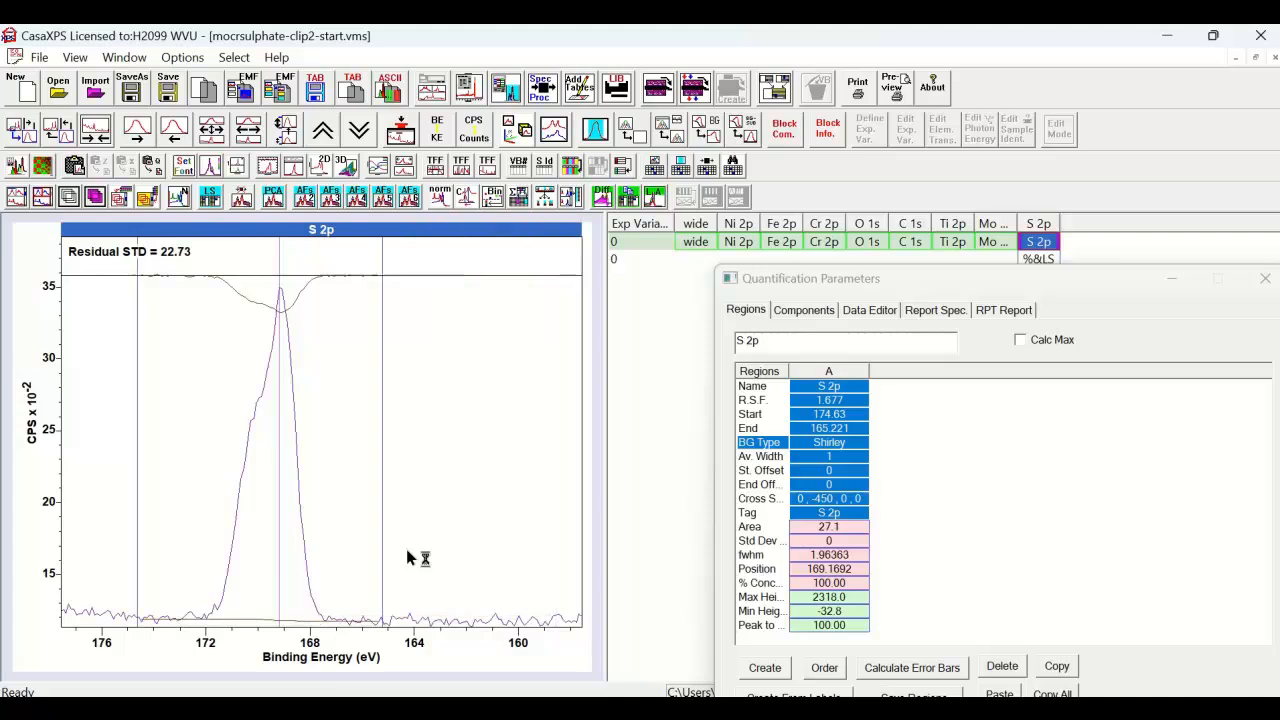
{"action": "left_click", "coordinate": [828, 456]}
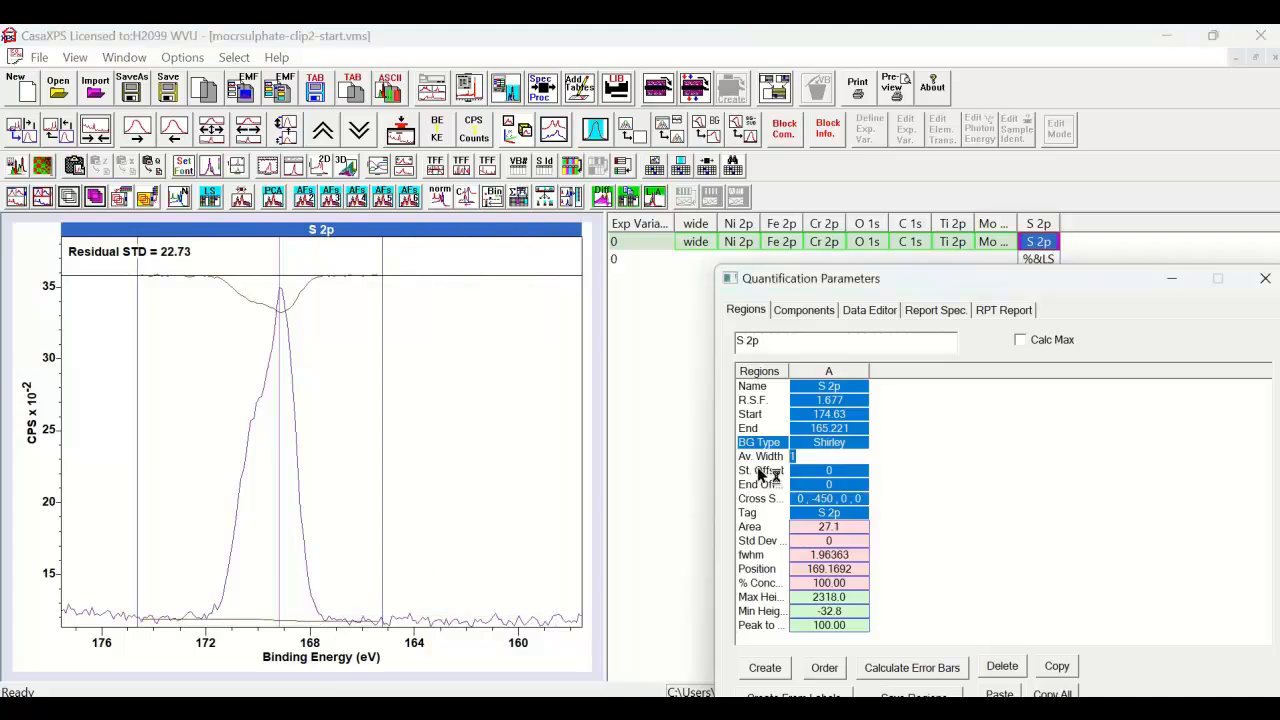
{"action": "type", "text": "6"}
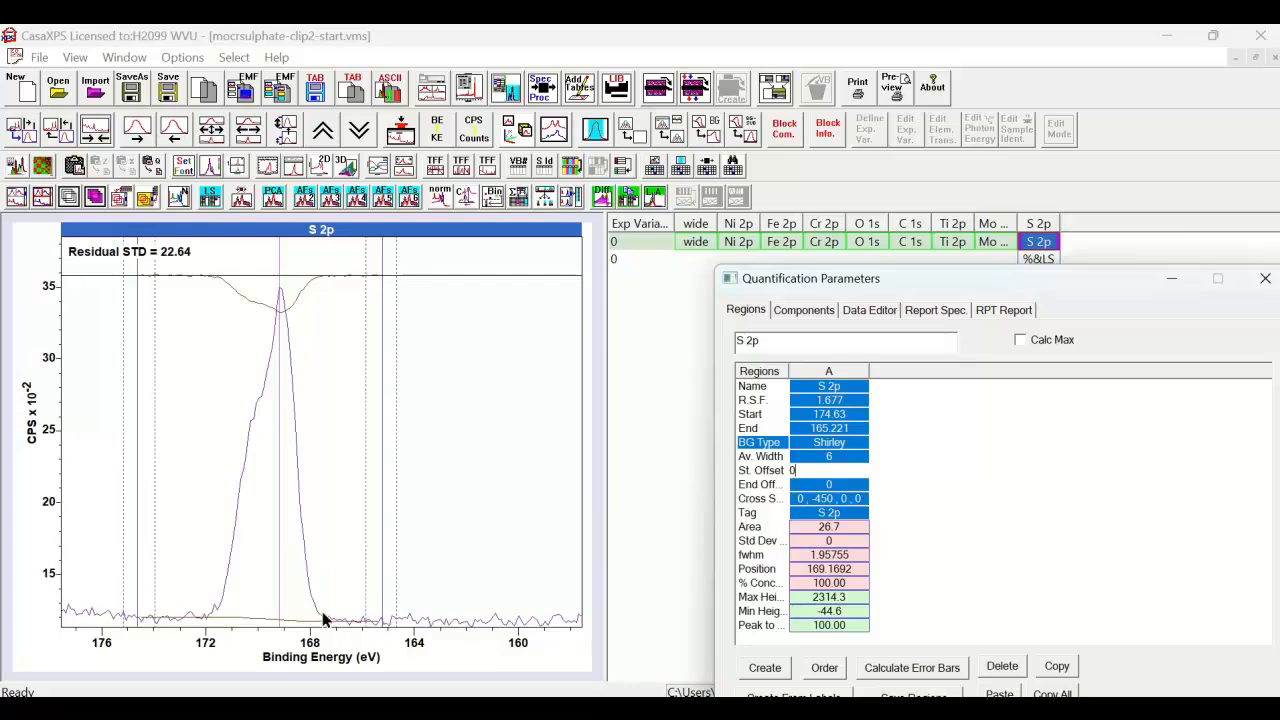
{"action": "mouse_move", "coordinate": [1024, 260]}
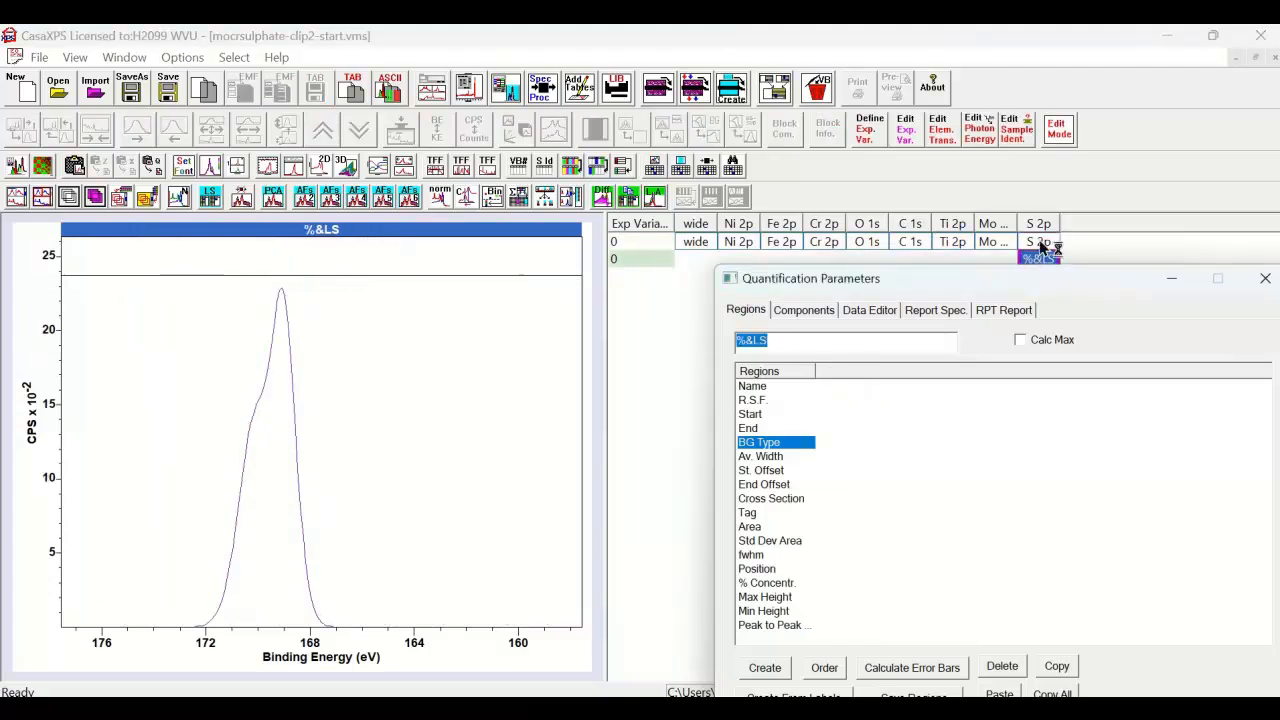
Step: Fit a single %&LS component to the S 2p peak, residual STD 0.86, then review the region settings
{"action": "left_click", "coordinate": [1038, 240]}
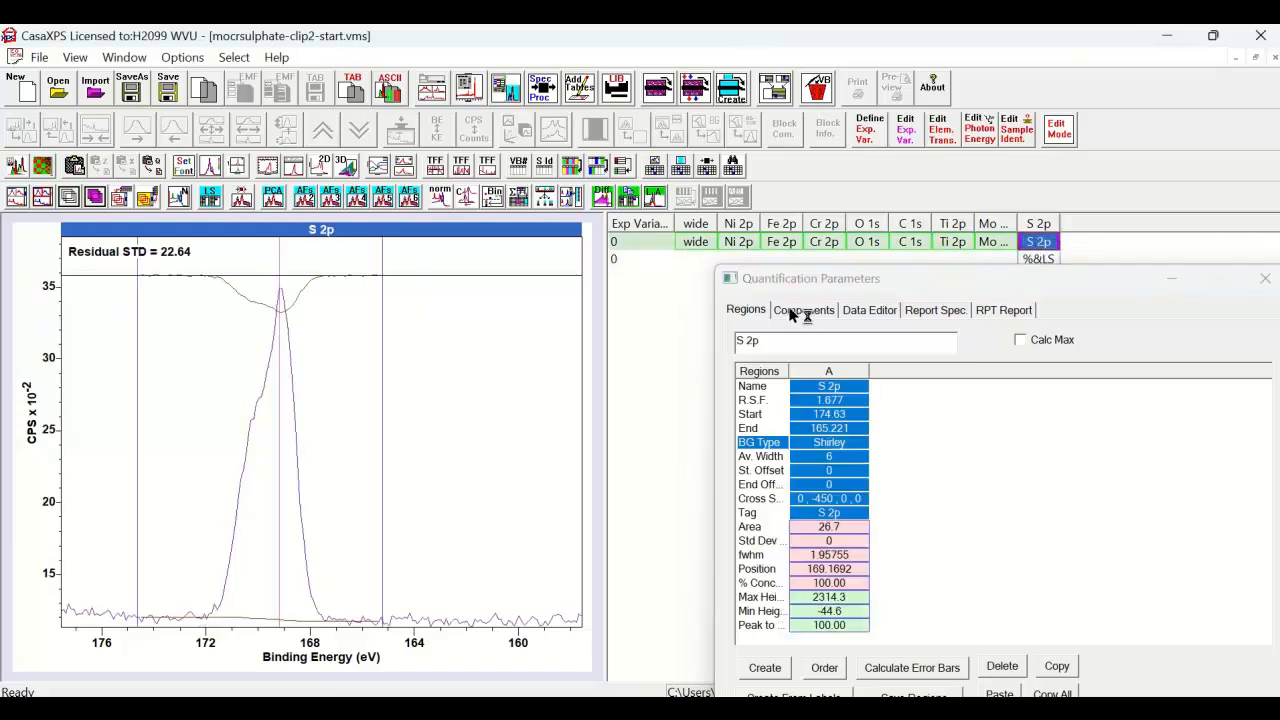
{"action": "left_click", "coordinate": [804, 308]}
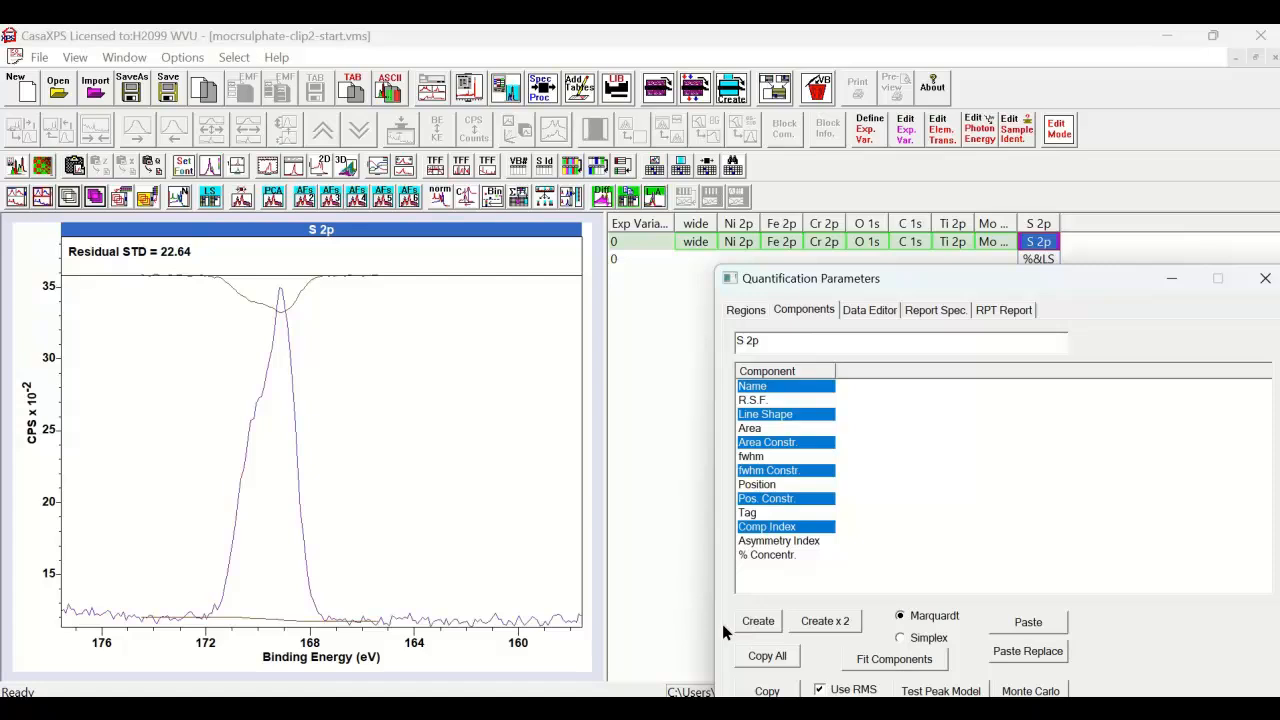
{"action": "mouse_move", "coordinate": [556, 538]}
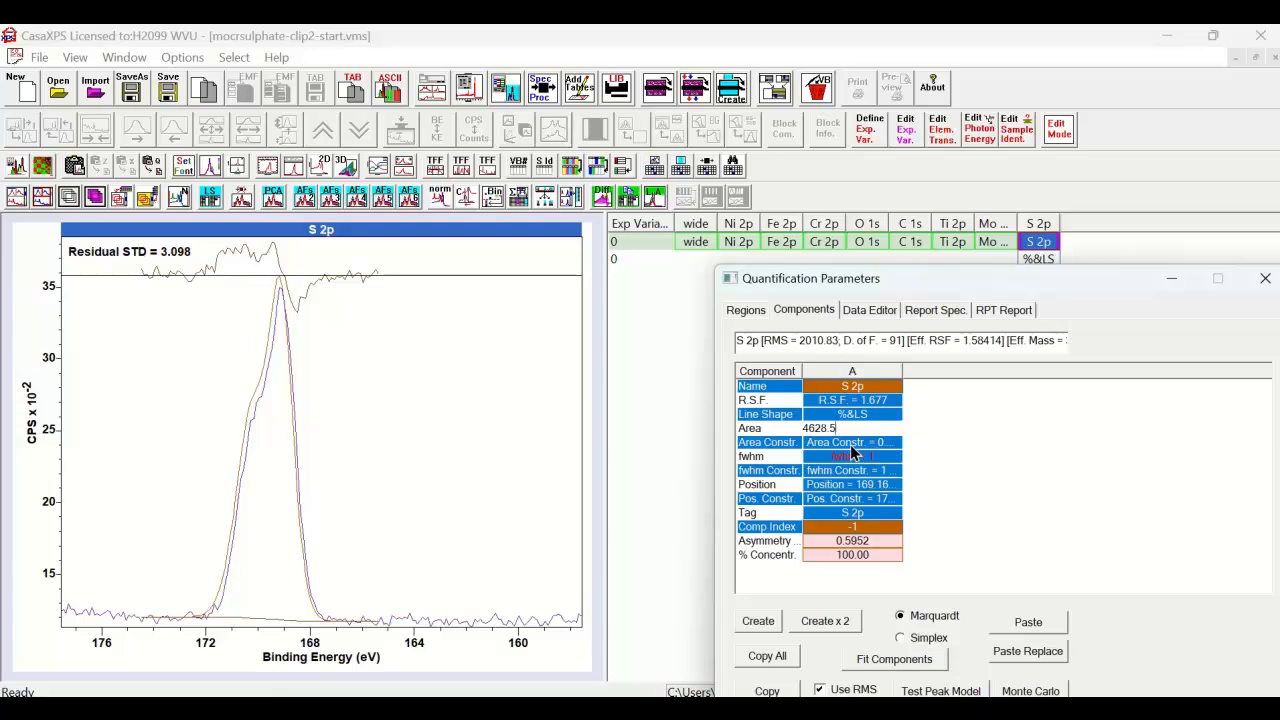
{"action": "left_click", "coordinate": [892, 660]}
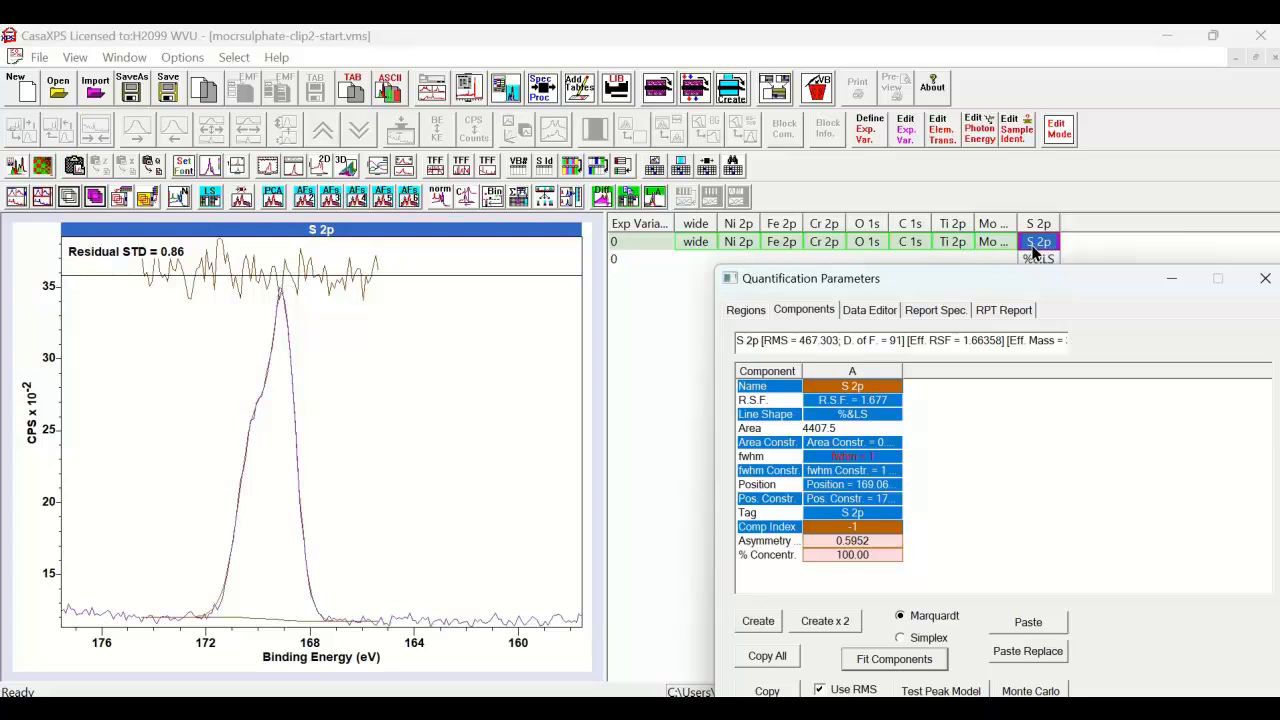
{"action": "mouse_move", "coordinate": [1004, 256]}
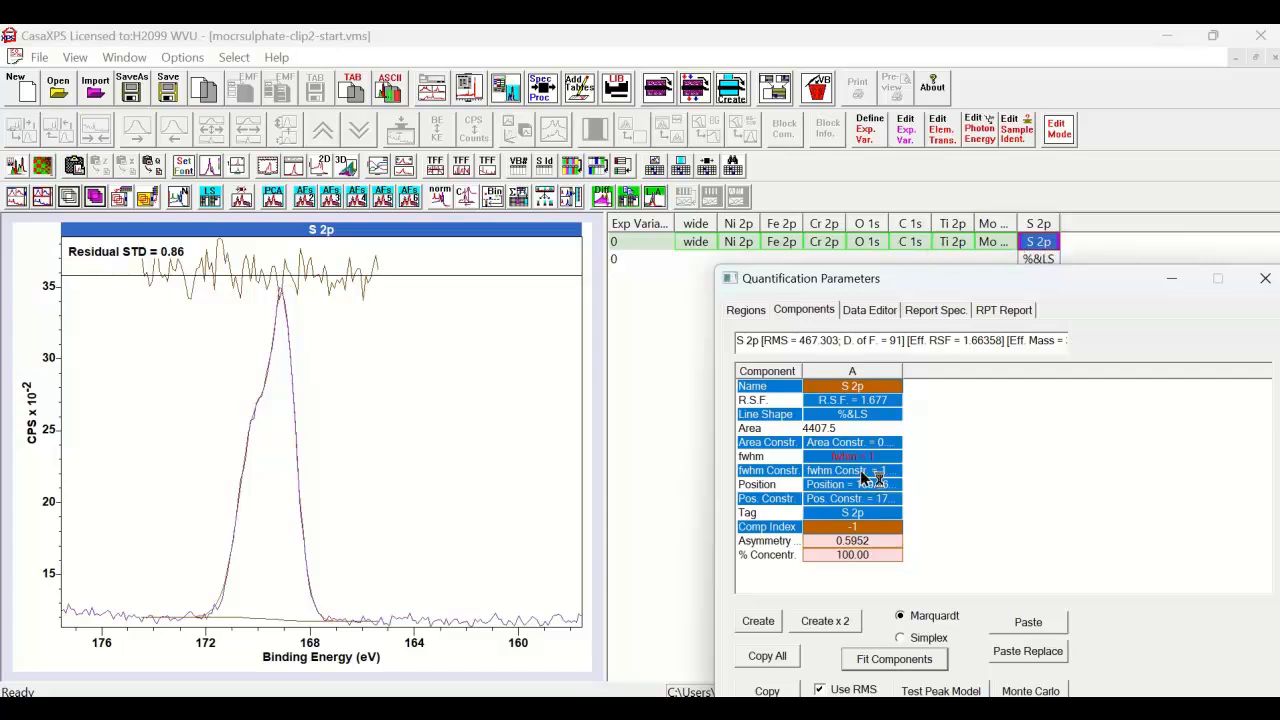
{"action": "left_click", "coordinate": [744, 308]}
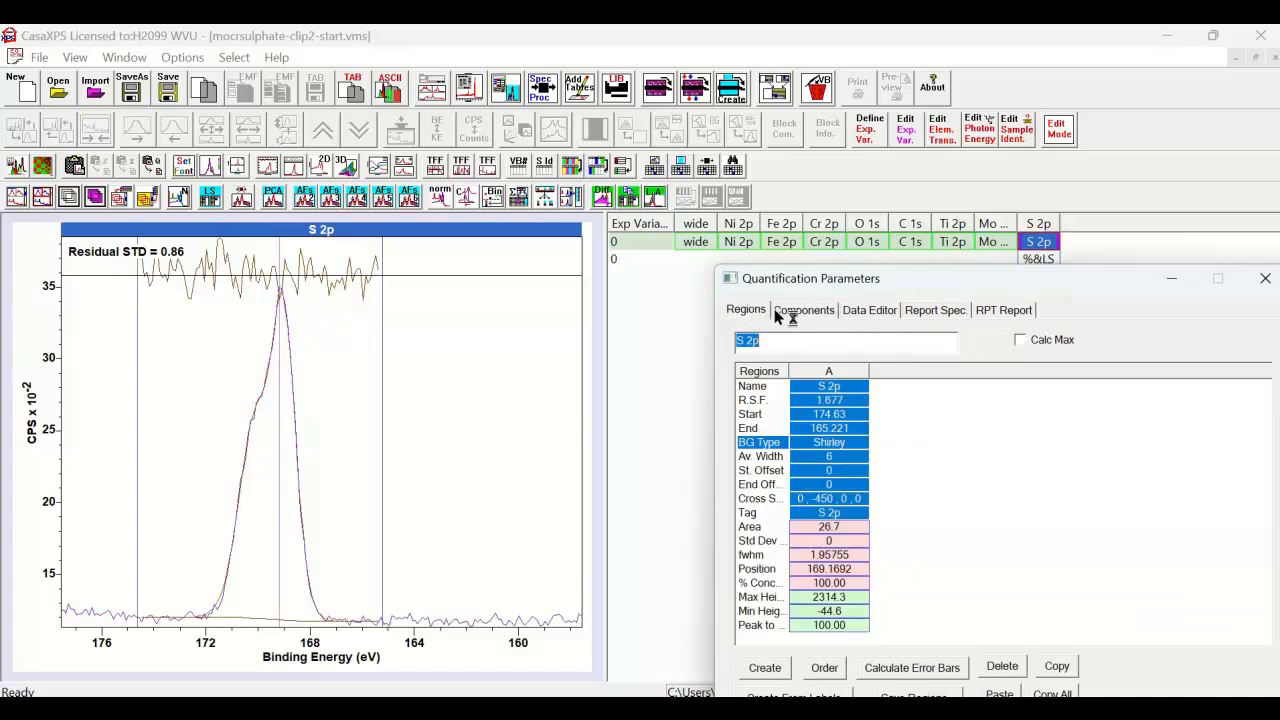
Step: Show the Mo 3d components again: residual STD 1.125, concentrations 6.21%, 5.47%, 88.33%
{"action": "left_click", "coordinate": [804, 308]}
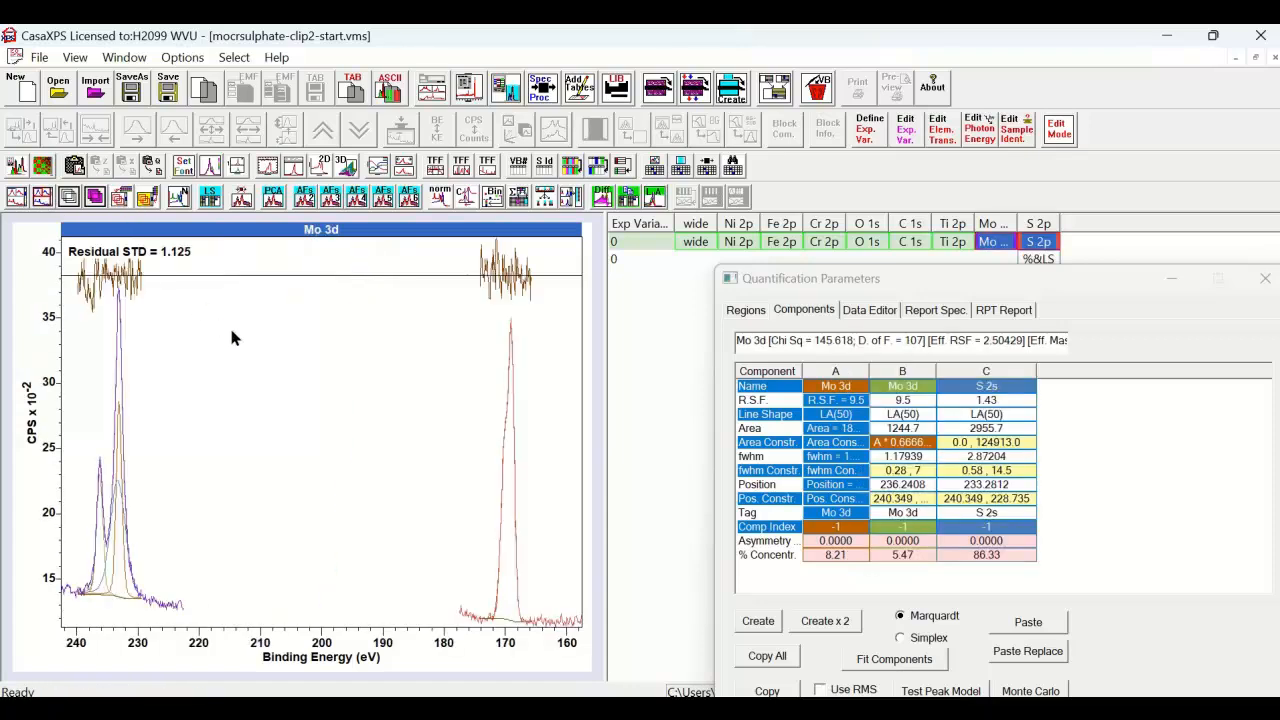
{"action": "mouse_move", "coordinate": [72, 404]}
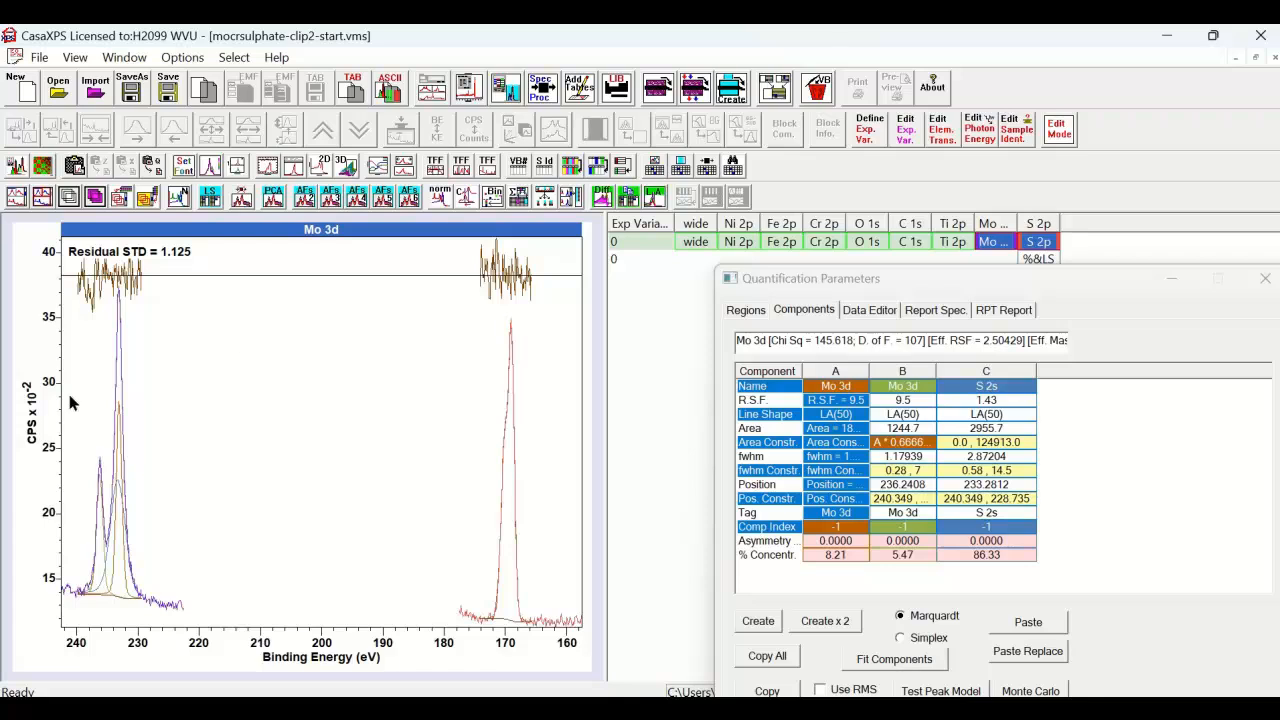
{"action": "mouse_move", "coordinate": [392, 598]}
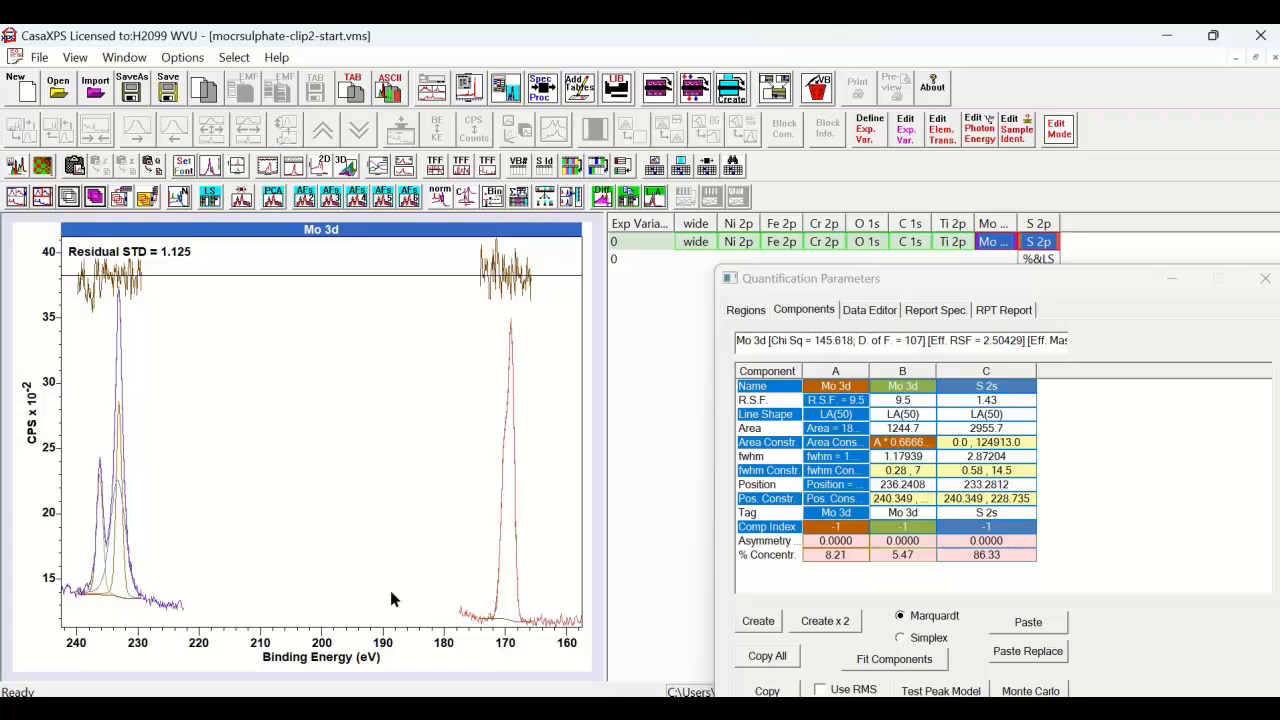
{"action": "mouse_move", "coordinate": [96, 592]}
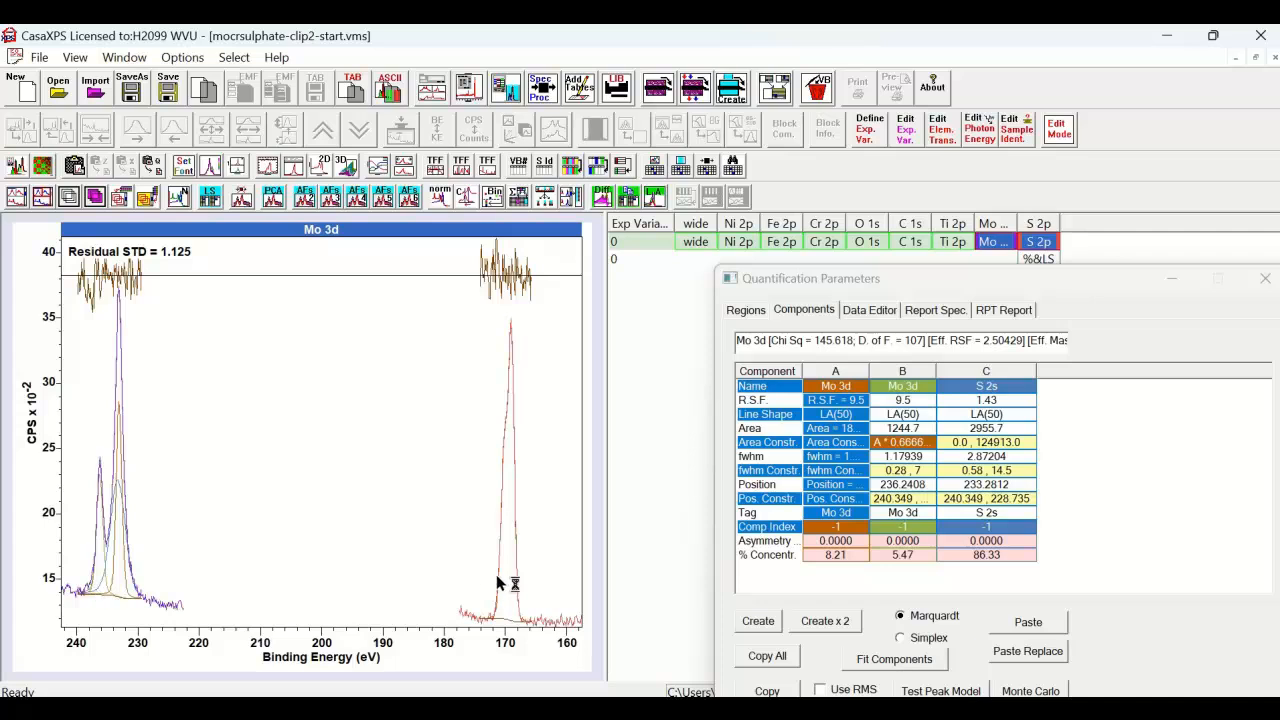
{"action": "mouse_move", "coordinate": [544, 258]}
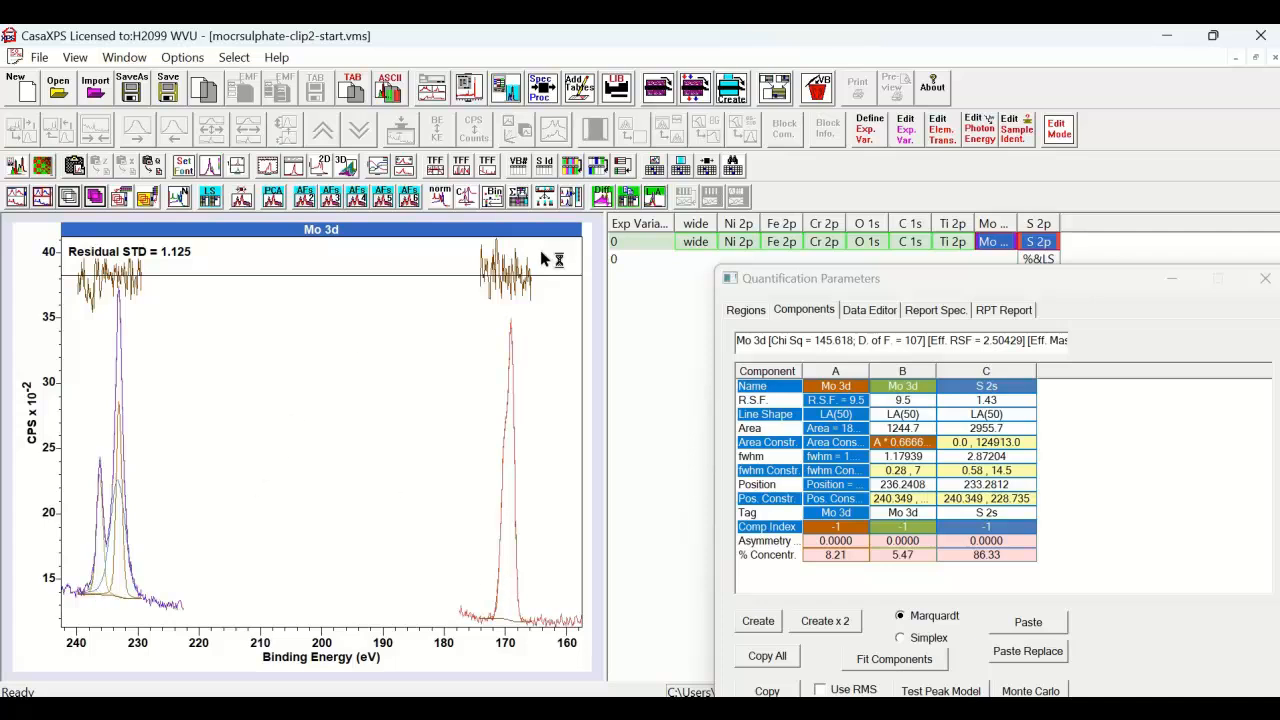
{"action": "mouse_move", "coordinate": [572, 196]}
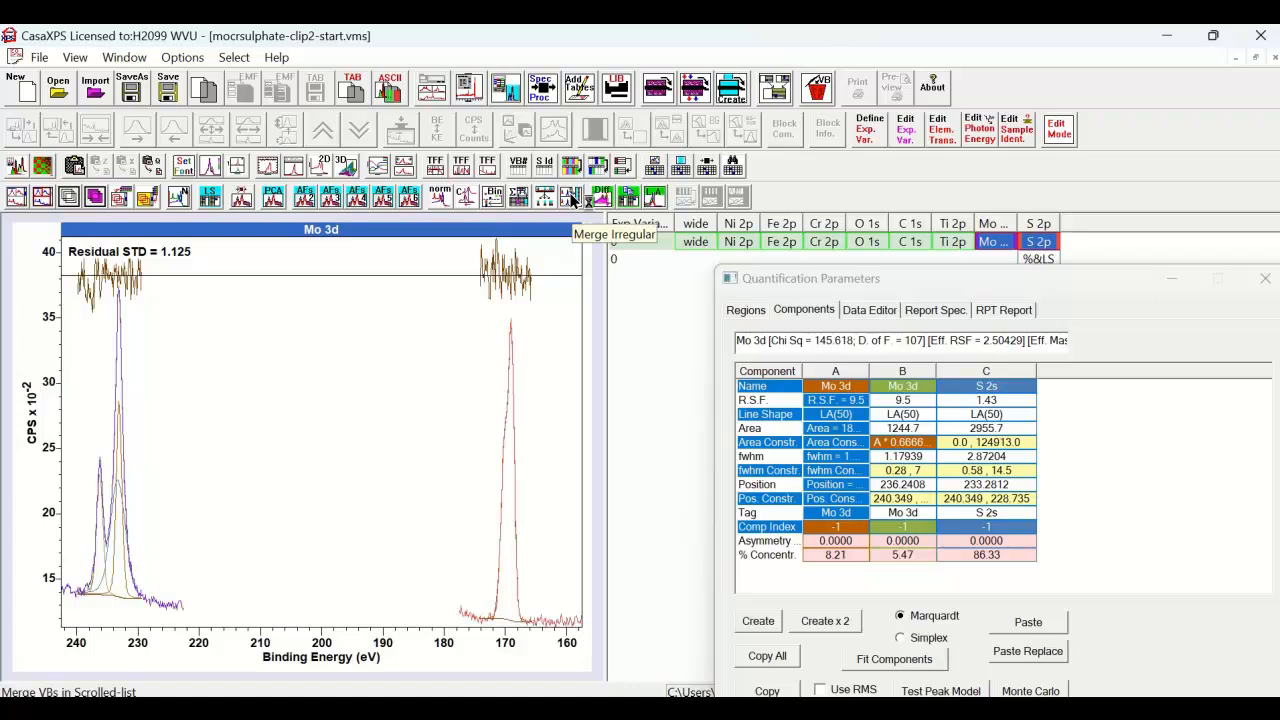
{"action": "mouse_move", "coordinate": [578, 200]}
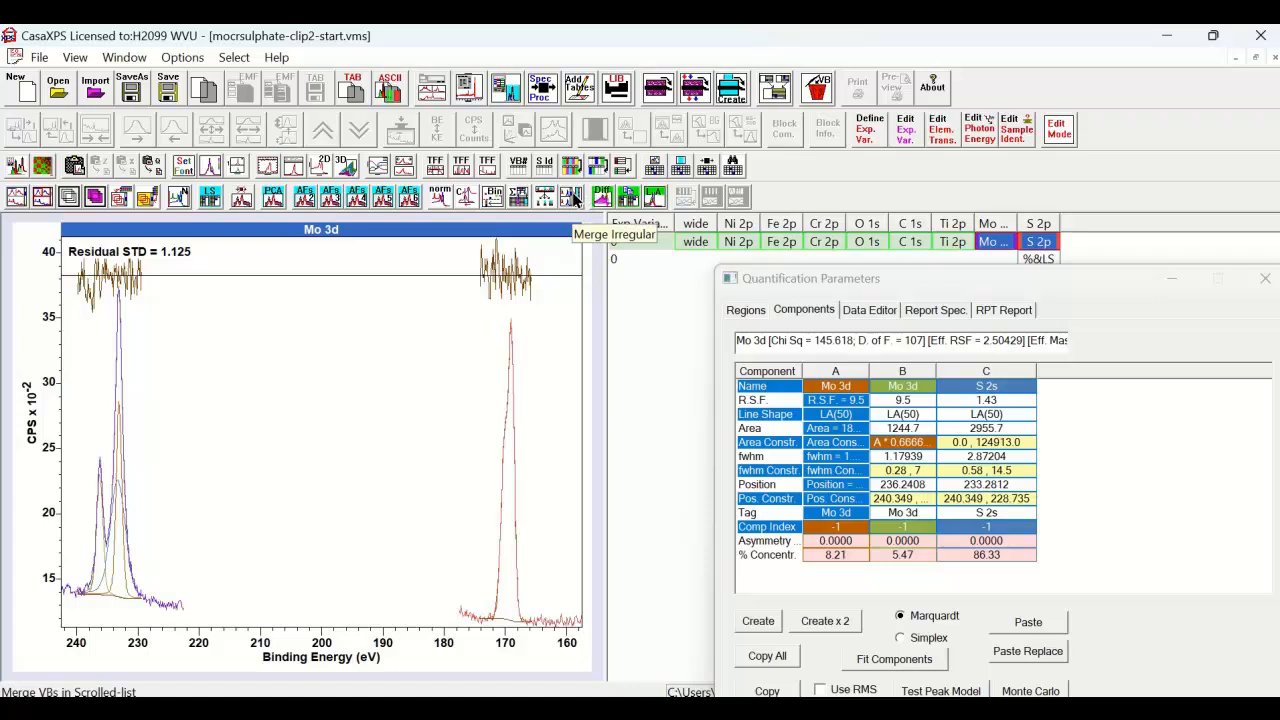
{"action": "mouse_move", "coordinate": [528, 338]}
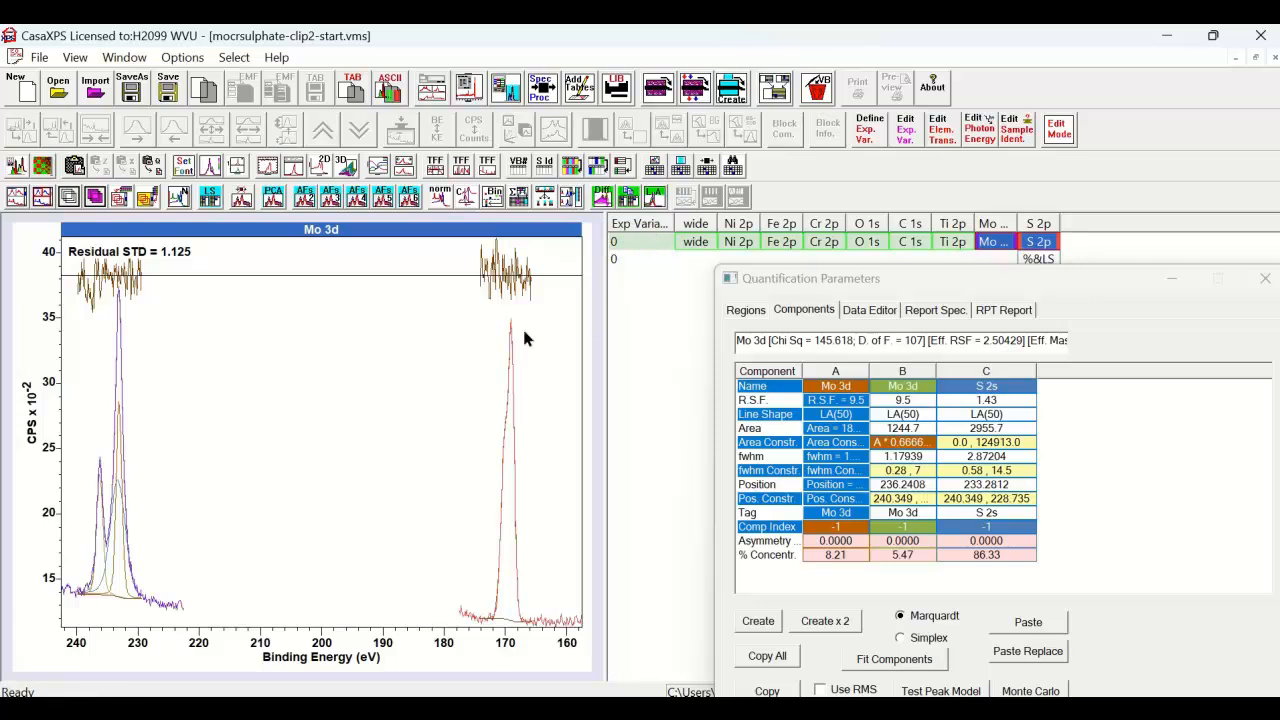
{"action": "mouse_move", "coordinate": [296, 390]}
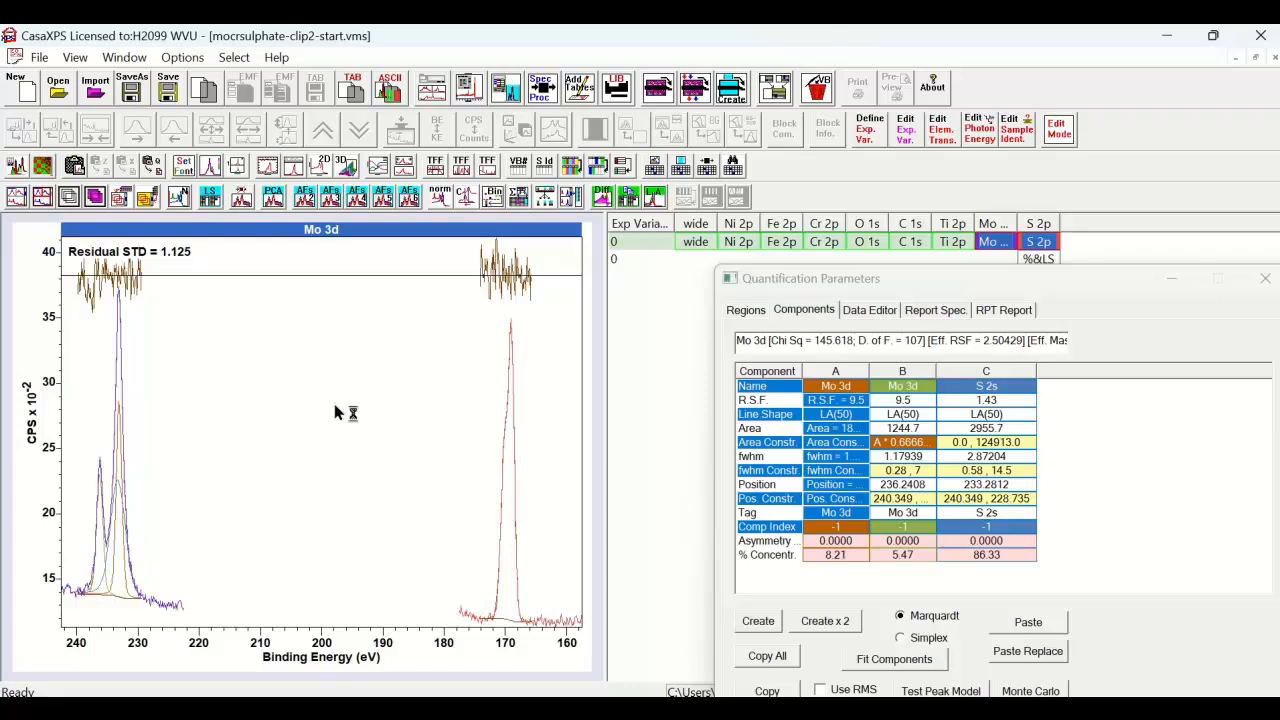
{"action": "mouse_move", "coordinate": [400, 378]}
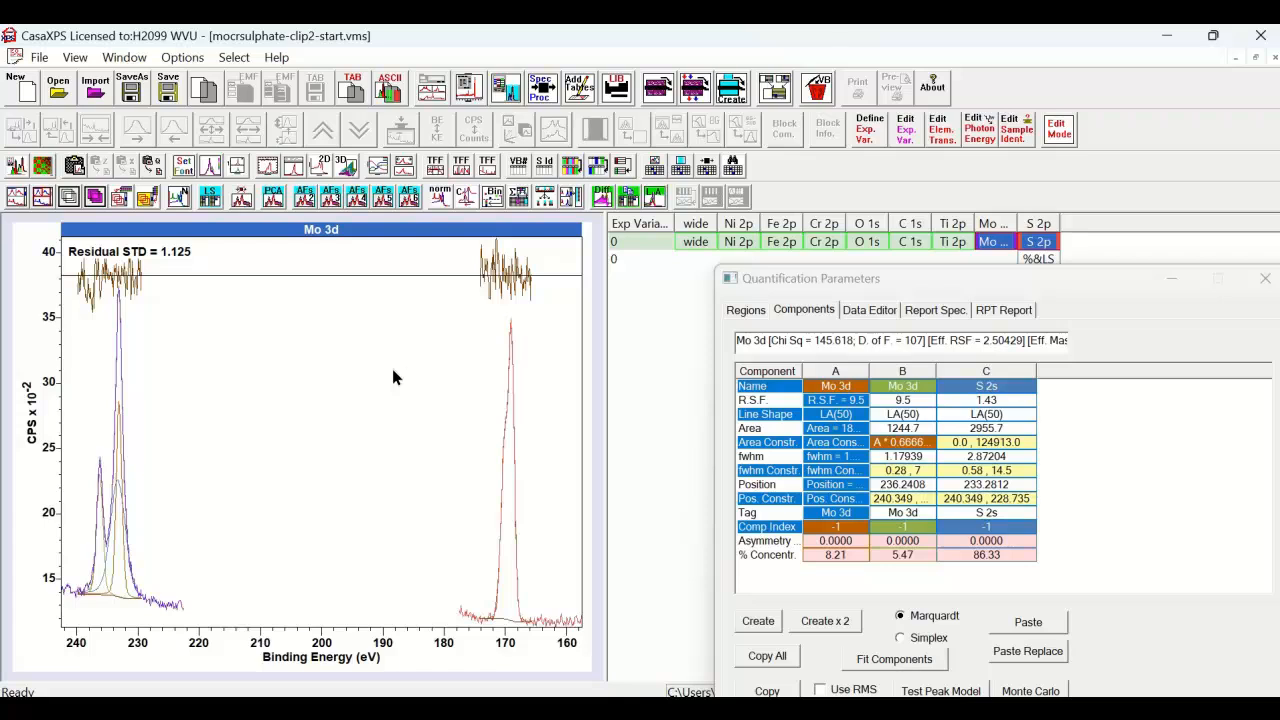
{"action": "mouse_move", "coordinate": [132, 644]}
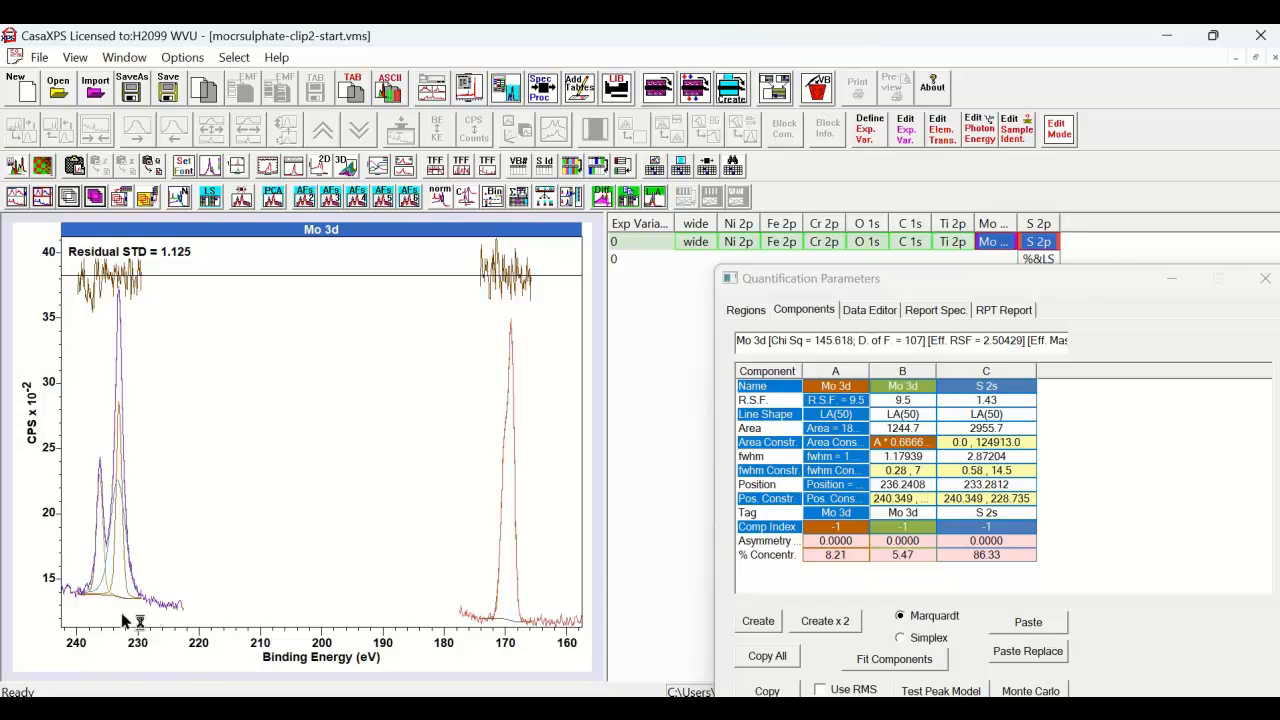
{"action": "mouse_move", "coordinate": [318, 616]}
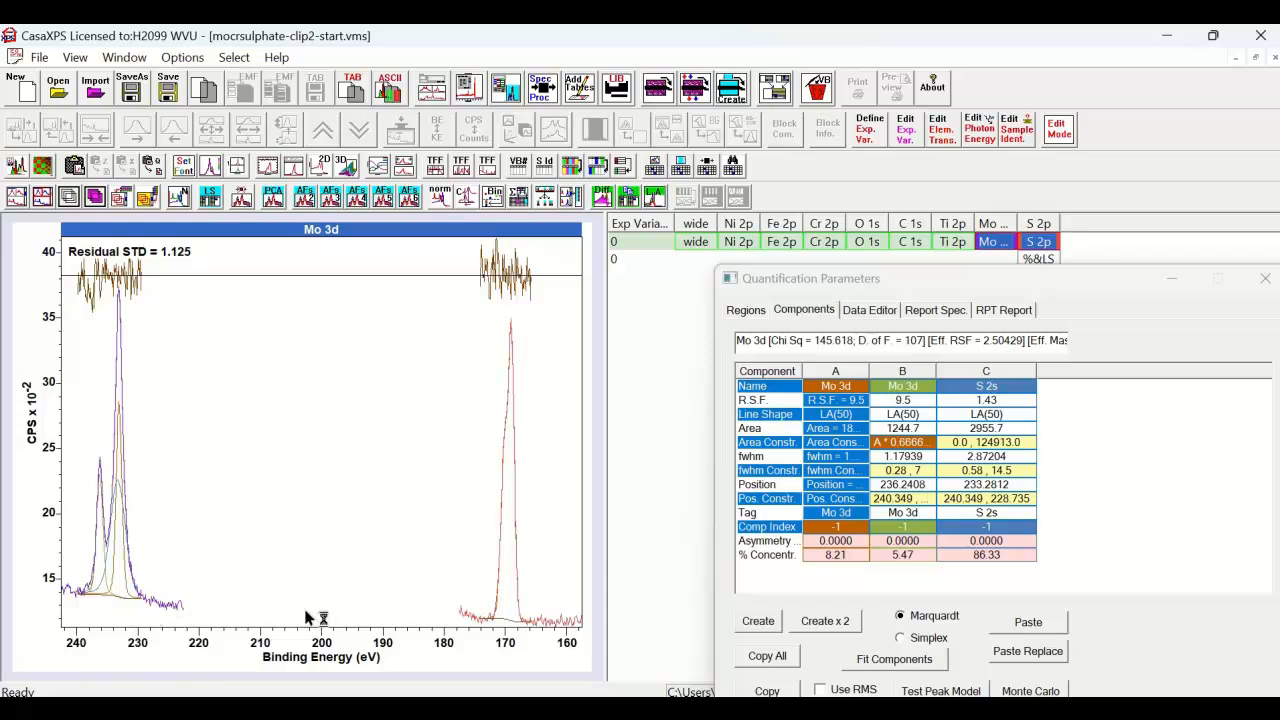
{"action": "mouse_move", "coordinate": [340, 468]}
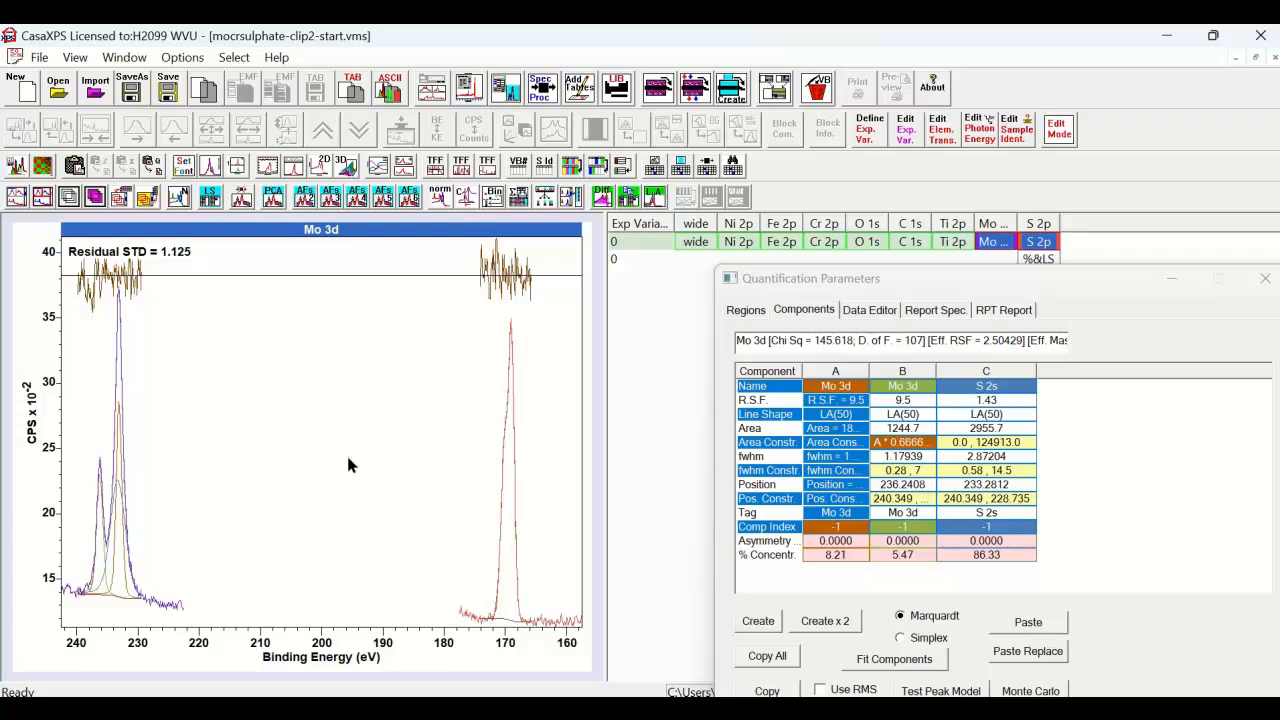
{"action": "mouse_move", "coordinate": [168, 612]}
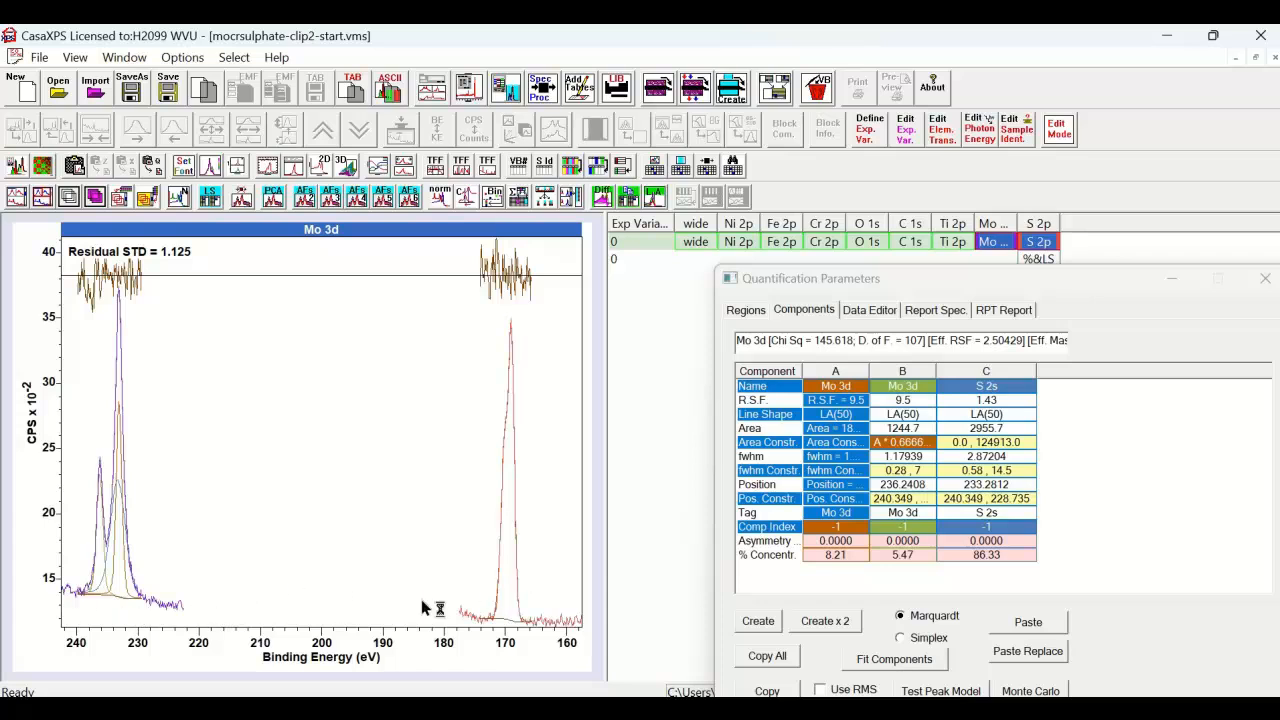
{"action": "mouse_move", "coordinate": [476, 568]}
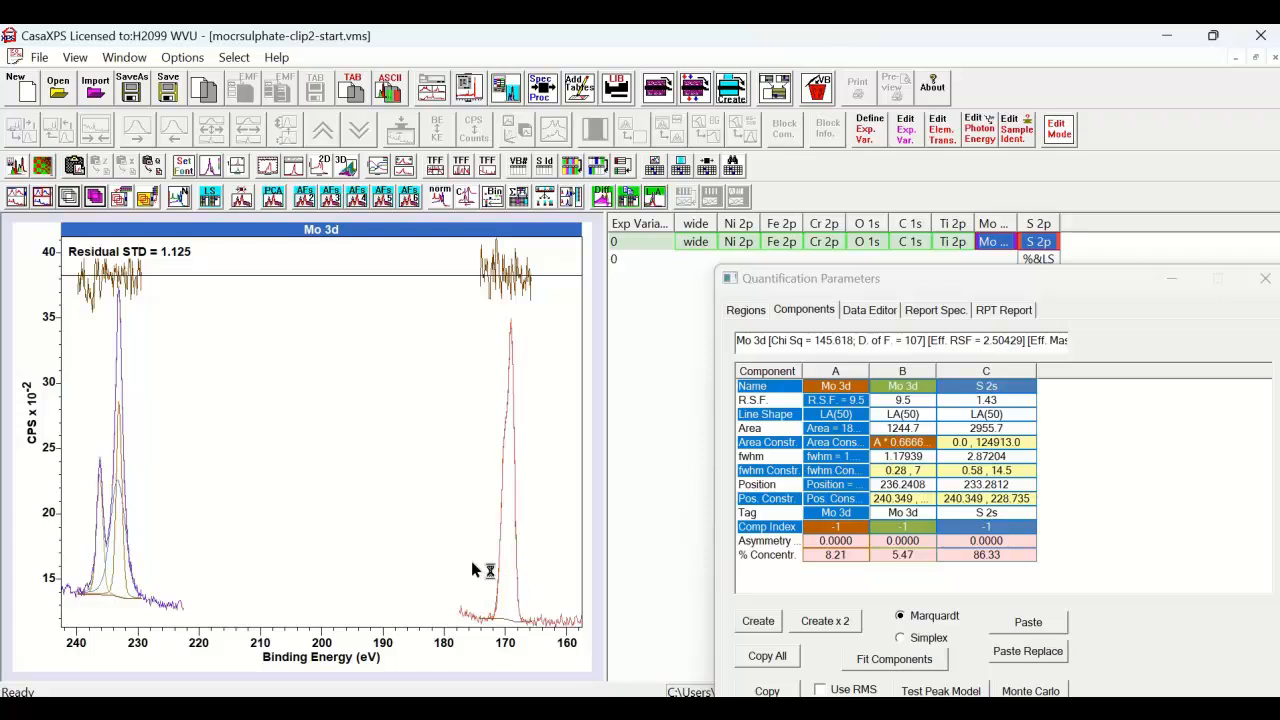
{"action": "mouse_move", "coordinate": [404, 536]}
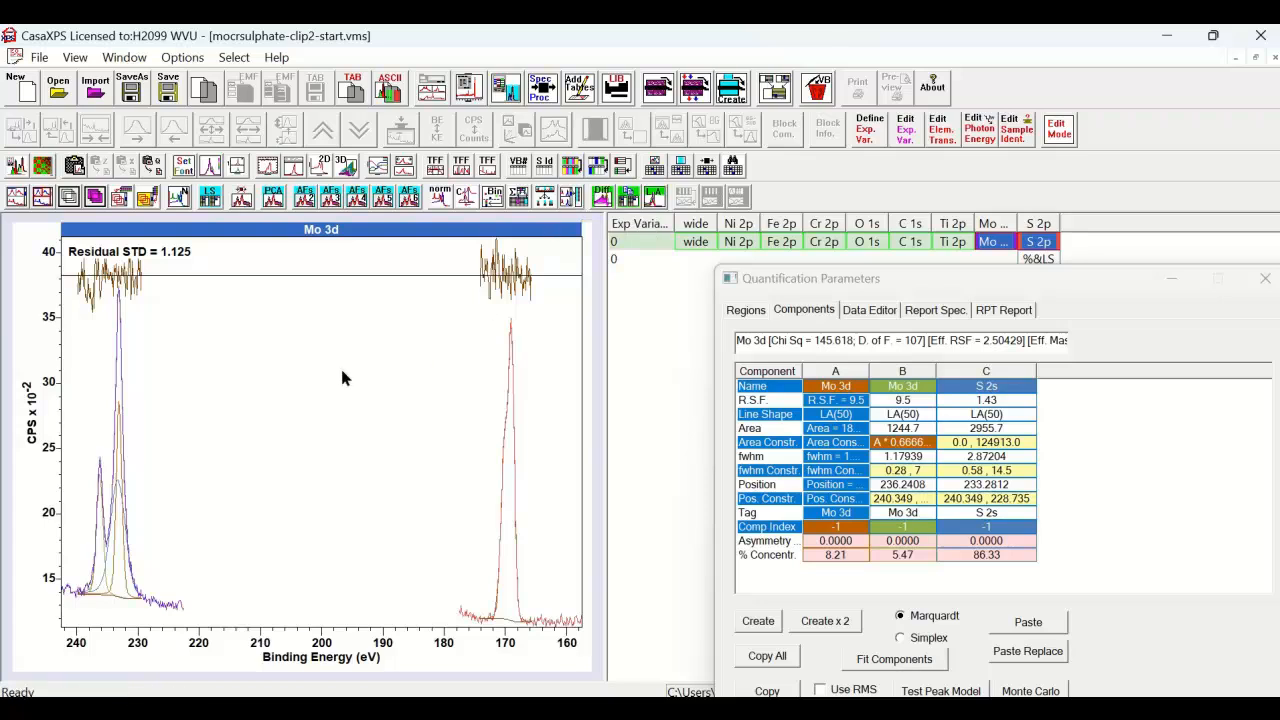
{"action": "mouse_move", "coordinate": [496, 356]}
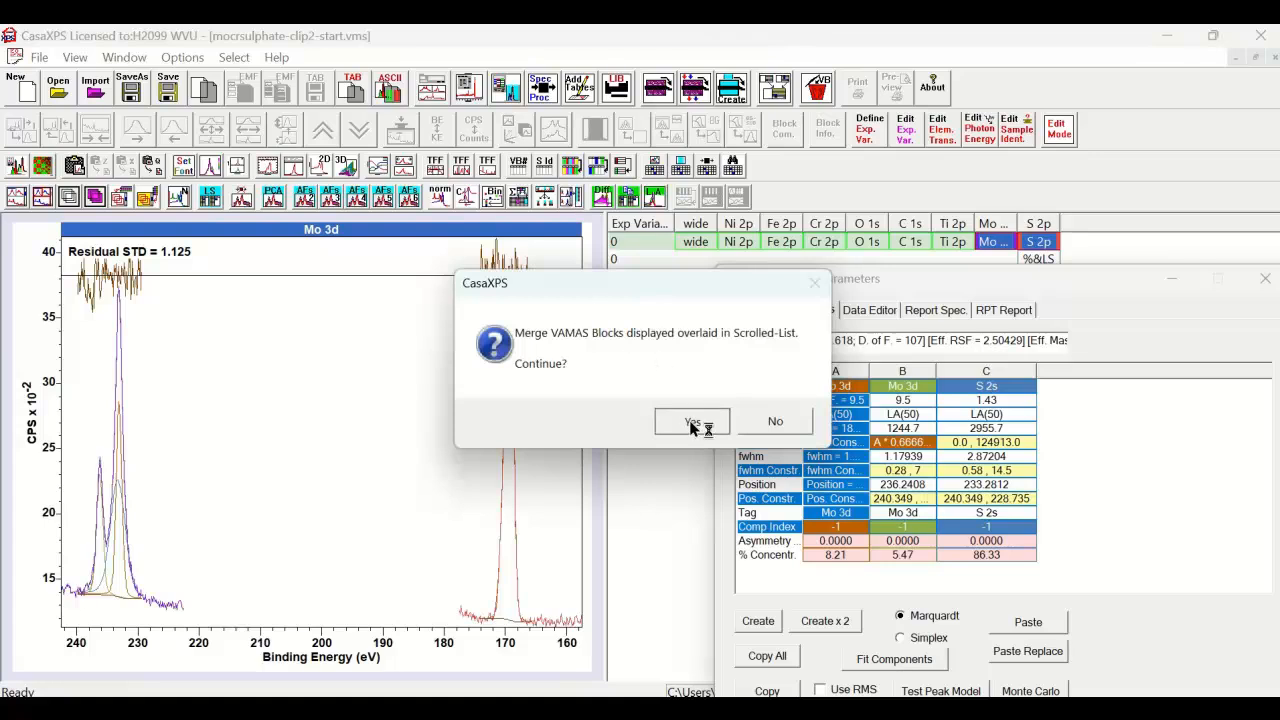
Step: Confirm merging Mo 3d and S 2p into one four-component block, residual STD 0.6939
{"action": "left_click", "coordinate": [692, 420]}
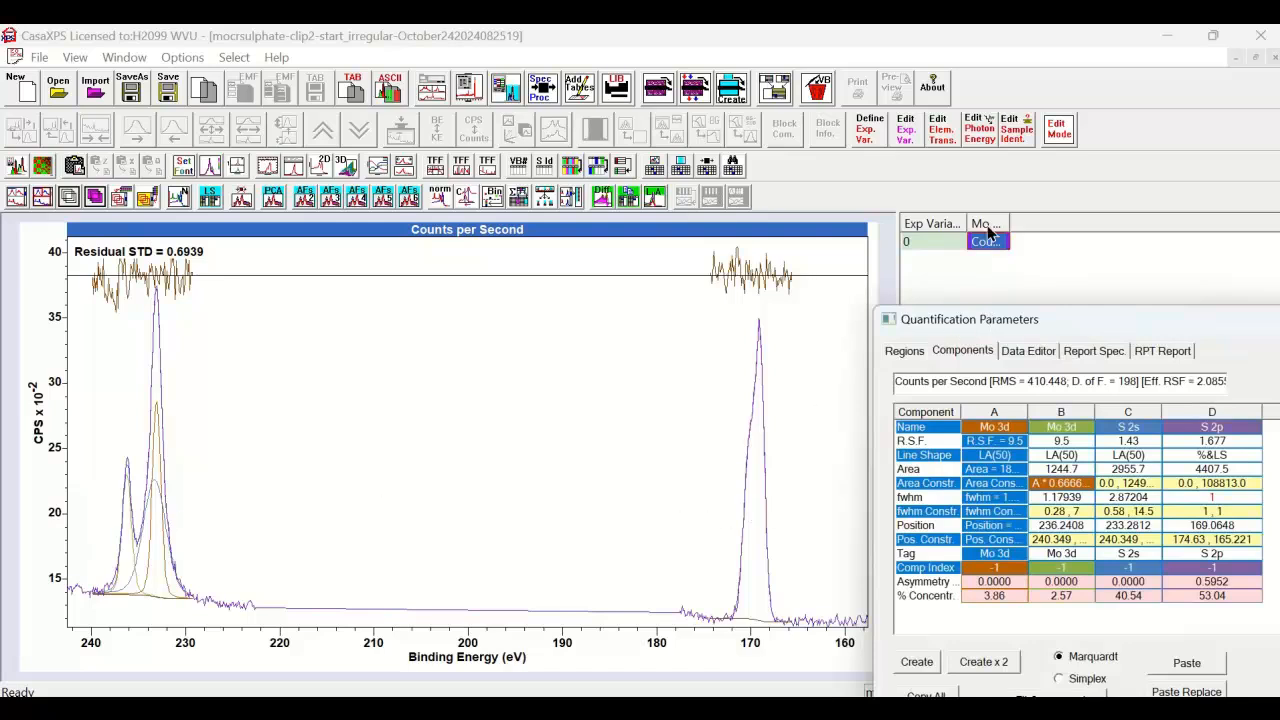
{"action": "left_click_drag", "start_coordinate": [968, 320], "coordinate": [926, 272]}
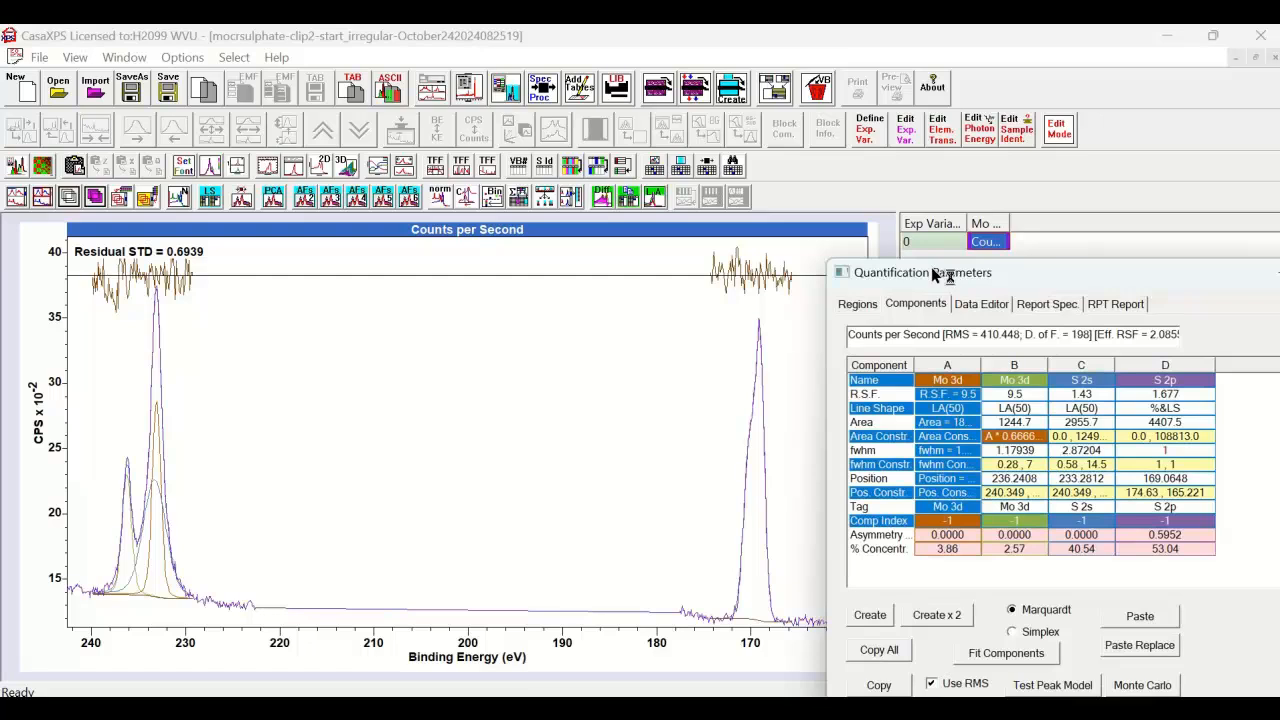
{"action": "mouse_move", "coordinate": [936, 284]}
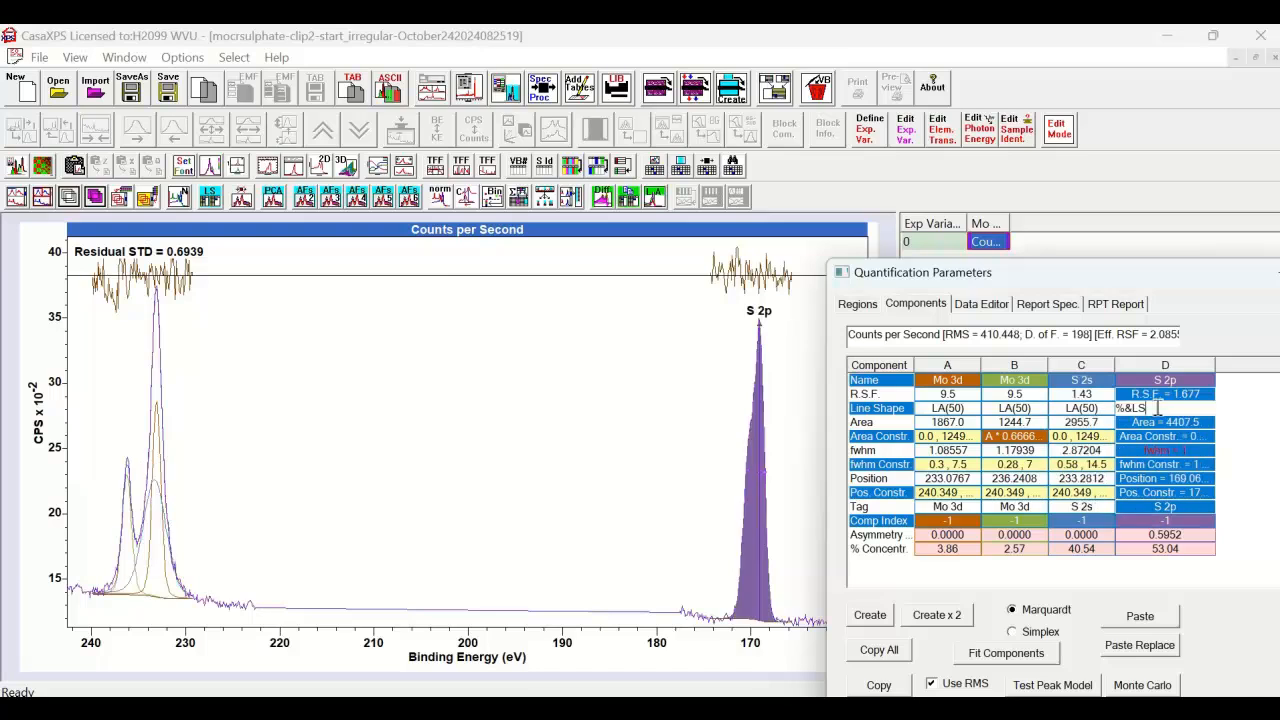
{"action": "mouse_move", "coordinate": [1048, 486]}
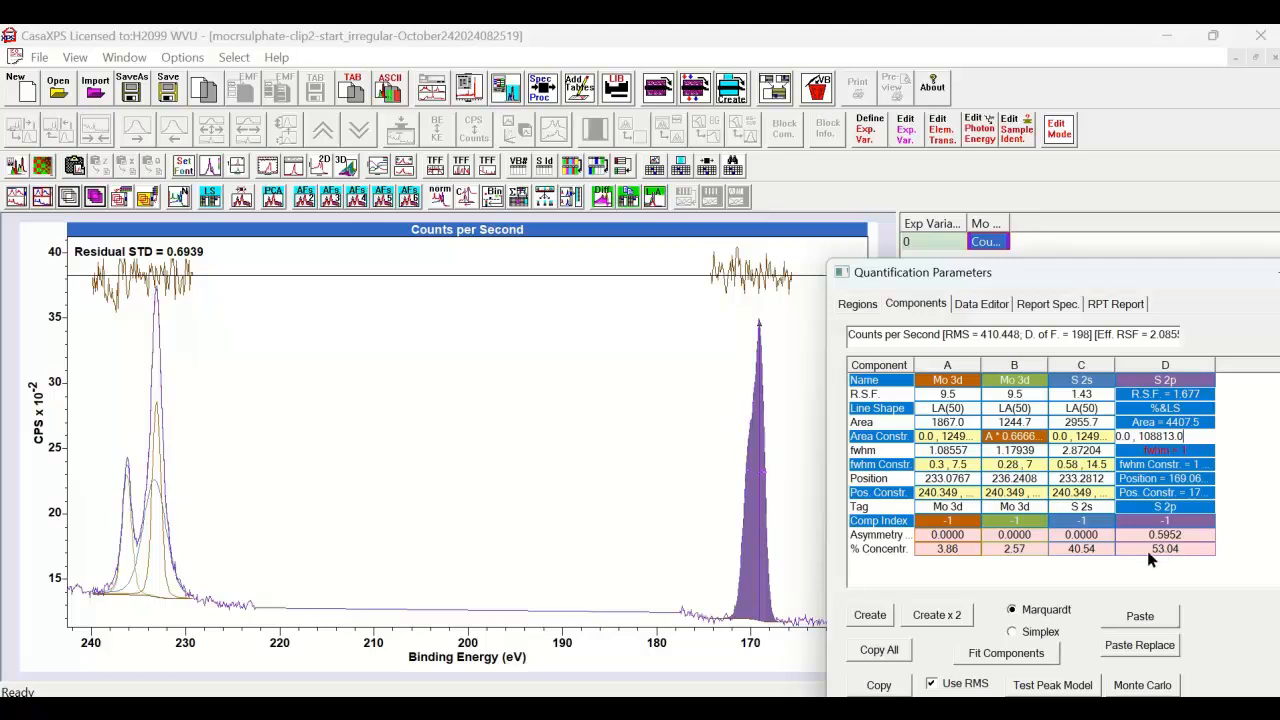
{"action": "mouse_move", "coordinate": [1148, 556]}
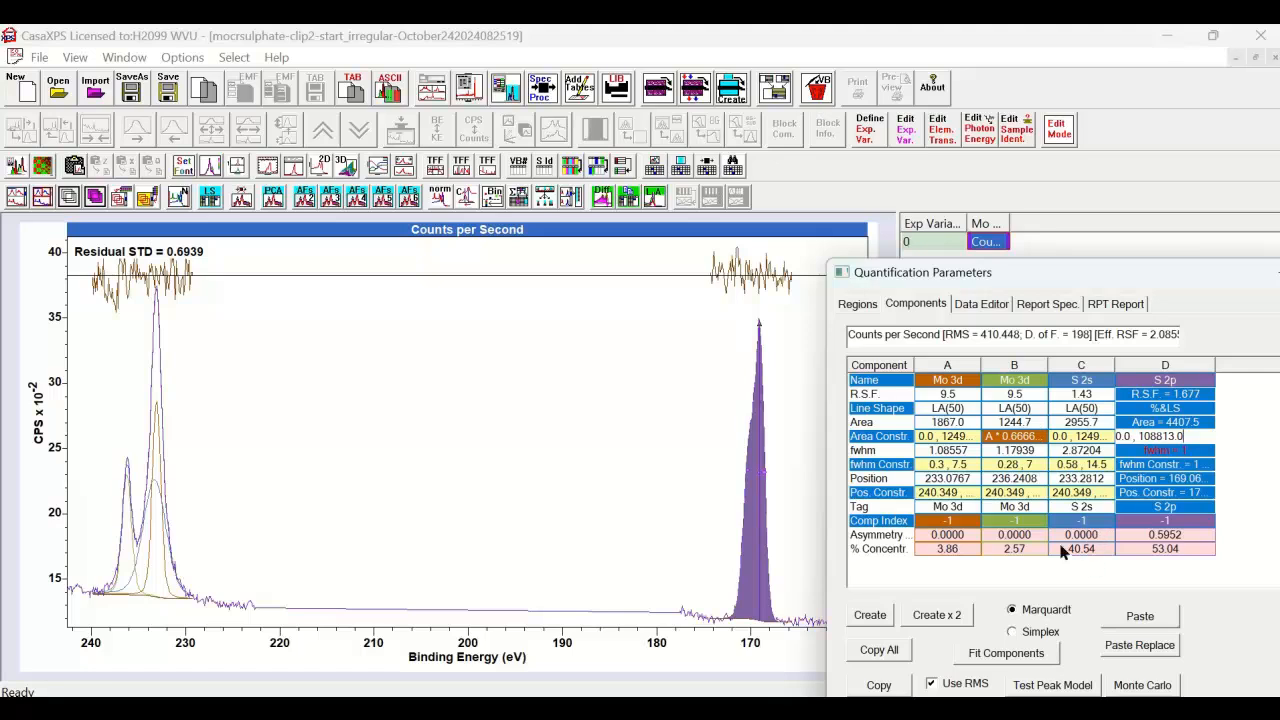
{"action": "mouse_move", "coordinate": [1088, 394]}
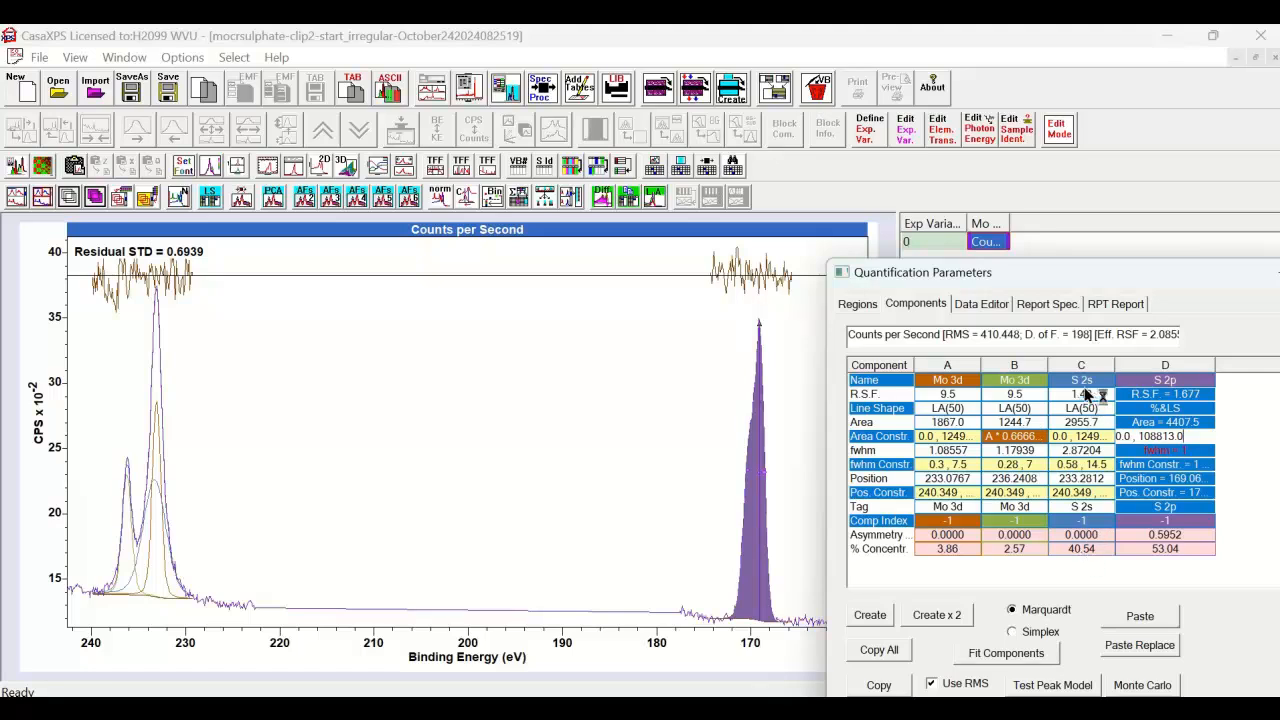
{"action": "mouse_move", "coordinate": [1164, 392]}
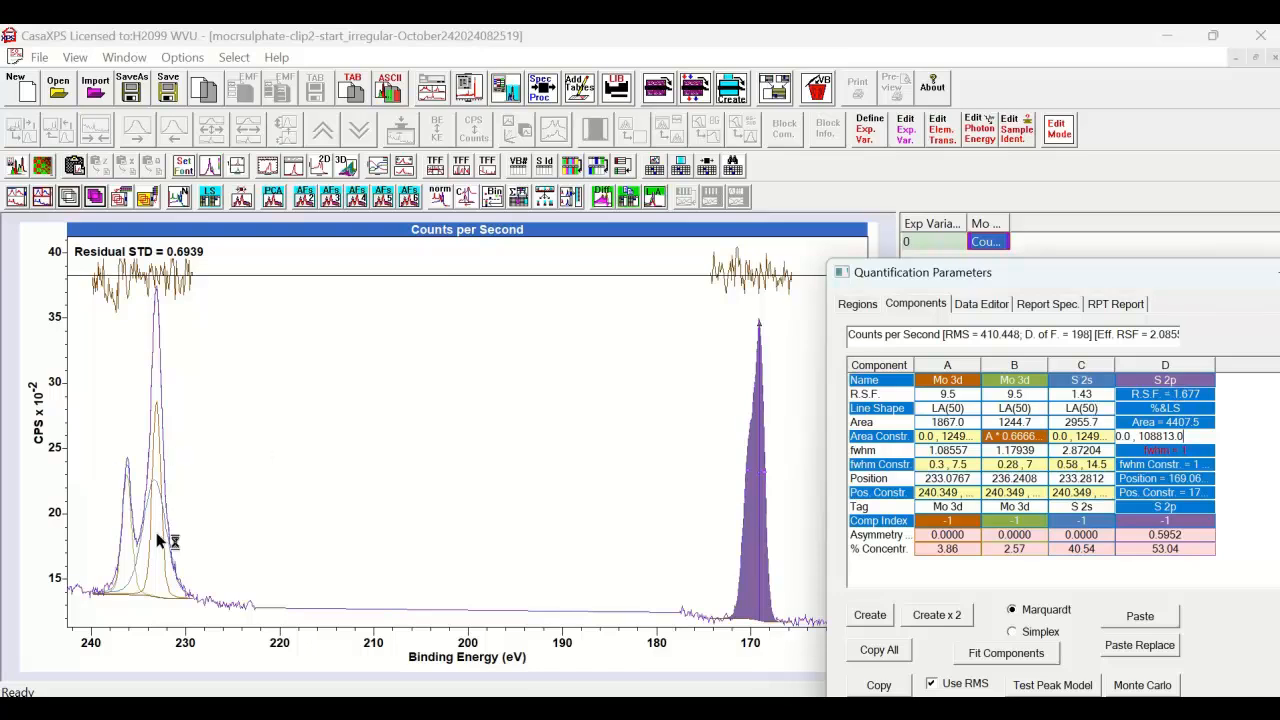
{"action": "mouse_move", "coordinate": [160, 544]}
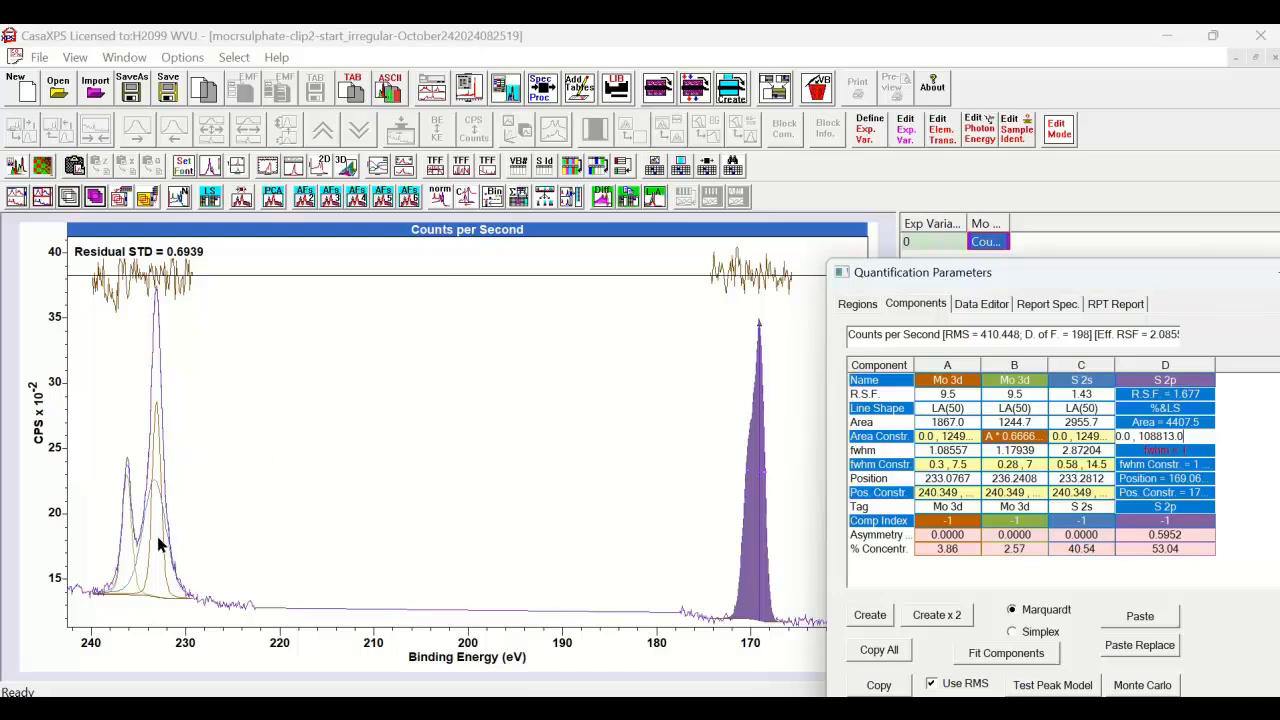
{"action": "mouse_move", "coordinate": [156, 468]}
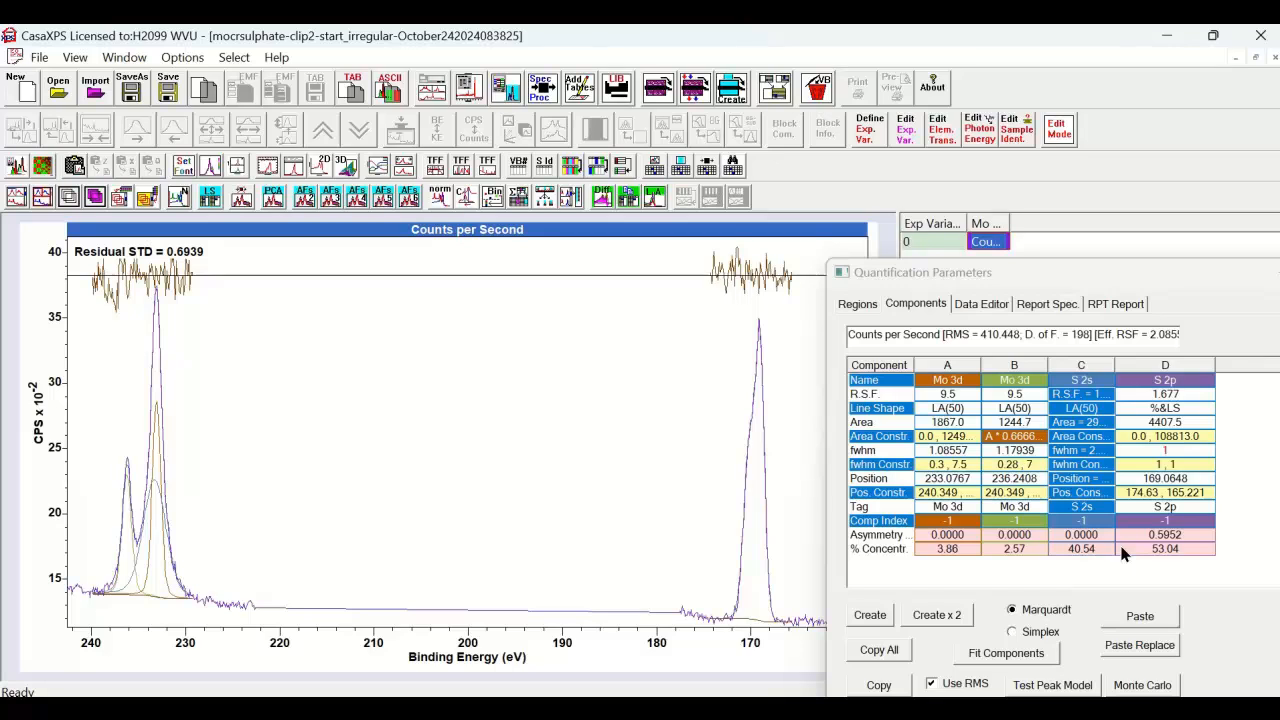
{"action": "mouse_move", "coordinate": [236, 512]}
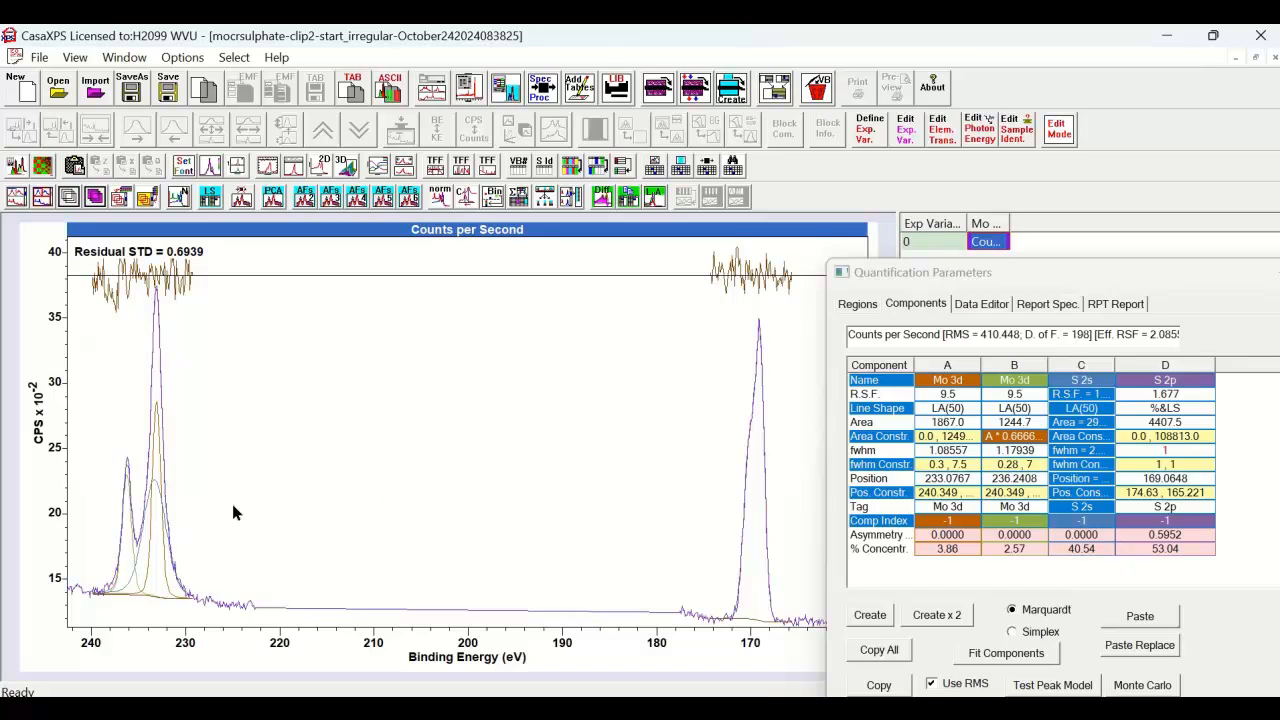
{"action": "mouse_move", "coordinate": [196, 576]}
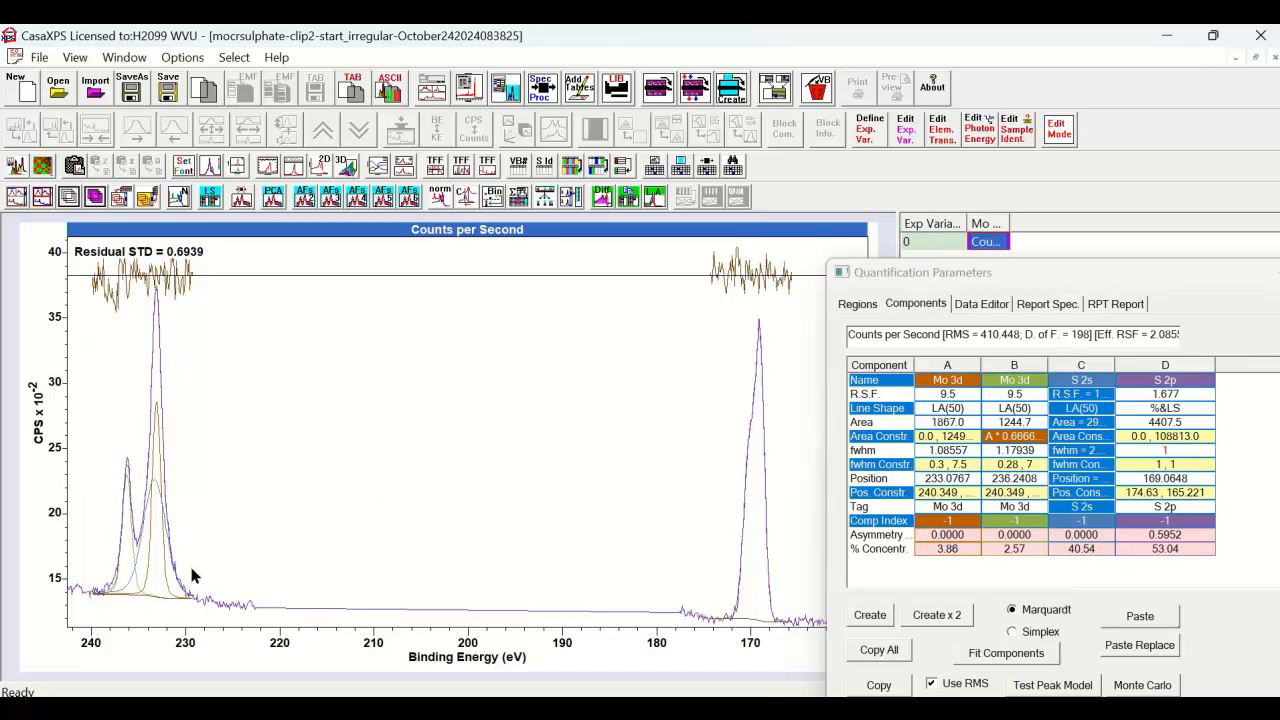
{"action": "mouse_move", "coordinate": [194, 542]}
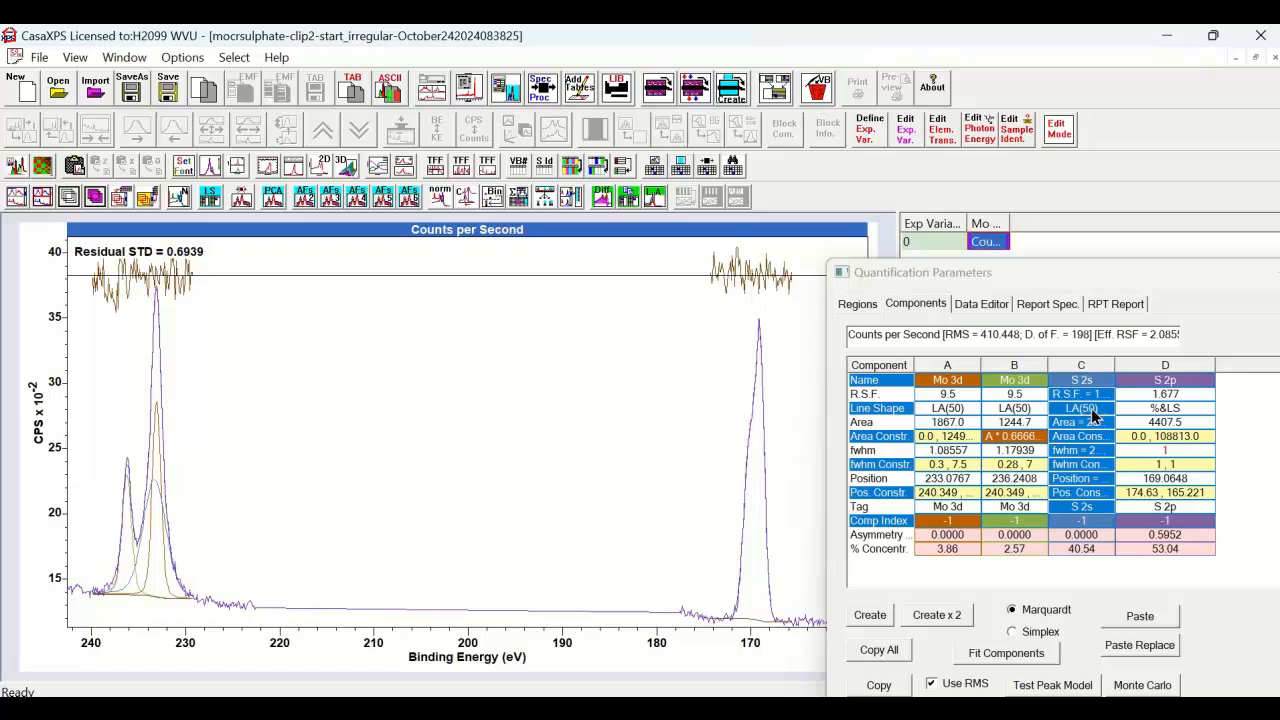
{"action": "mouse_move", "coordinate": [184, 530]}
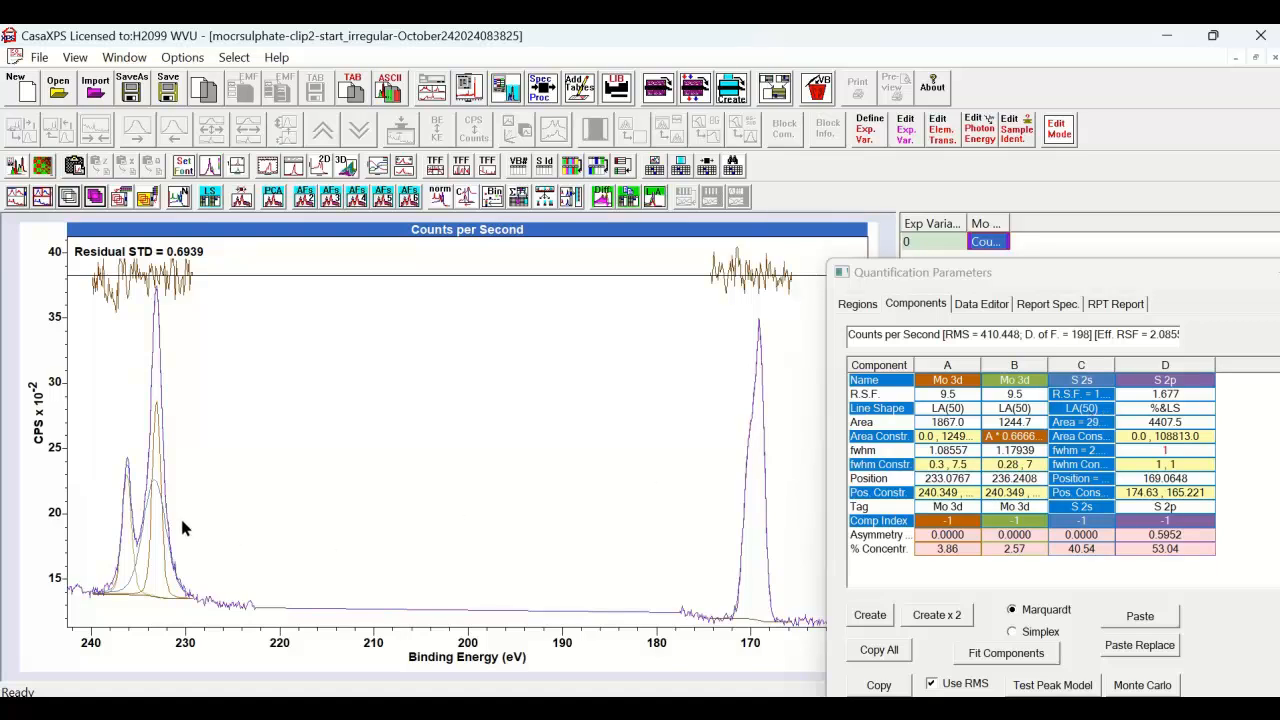
{"action": "mouse_move", "coordinate": [164, 516]}
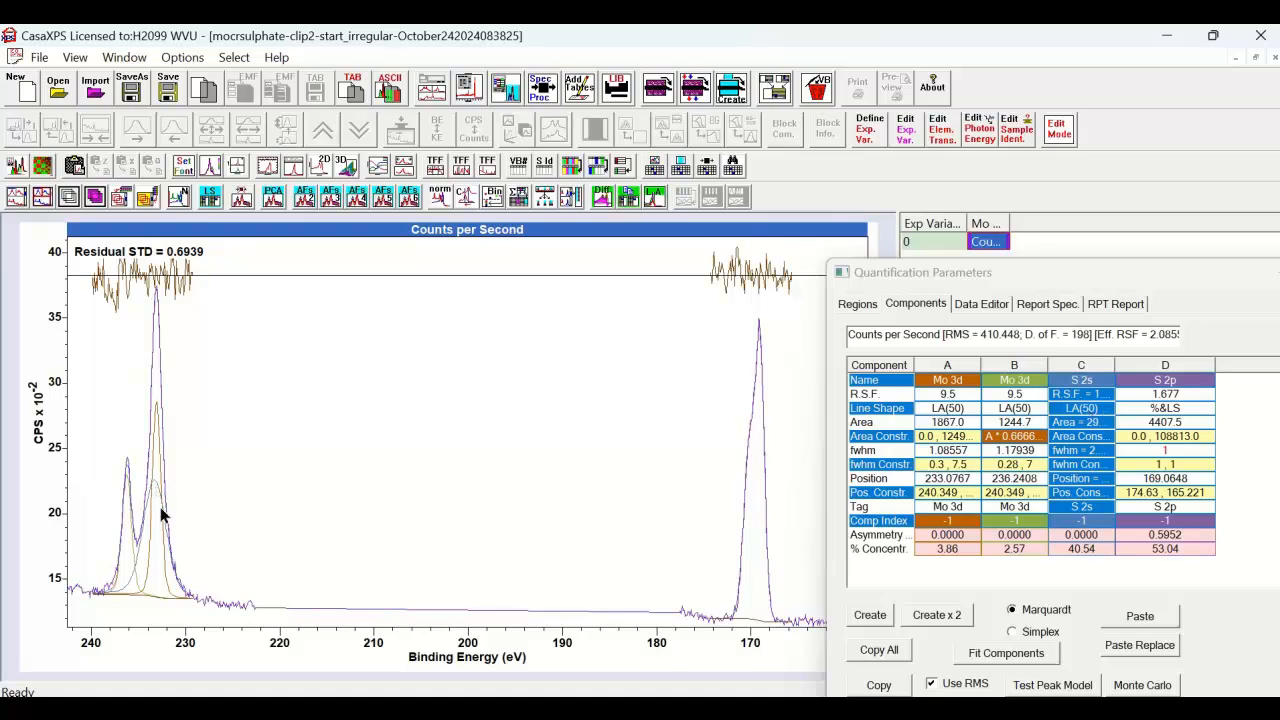
{"action": "mouse_move", "coordinate": [212, 608]}
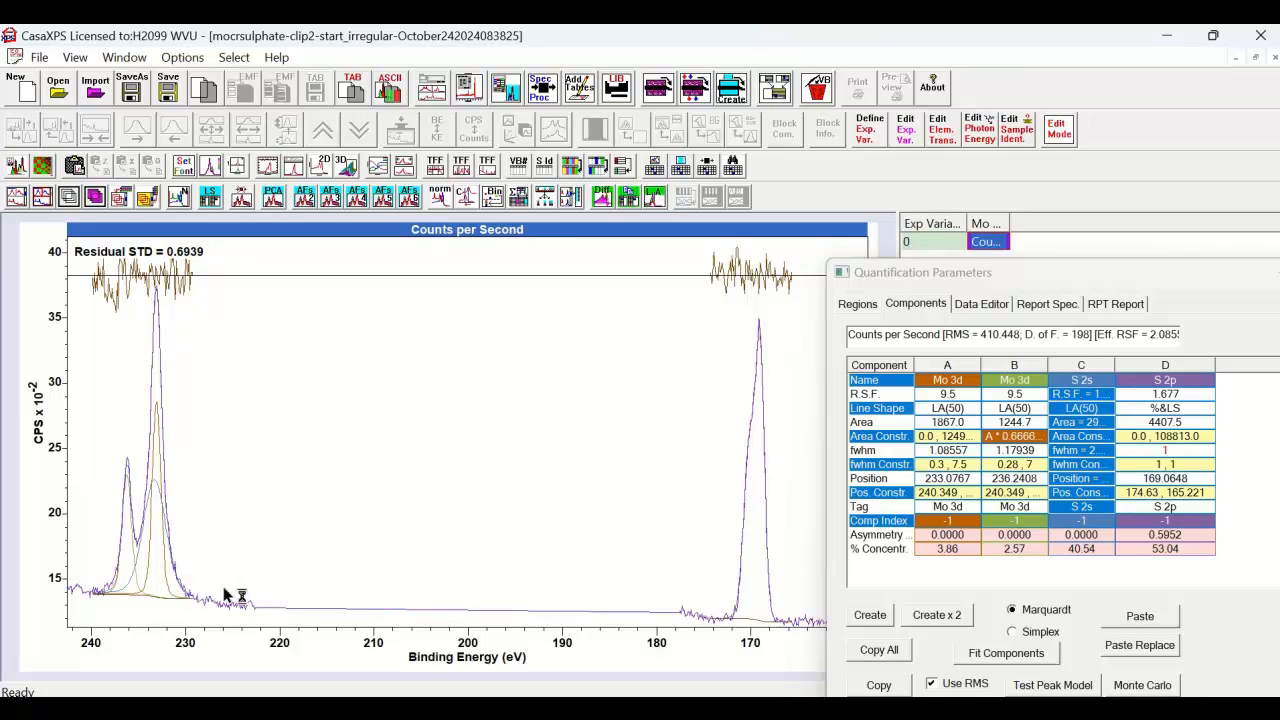
{"action": "mouse_move", "coordinate": [214, 598]}
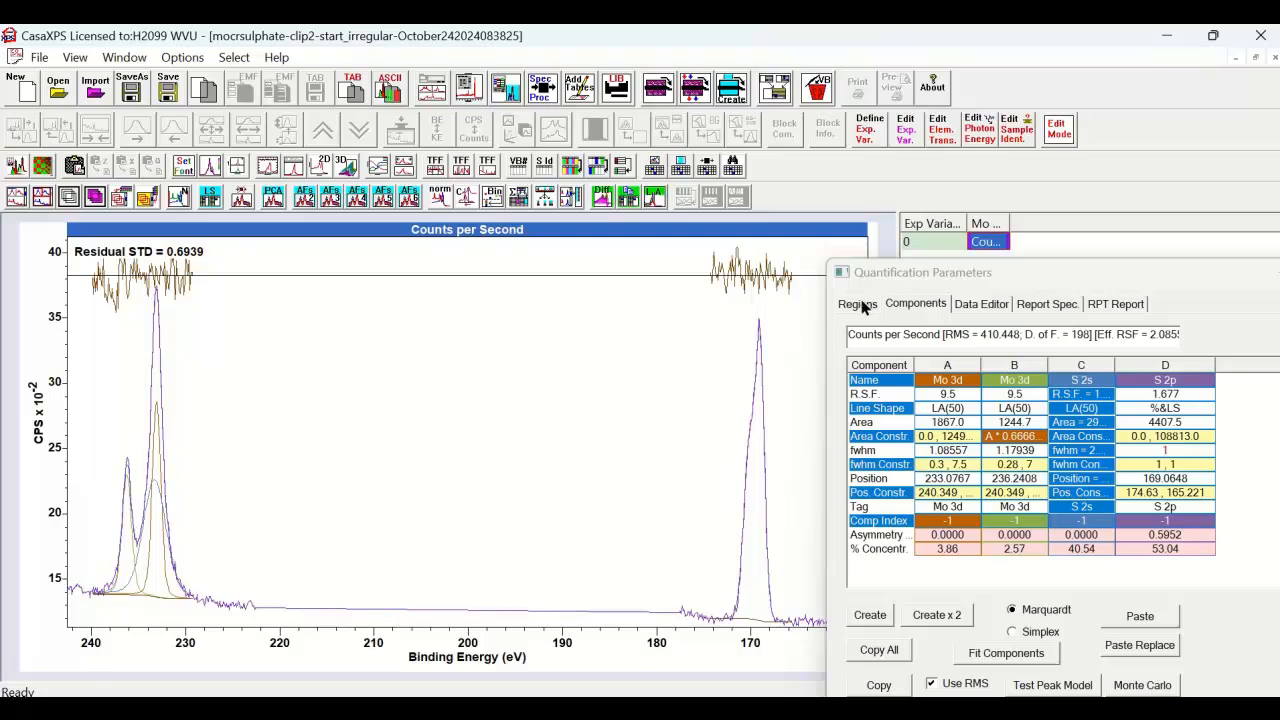
Step: Review the merged block's regions: Mo 3d at 19.05% and S 2p at 80.95%
{"action": "left_click", "coordinate": [856, 304]}
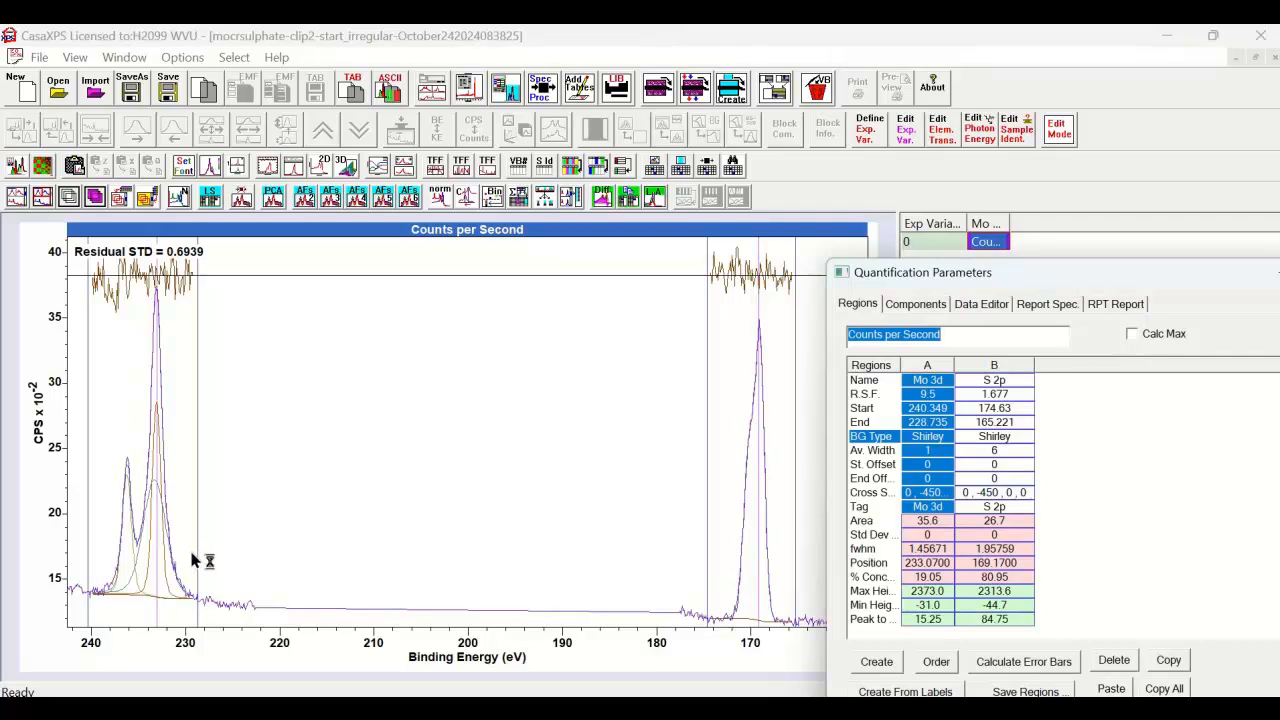
{"action": "mouse_move", "coordinate": [228, 548]}
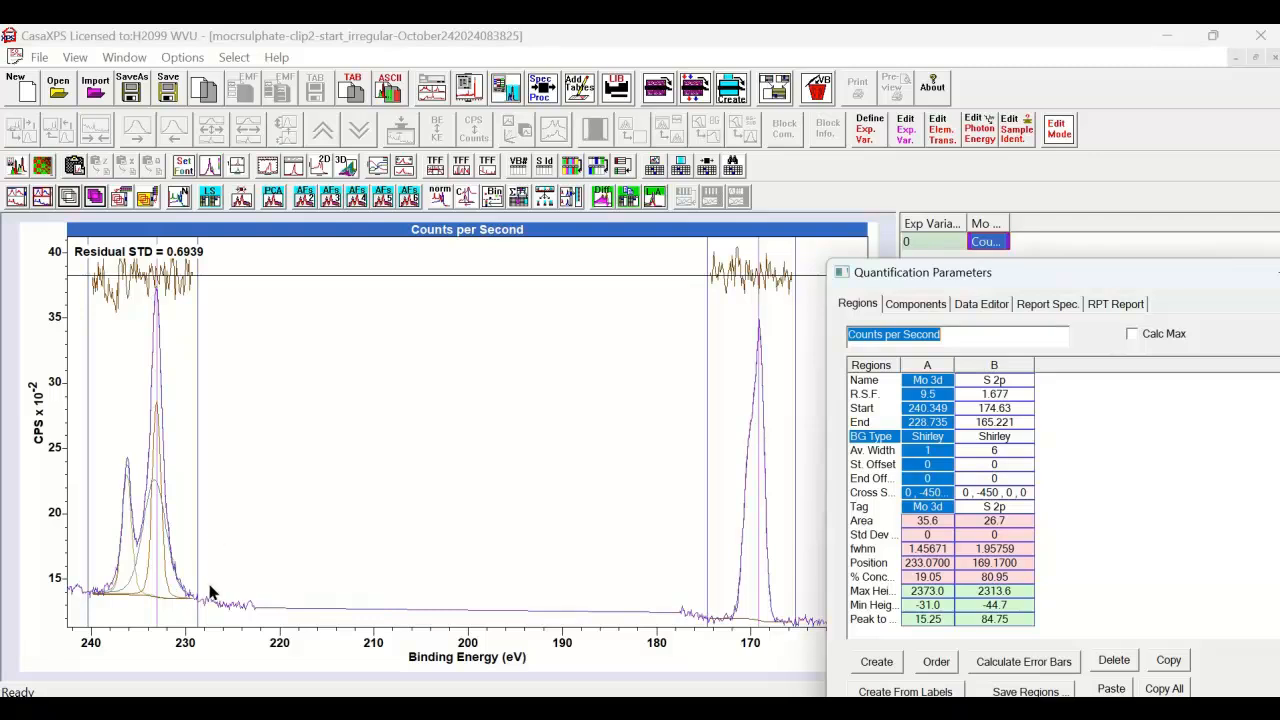
{"action": "mouse_move", "coordinate": [176, 600]}
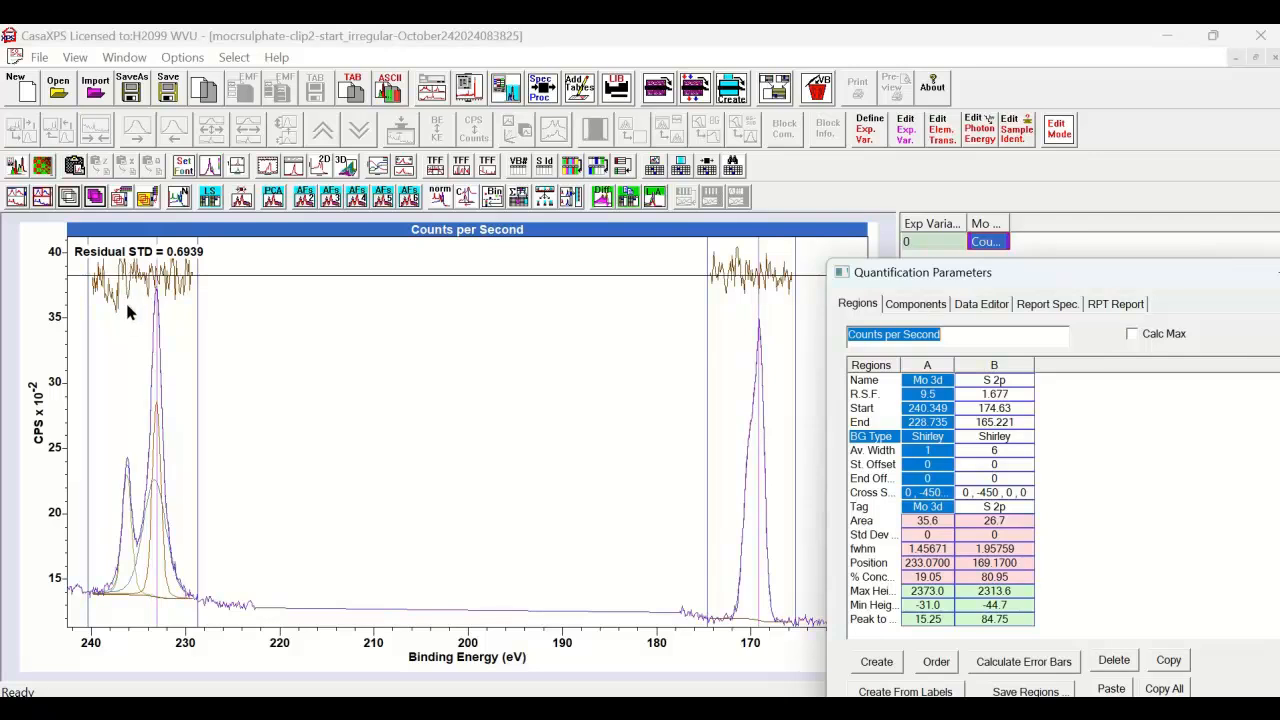
{"action": "mouse_move", "coordinate": [140, 326]}
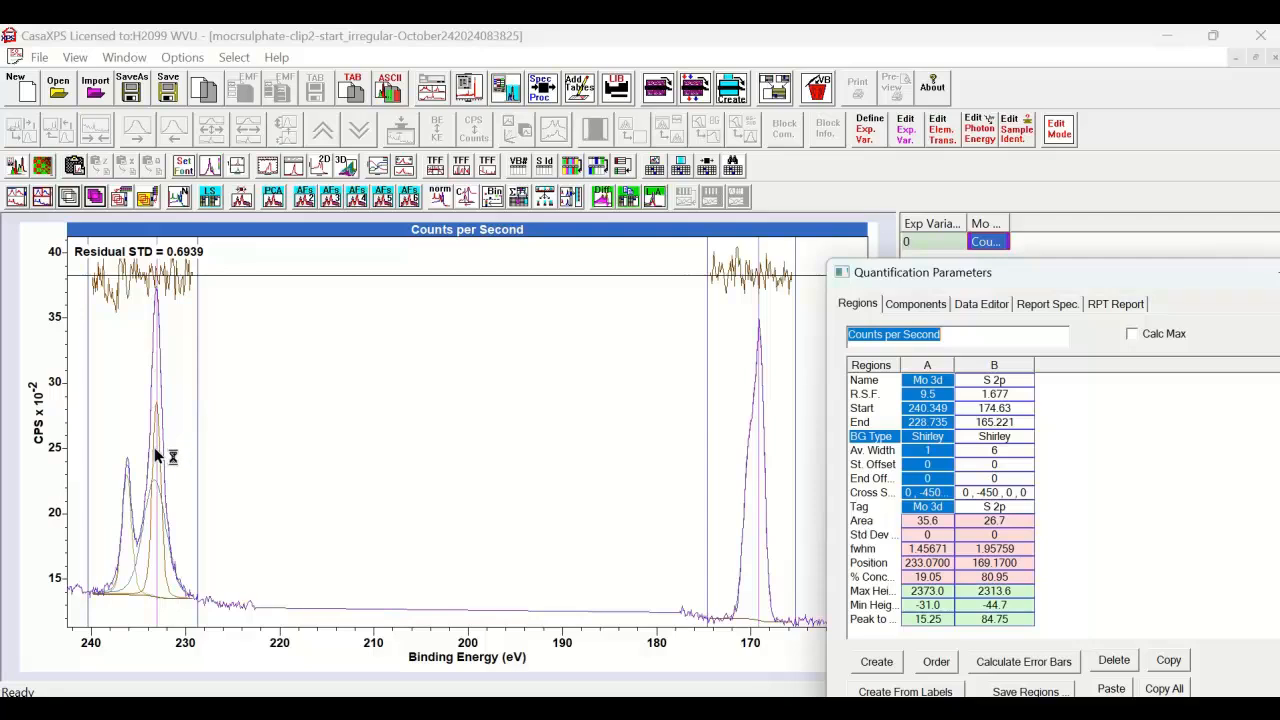
{"action": "mouse_move", "coordinate": [200, 486]}
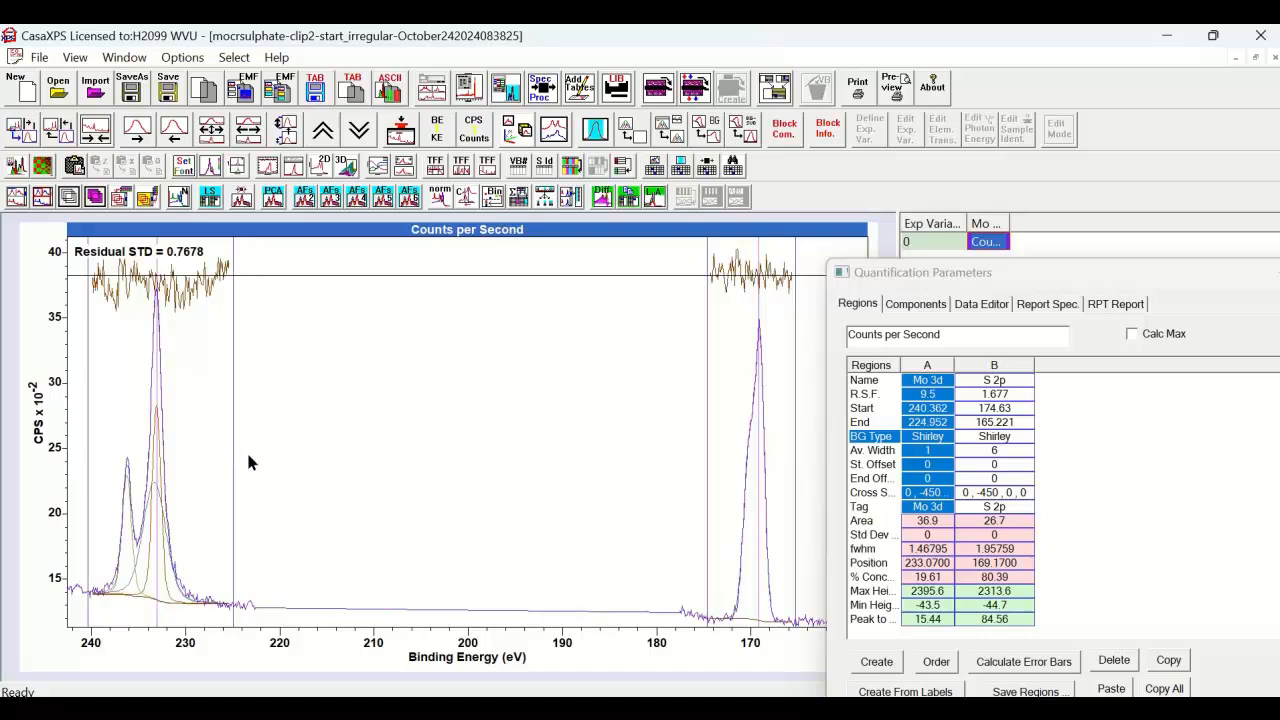
{"action": "mouse_move", "coordinate": [252, 458]}
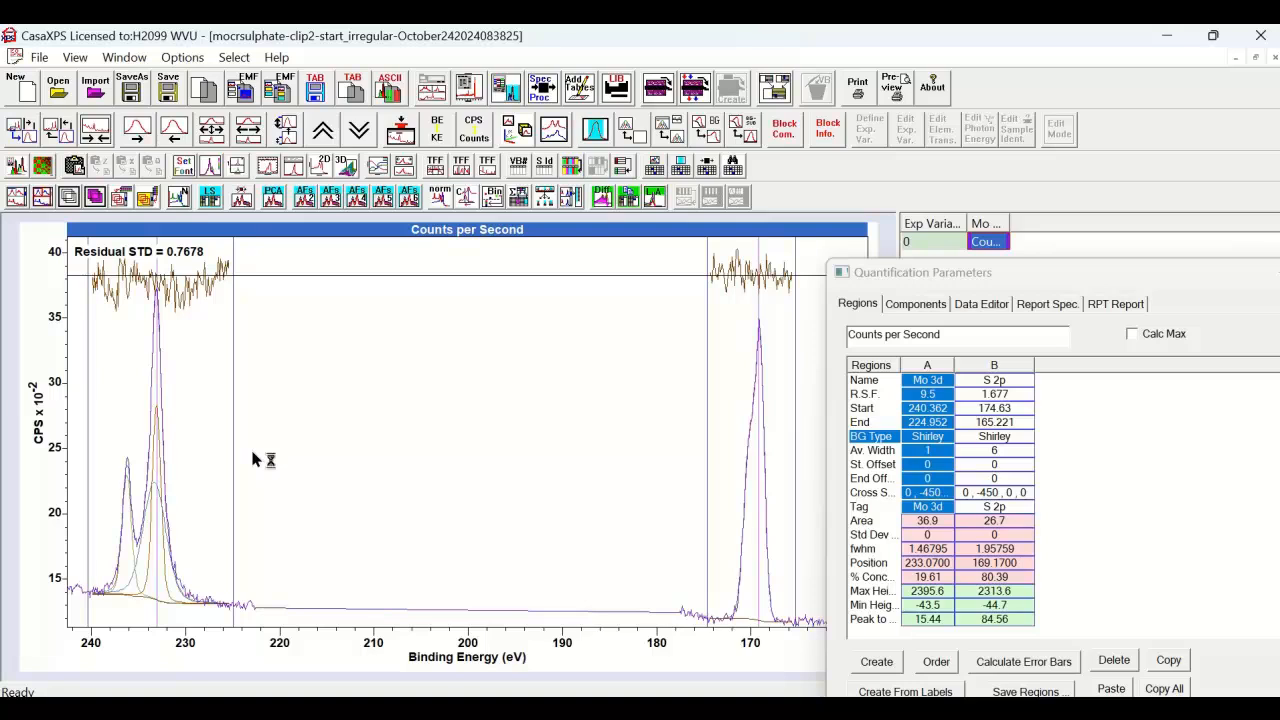
{"action": "mouse_move", "coordinate": [56, 572]}
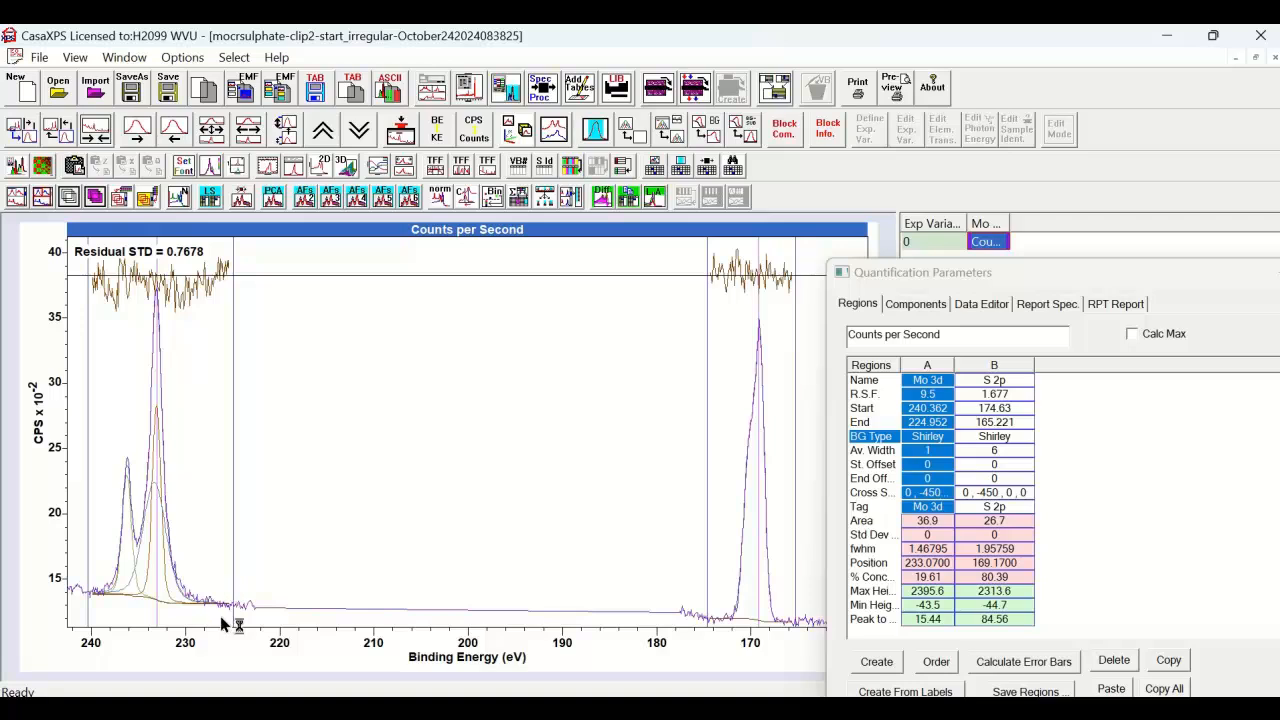
{"action": "mouse_move", "coordinate": [228, 616]}
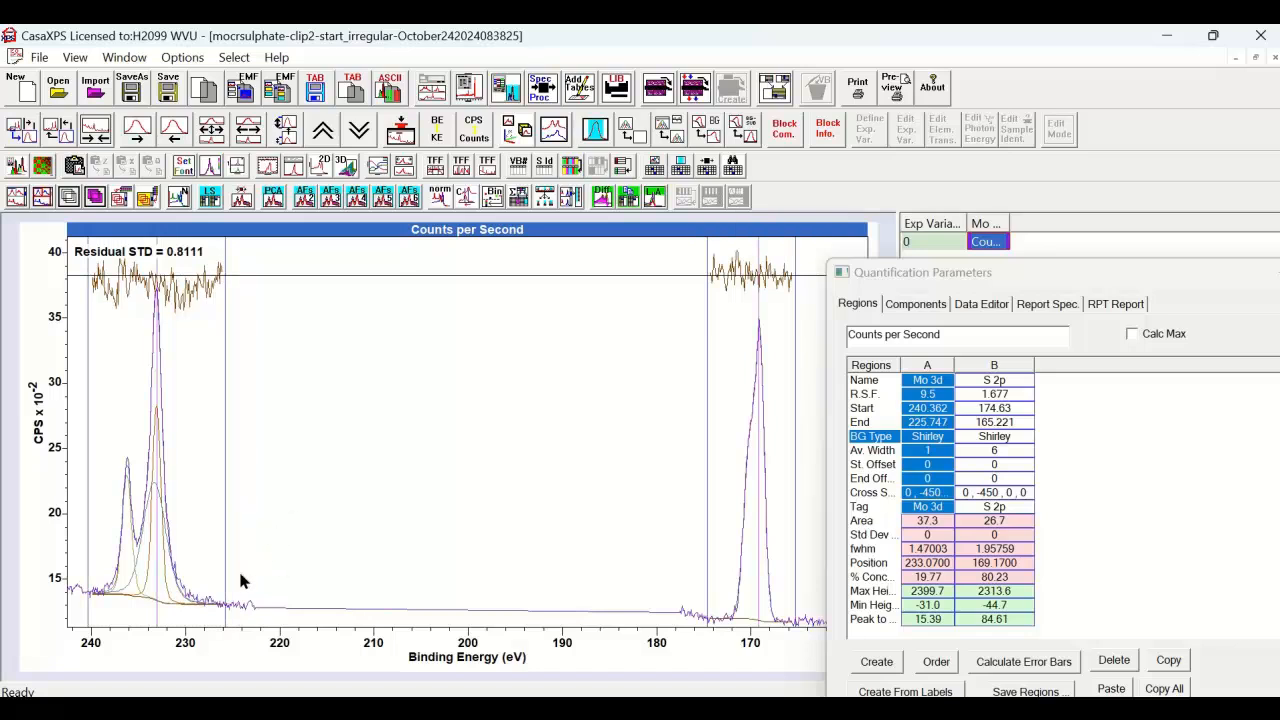
{"action": "mouse_move", "coordinate": [200, 596]}
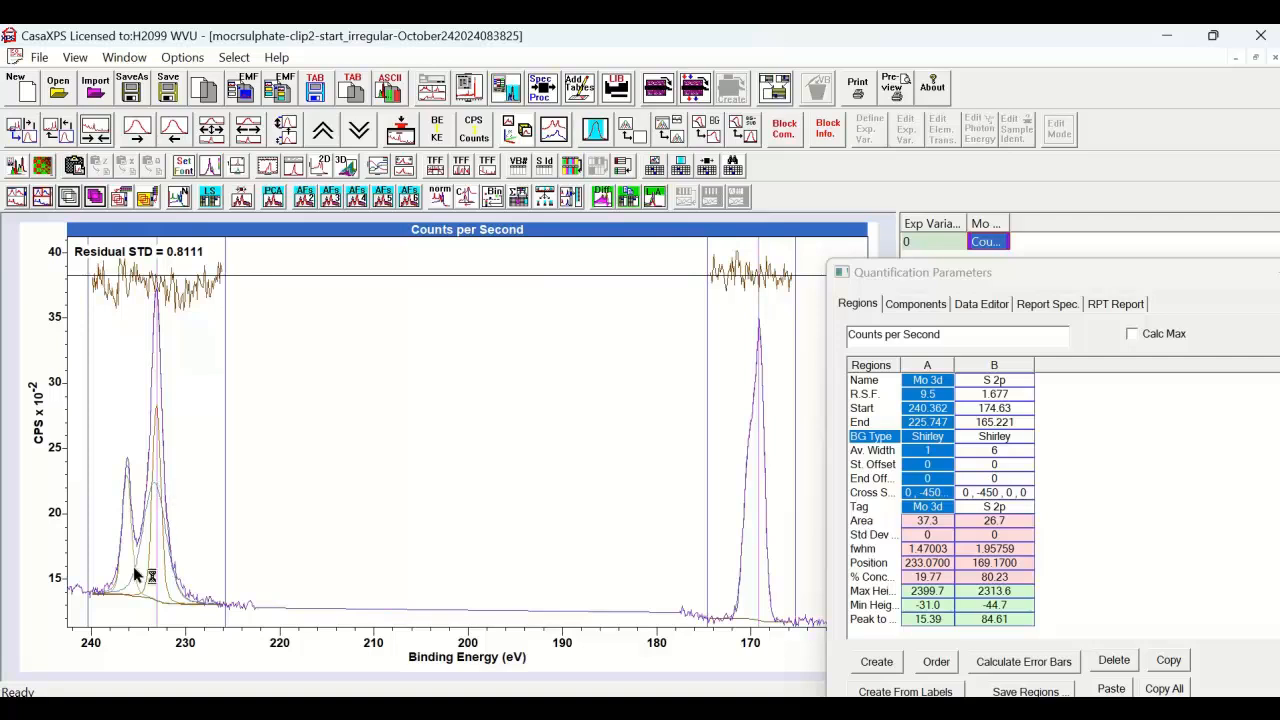
{"action": "mouse_move", "coordinate": [658, 338]}
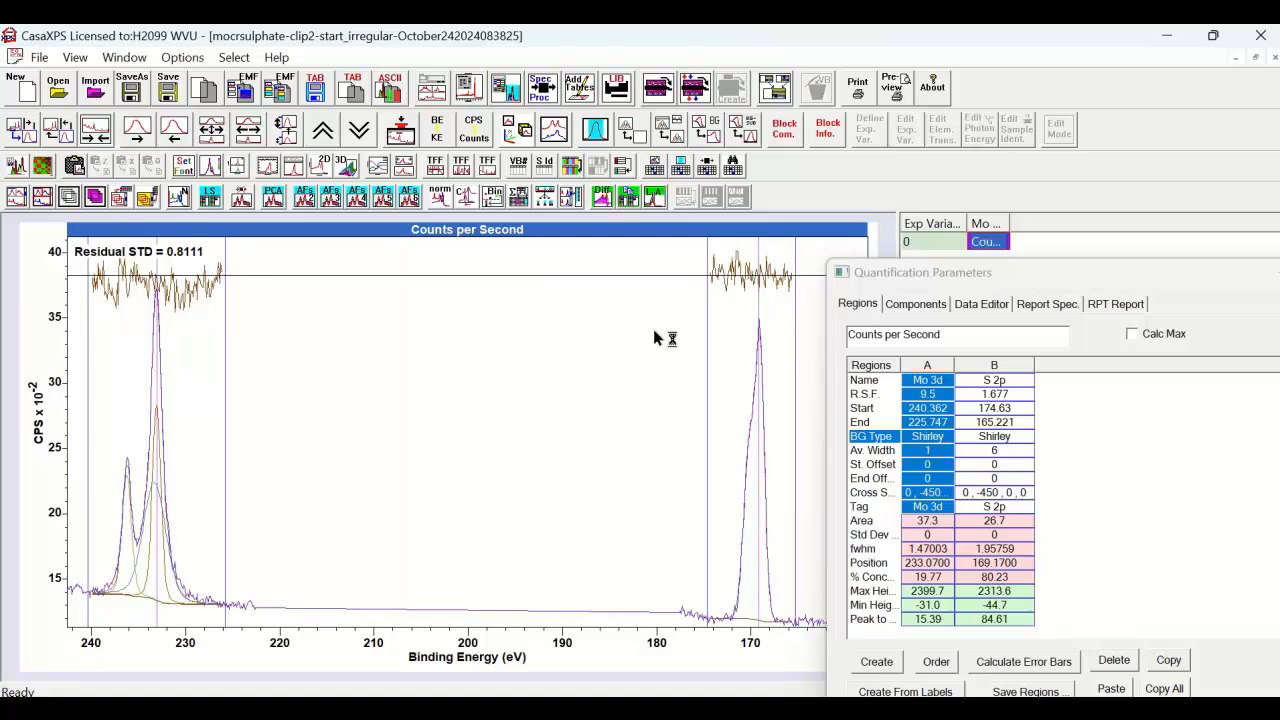
Step: Show the fitted components table and select the S 2s component for peak-model testing
{"action": "left_click", "coordinate": [912, 304]}
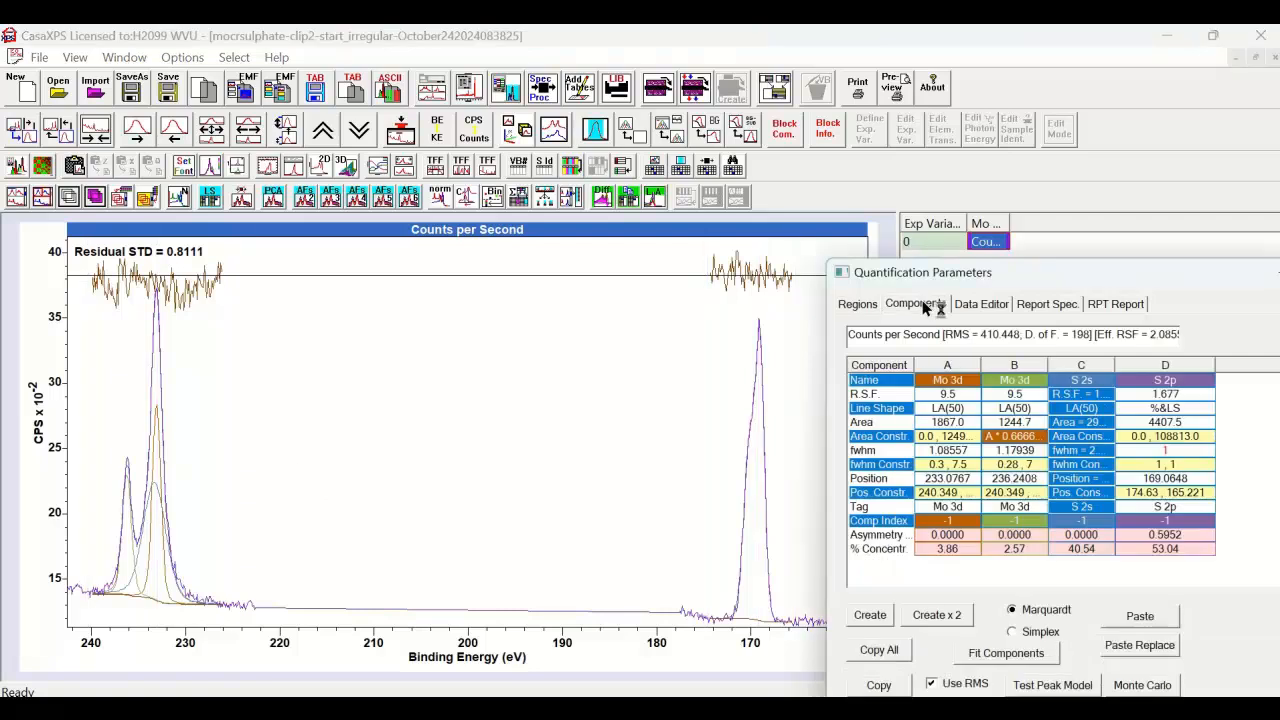
{"action": "mouse_move", "coordinate": [180, 492]}
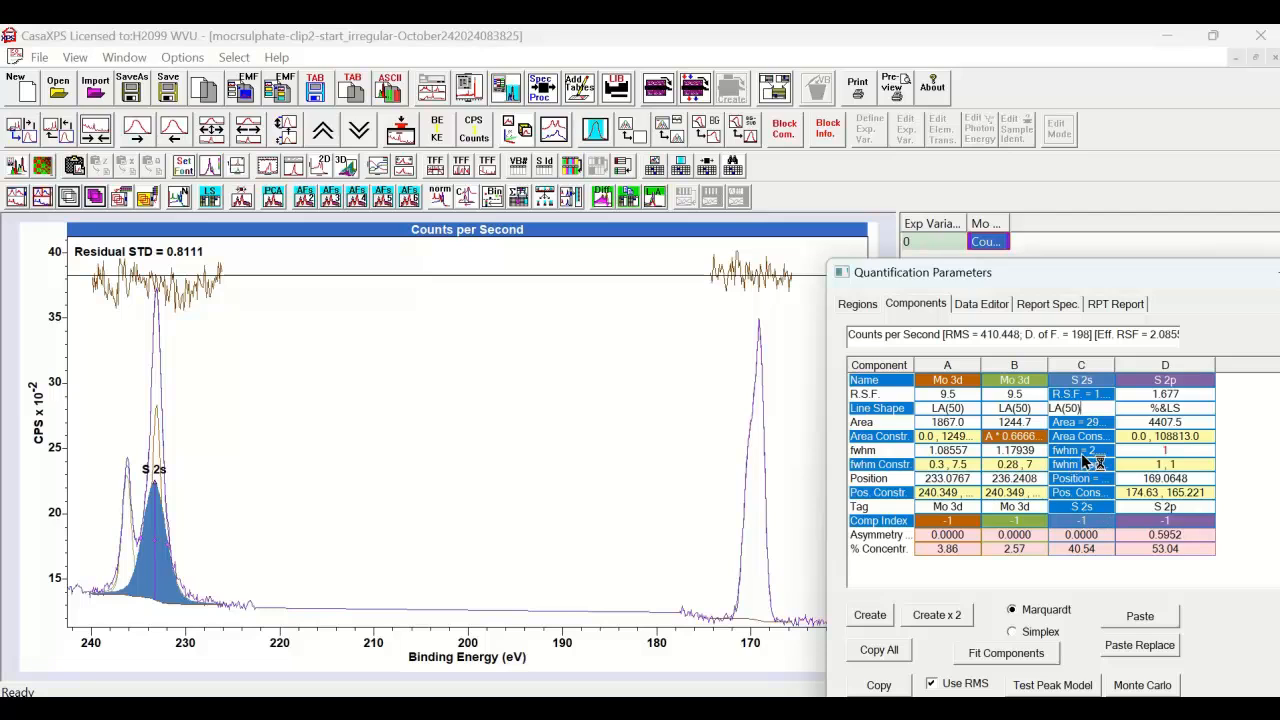
{"action": "mouse_move", "coordinate": [1136, 430]}
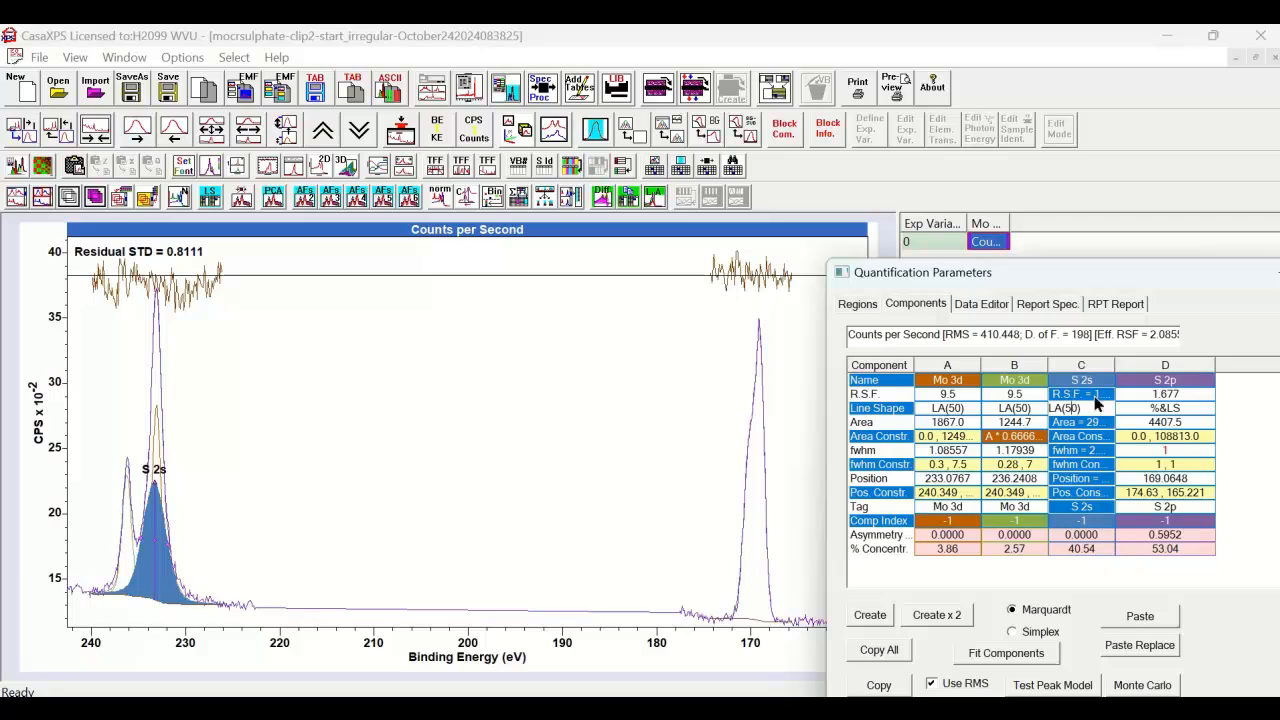
{"action": "mouse_move", "coordinate": [1056, 680]}
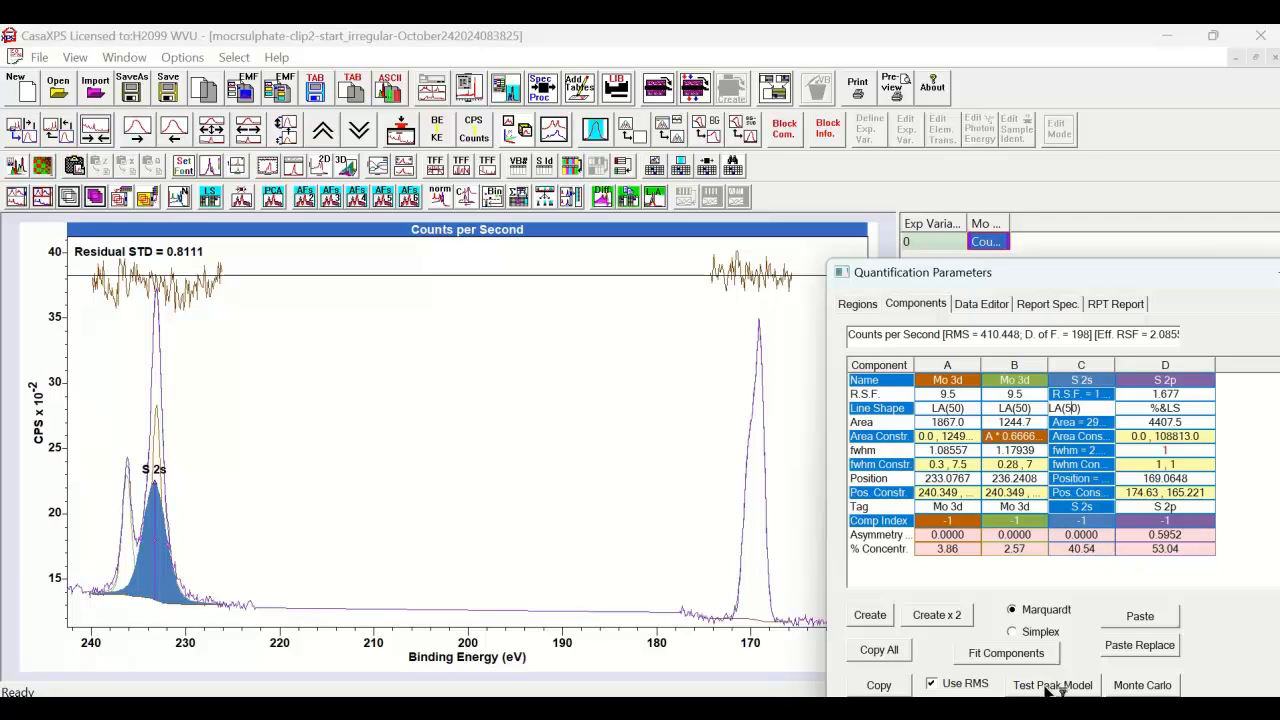
{"action": "left_click", "coordinate": [1080, 408]}
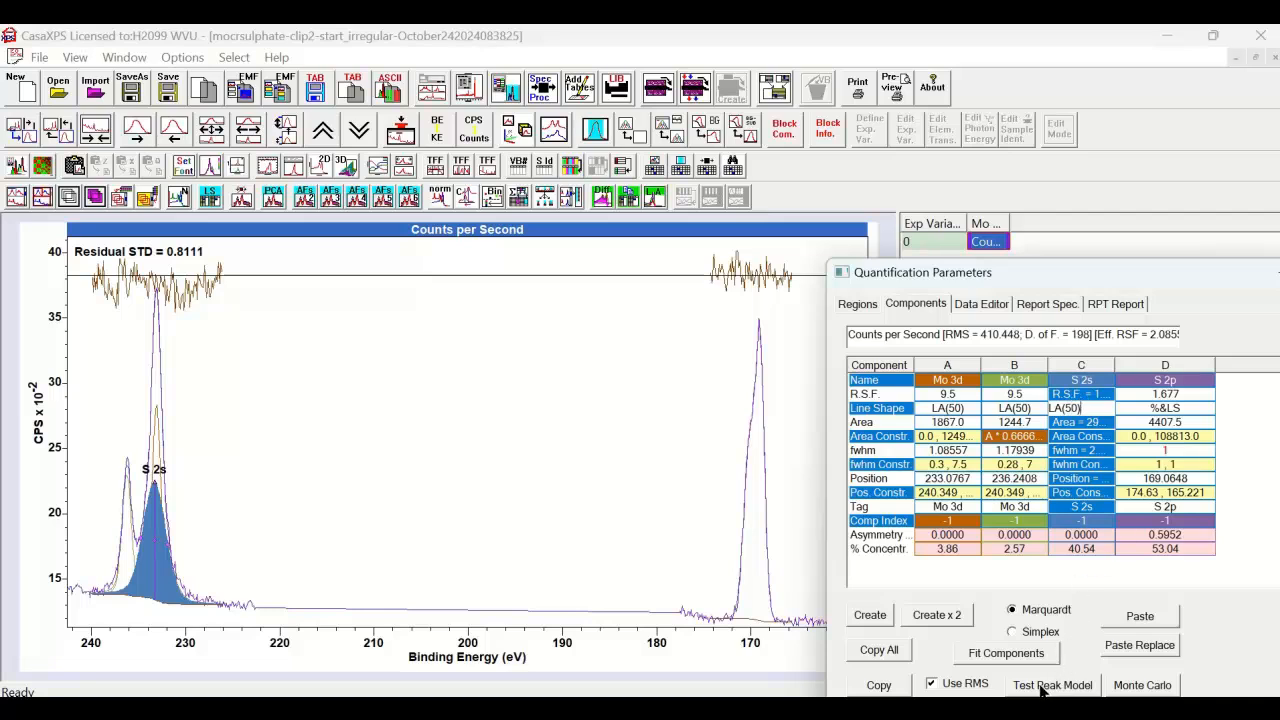
Step: Enter LA(70,99) in the Uniqueness Plot dialog and confirm generating the scan
{"action": "left_click", "coordinate": [1052, 684]}
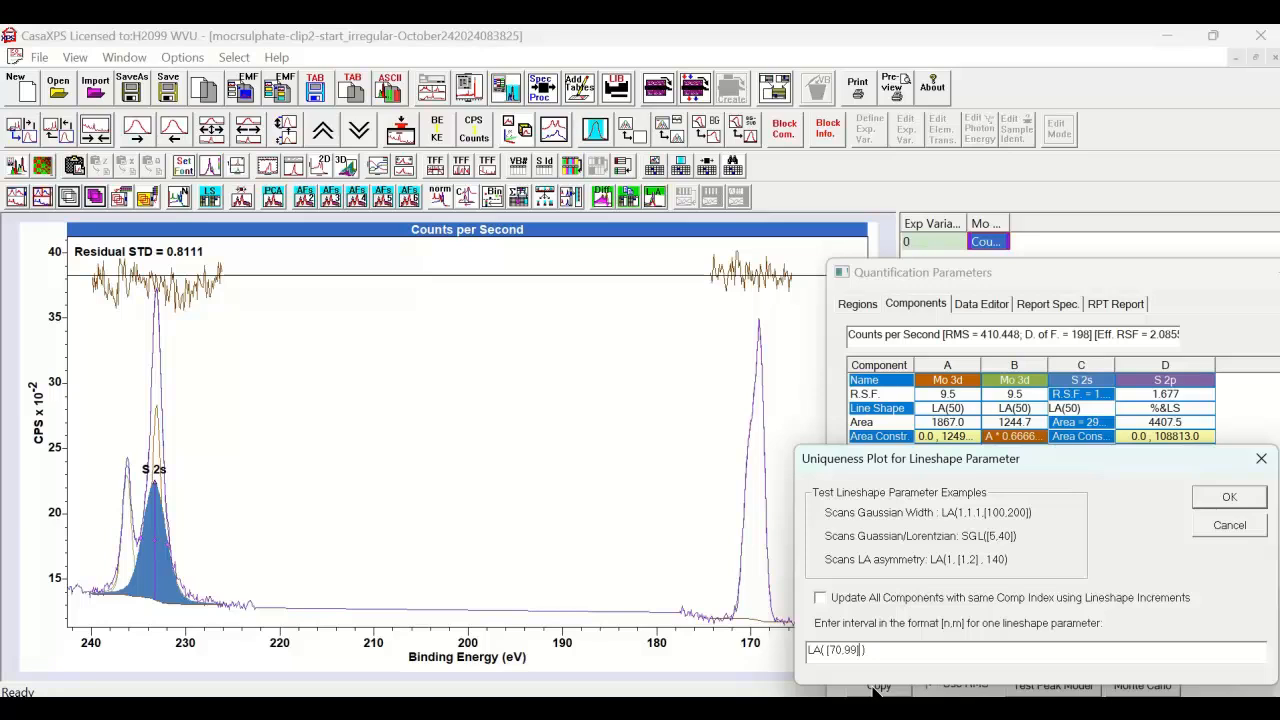
{"action": "mouse_move", "coordinate": [1124, 388]}
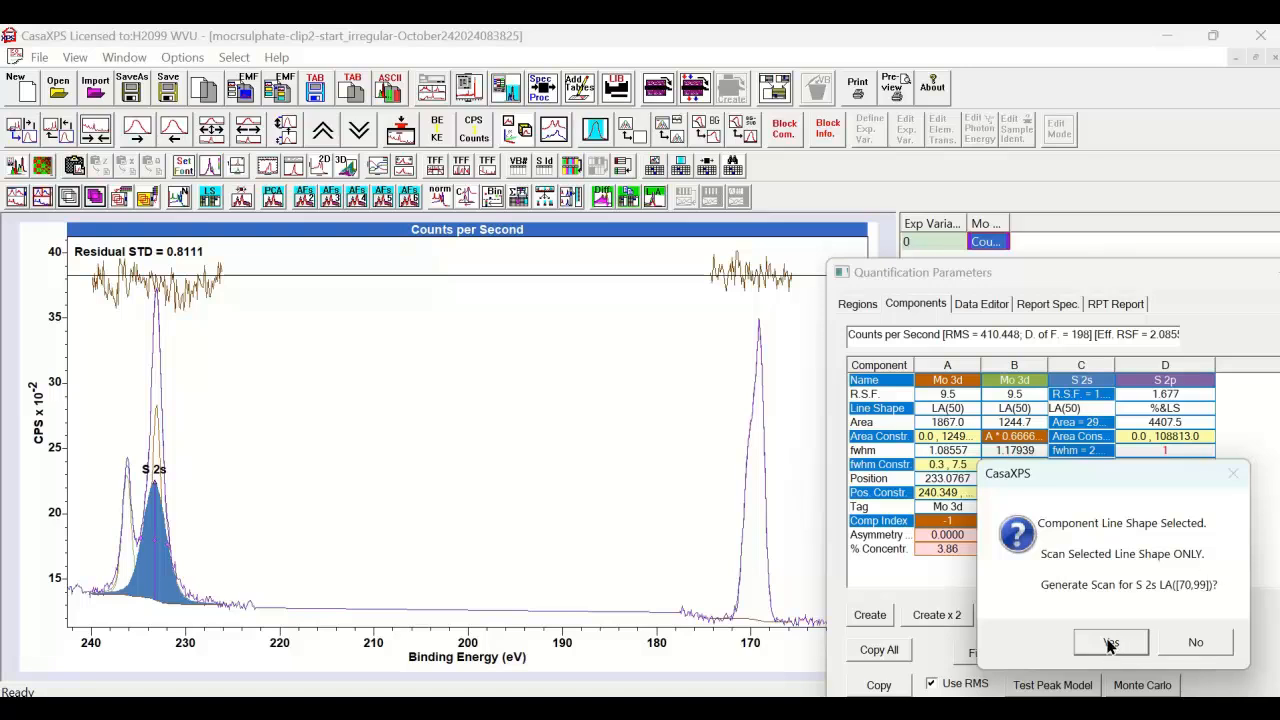
{"action": "left_click", "coordinate": [1112, 642]}
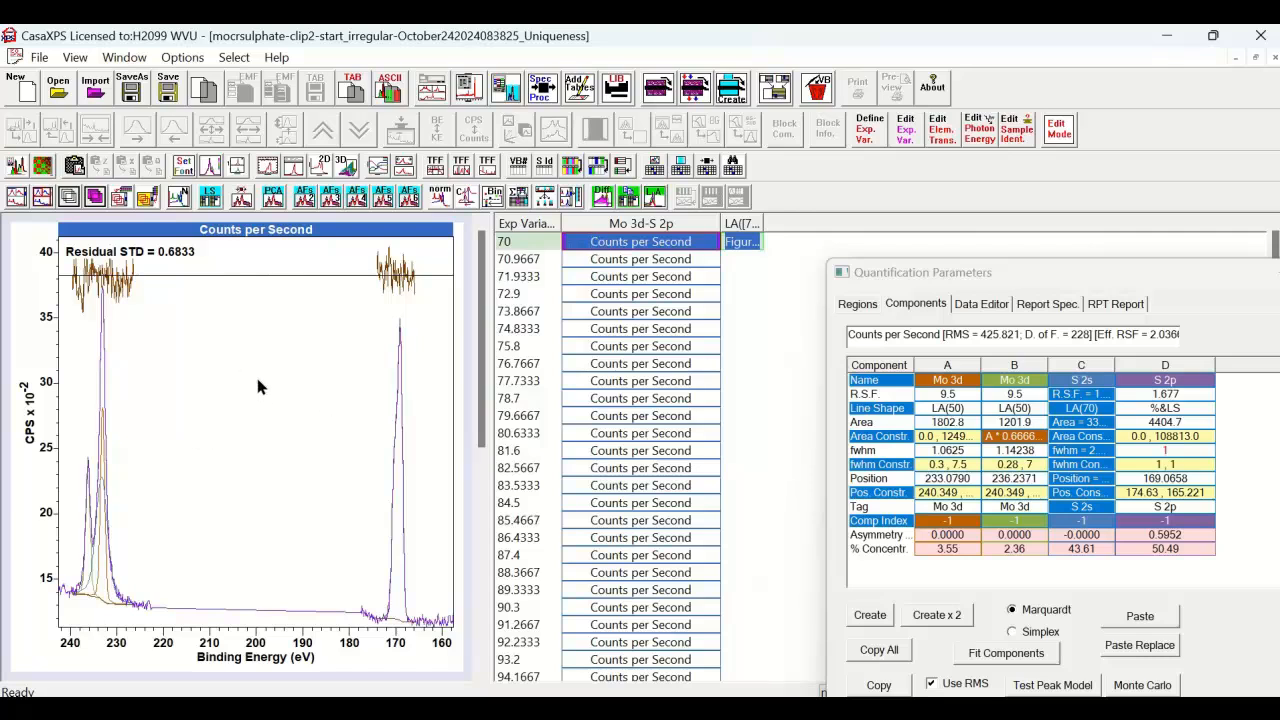
{"action": "mouse_move", "coordinate": [670, 252]}
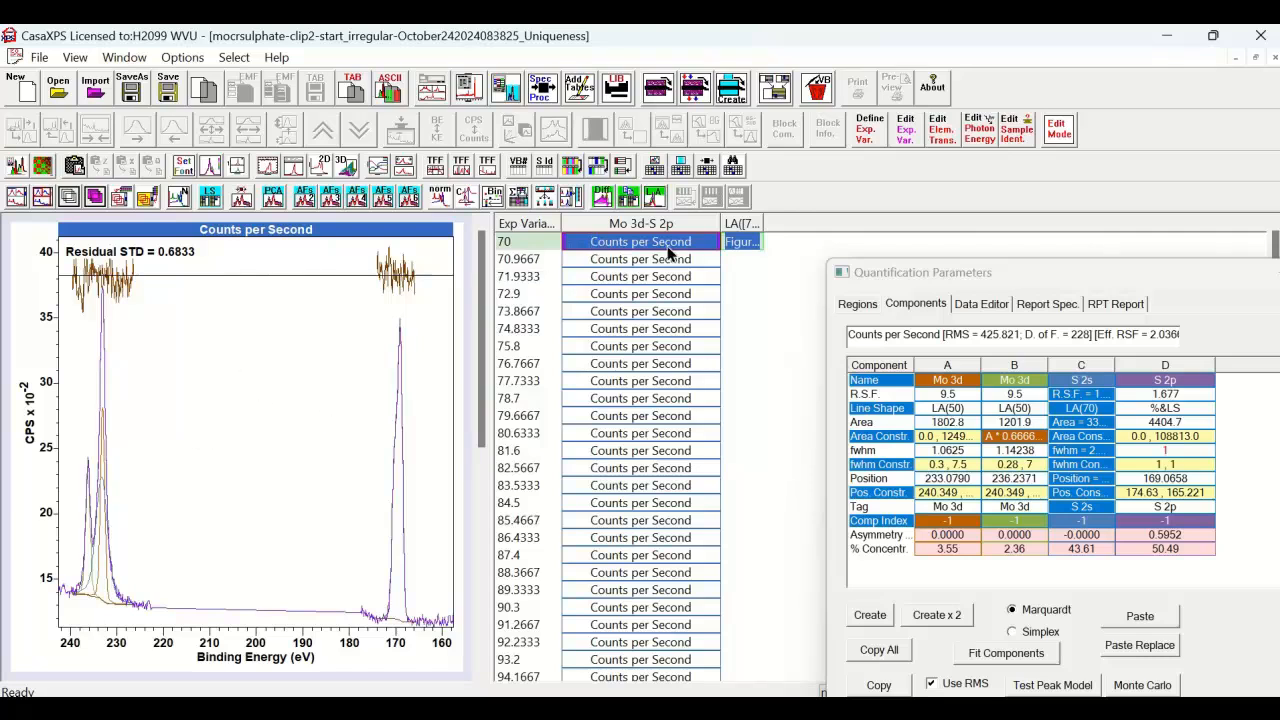
{"action": "mouse_move", "coordinate": [516, 240]}
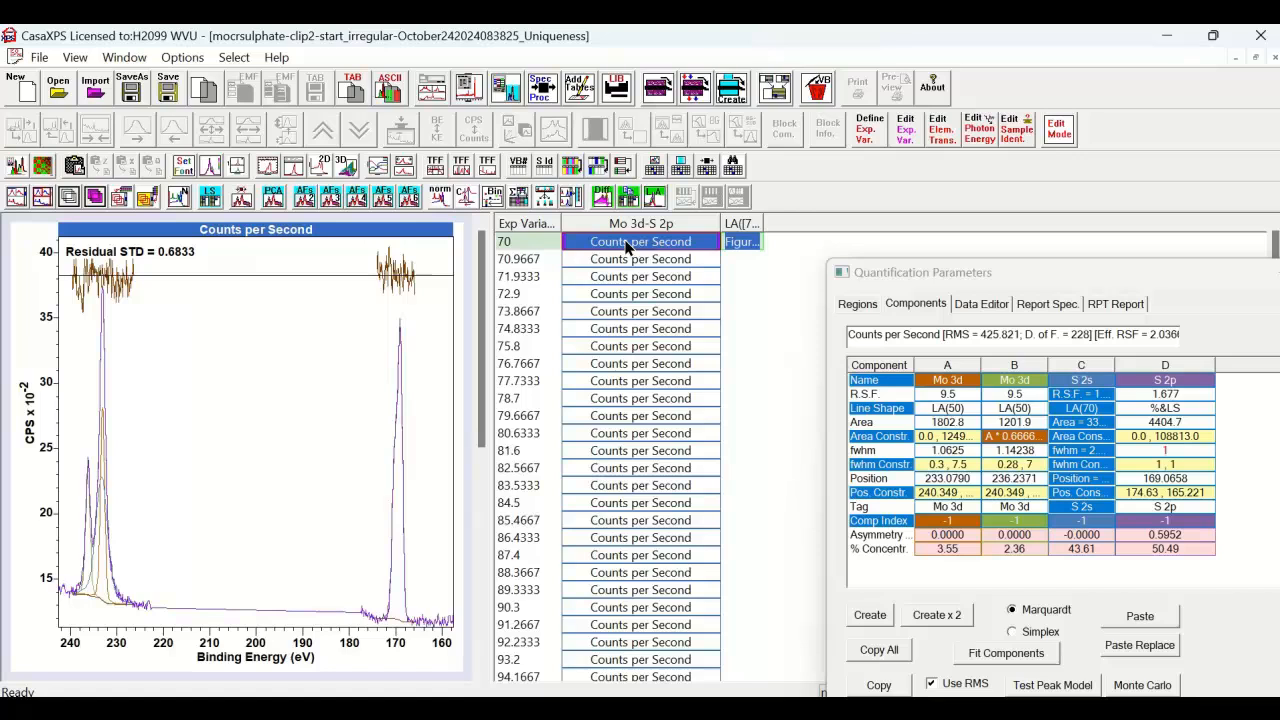
{"action": "mouse_move", "coordinate": [1148, 558]}
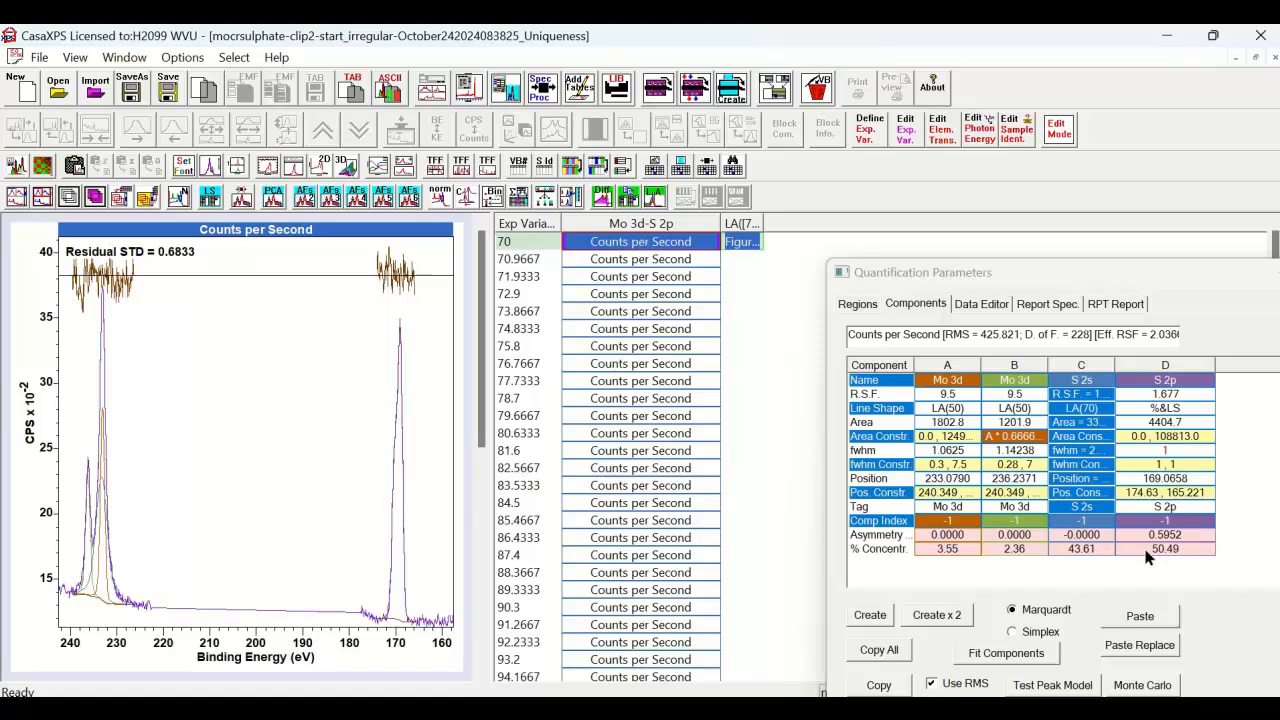
{"action": "mouse_move", "coordinate": [576, 248]}
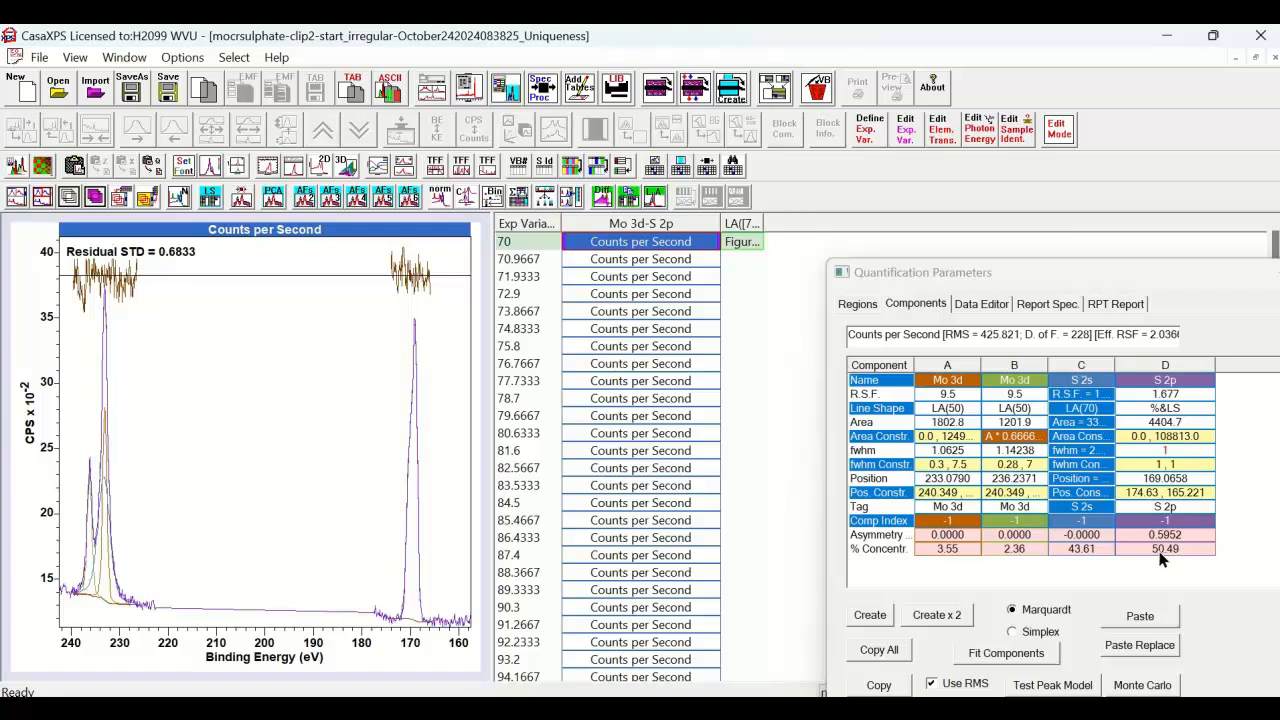
{"action": "mouse_move", "coordinate": [652, 258]}
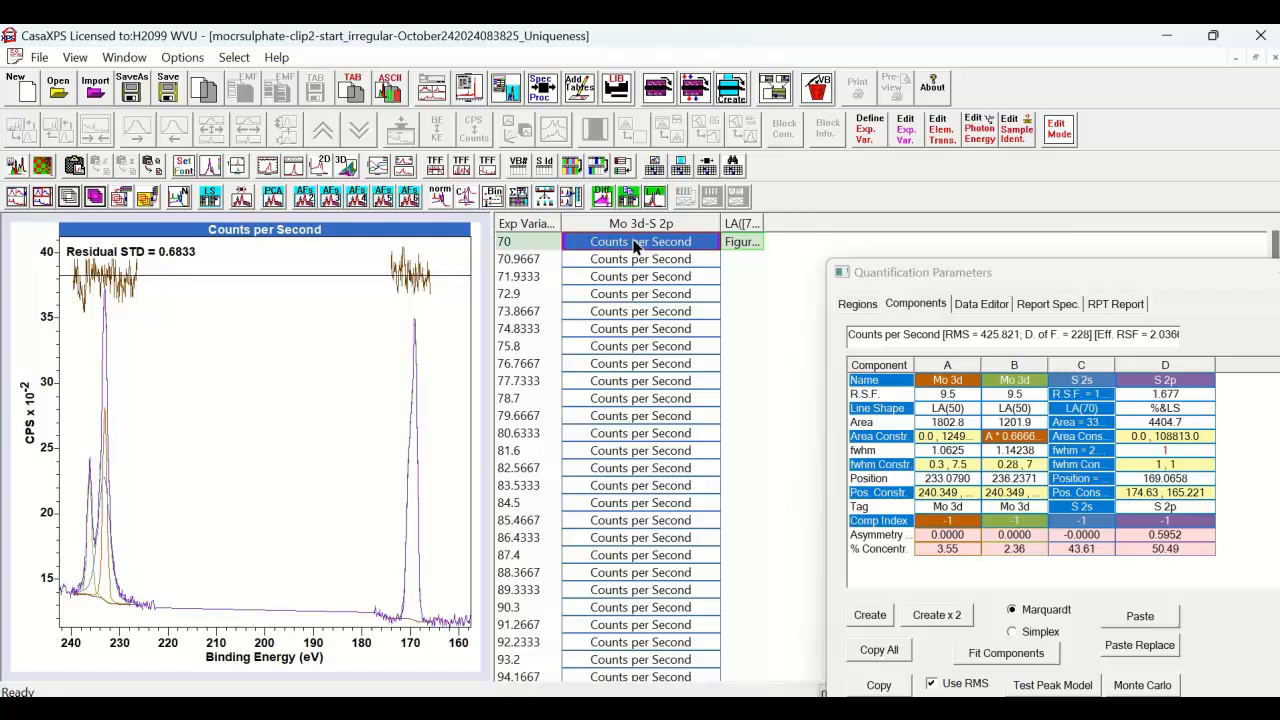
Step: Select the LA(91.2667) scan row to view its S 2s fit, residual STD 0.6438
{"action": "left_click", "coordinate": [640, 276]}
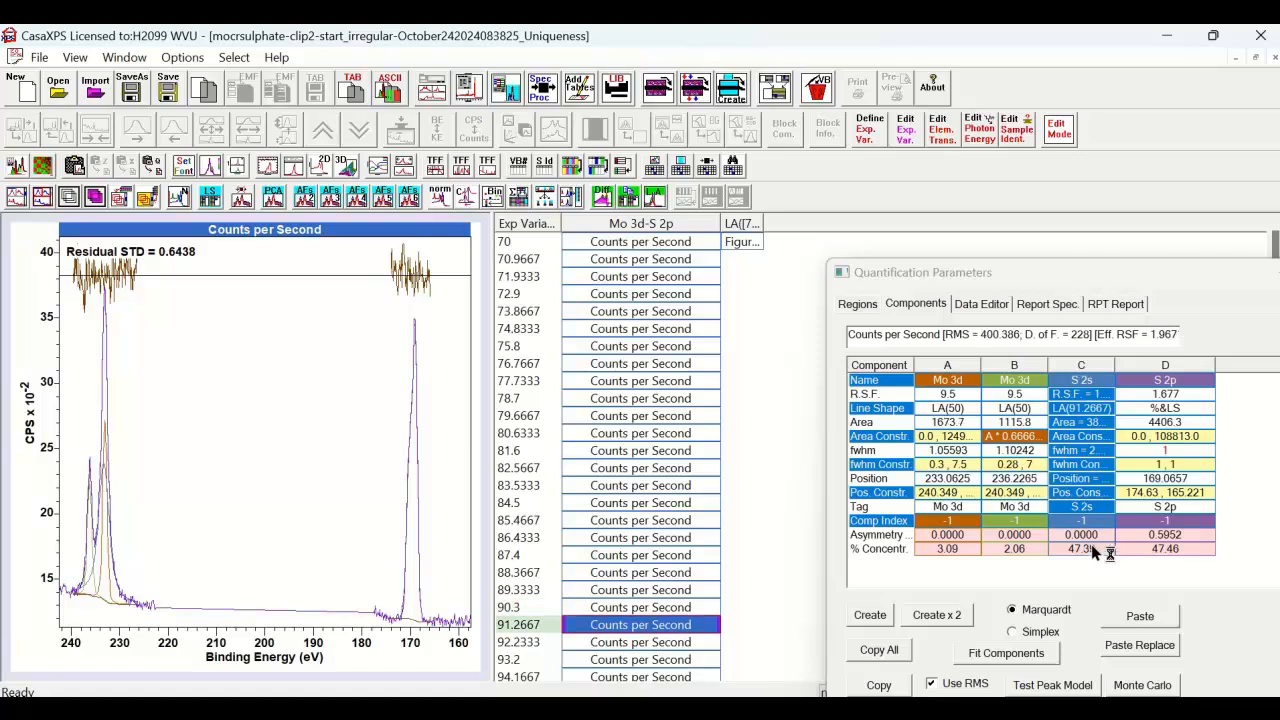
{"action": "mouse_move", "coordinate": [1112, 420]}
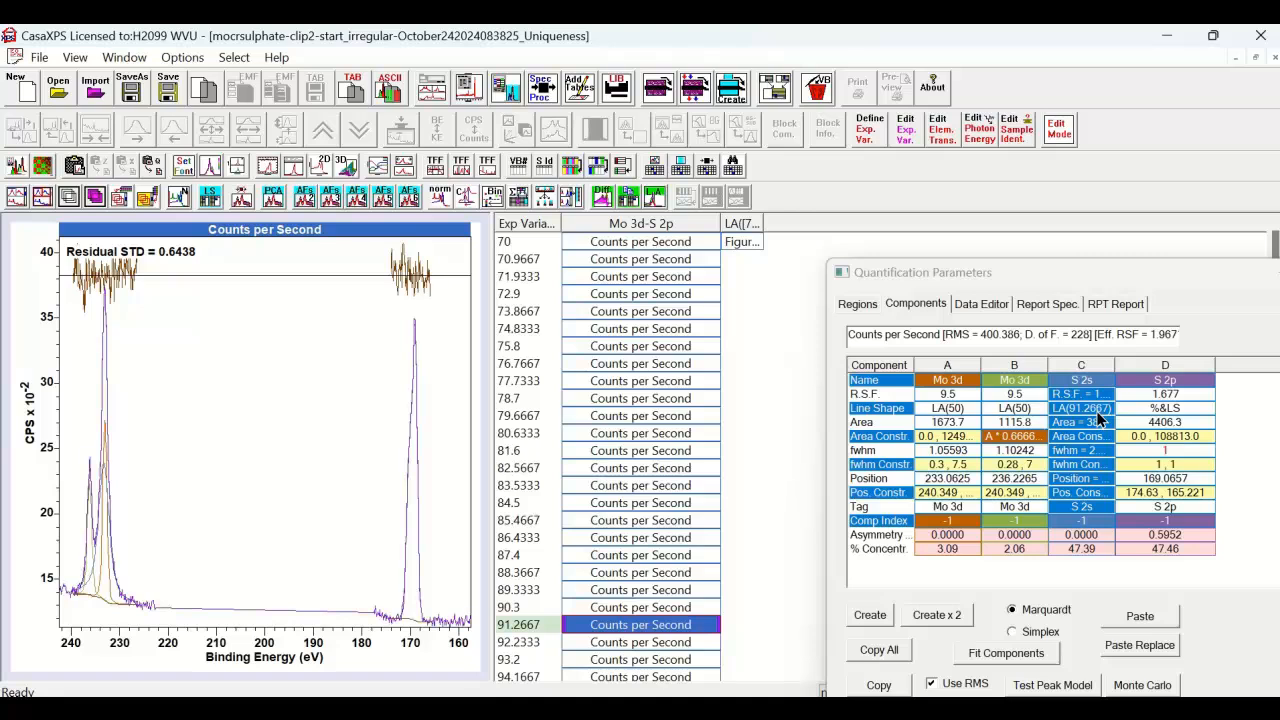
{"action": "mouse_move", "coordinate": [144, 284]}
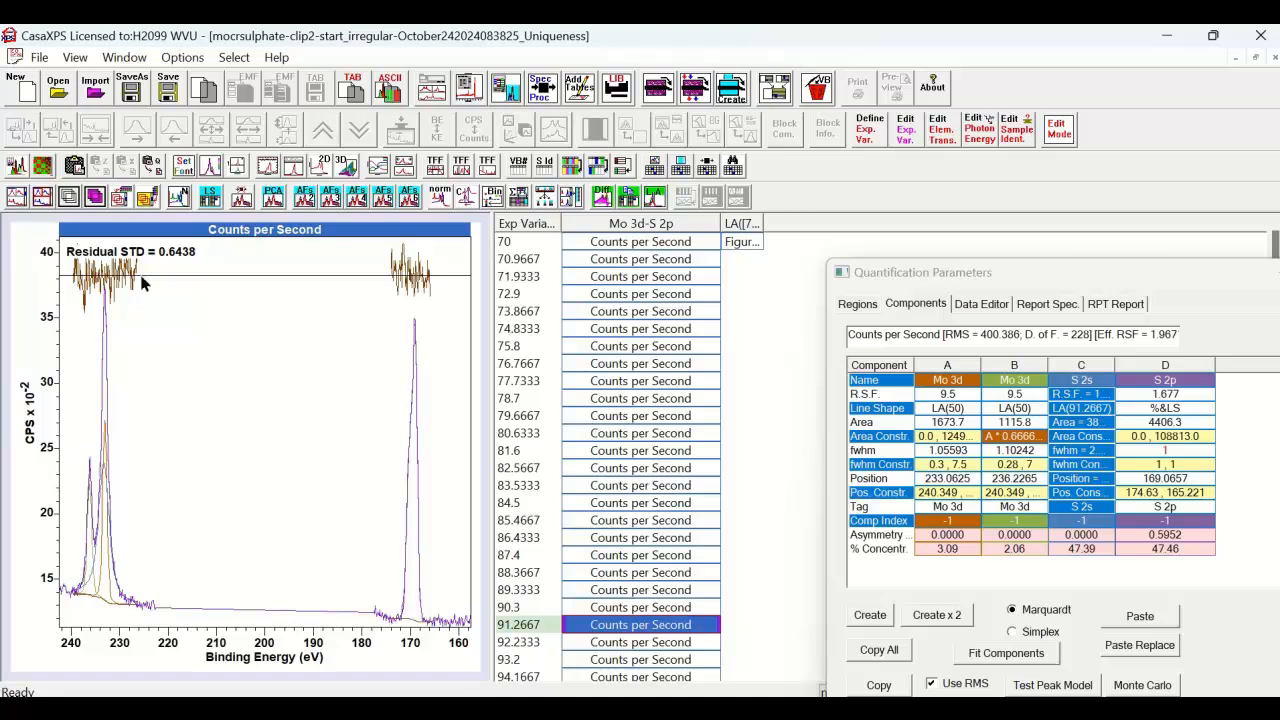
{"action": "mouse_move", "coordinate": [120, 284]}
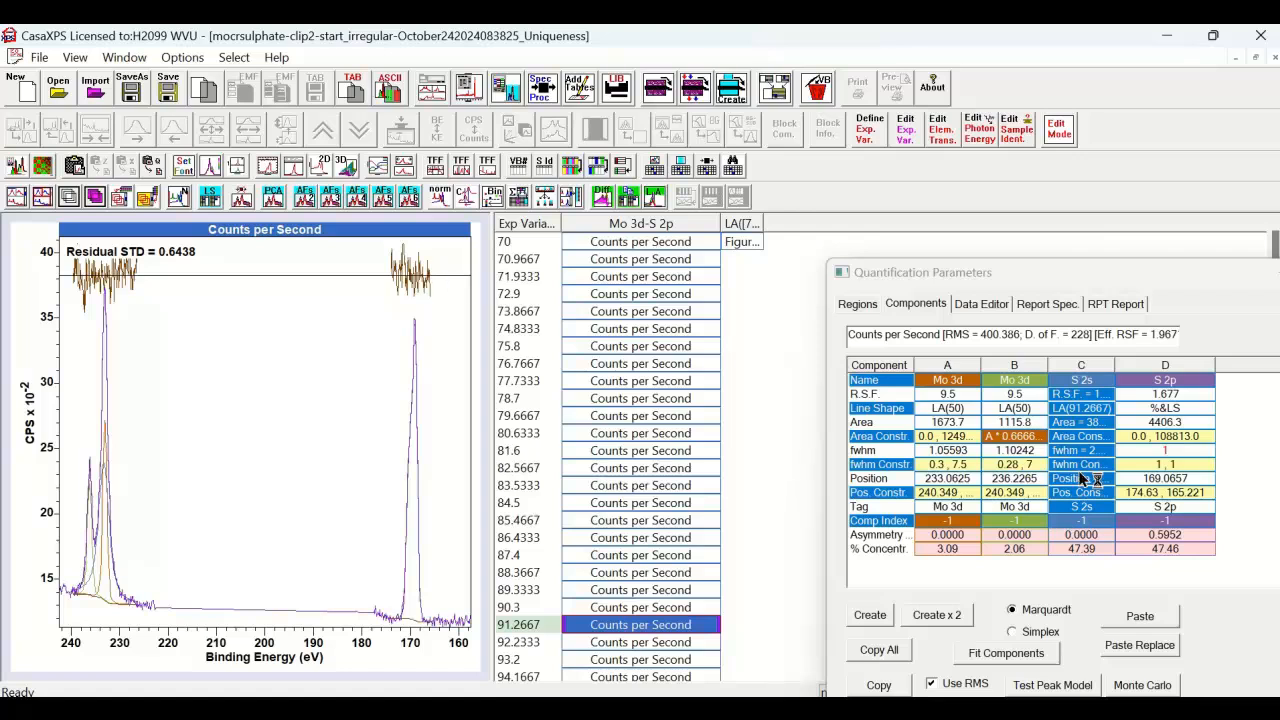
{"action": "mouse_move", "coordinate": [1144, 412]}
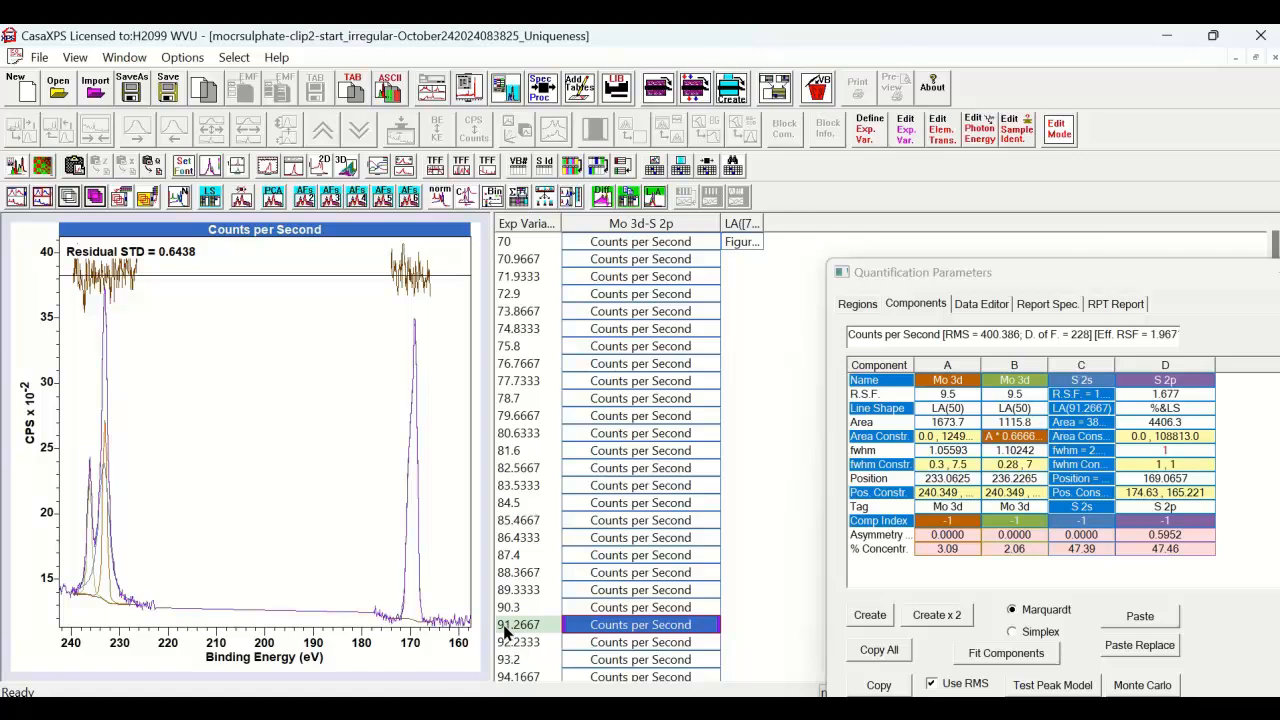
{"action": "mouse_move", "coordinate": [516, 638]}
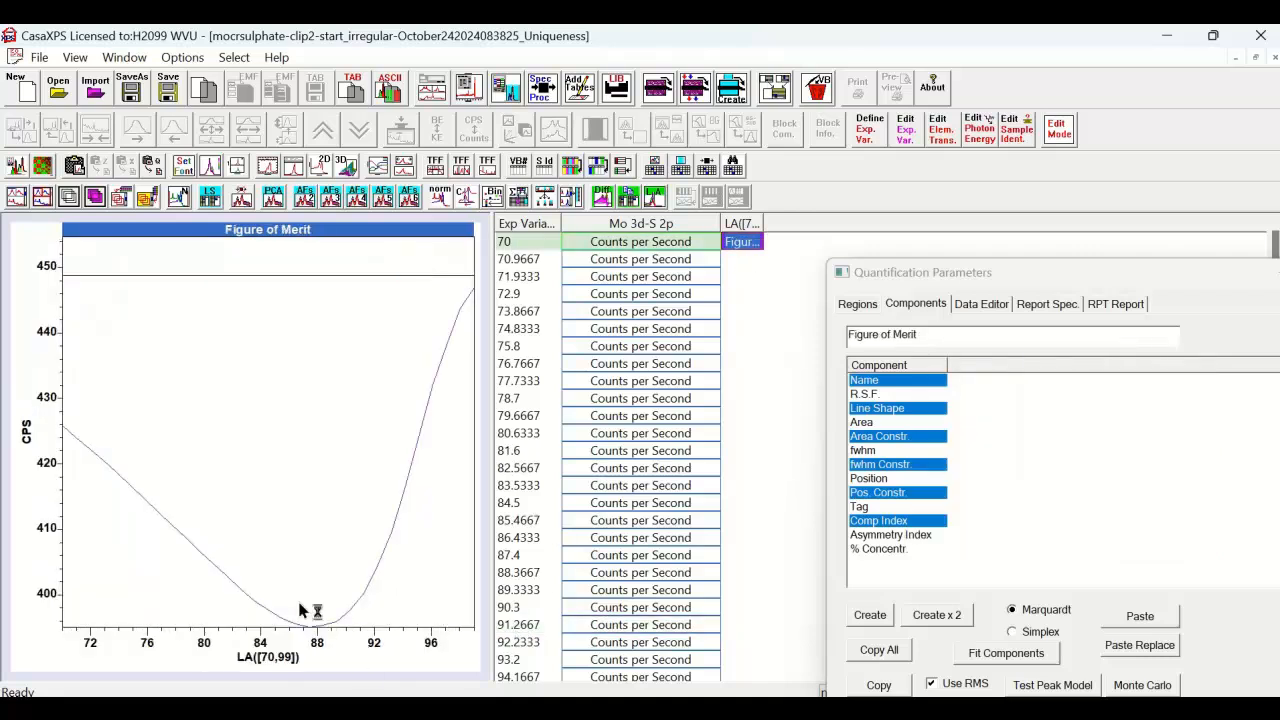
{"action": "mouse_move", "coordinate": [288, 604]}
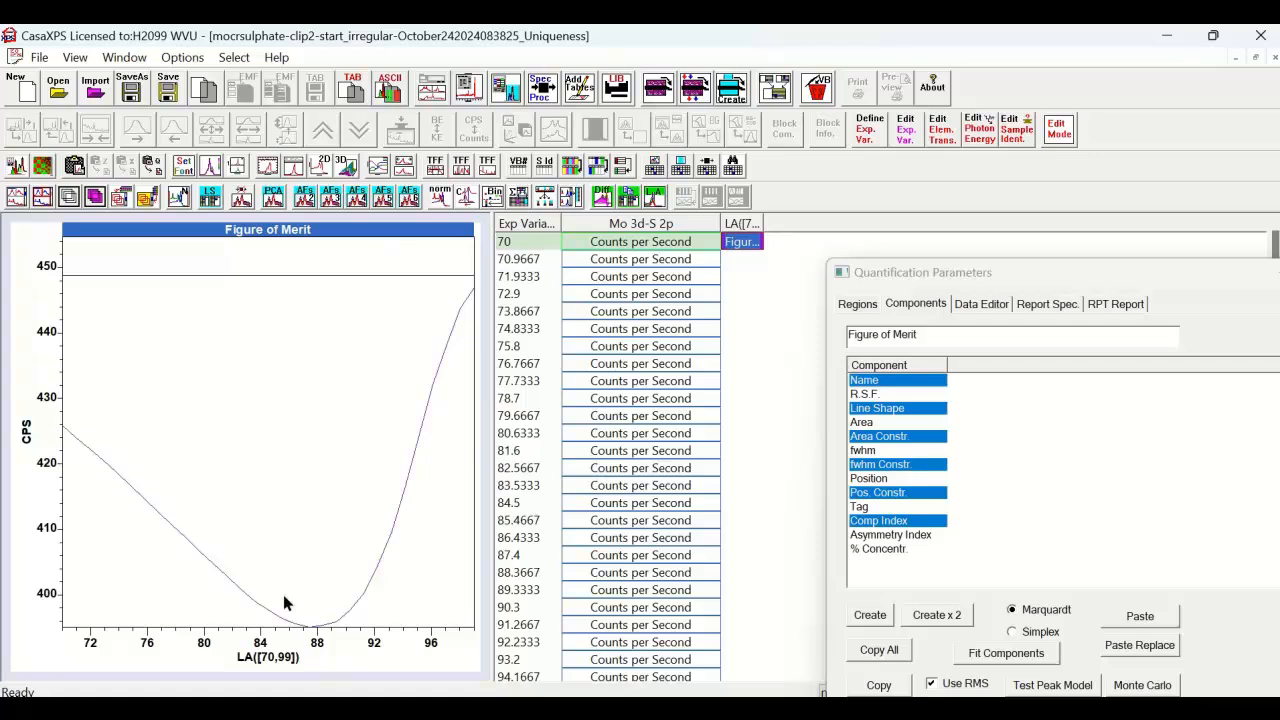
{"action": "mouse_move", "coordinate": [200, 296]}
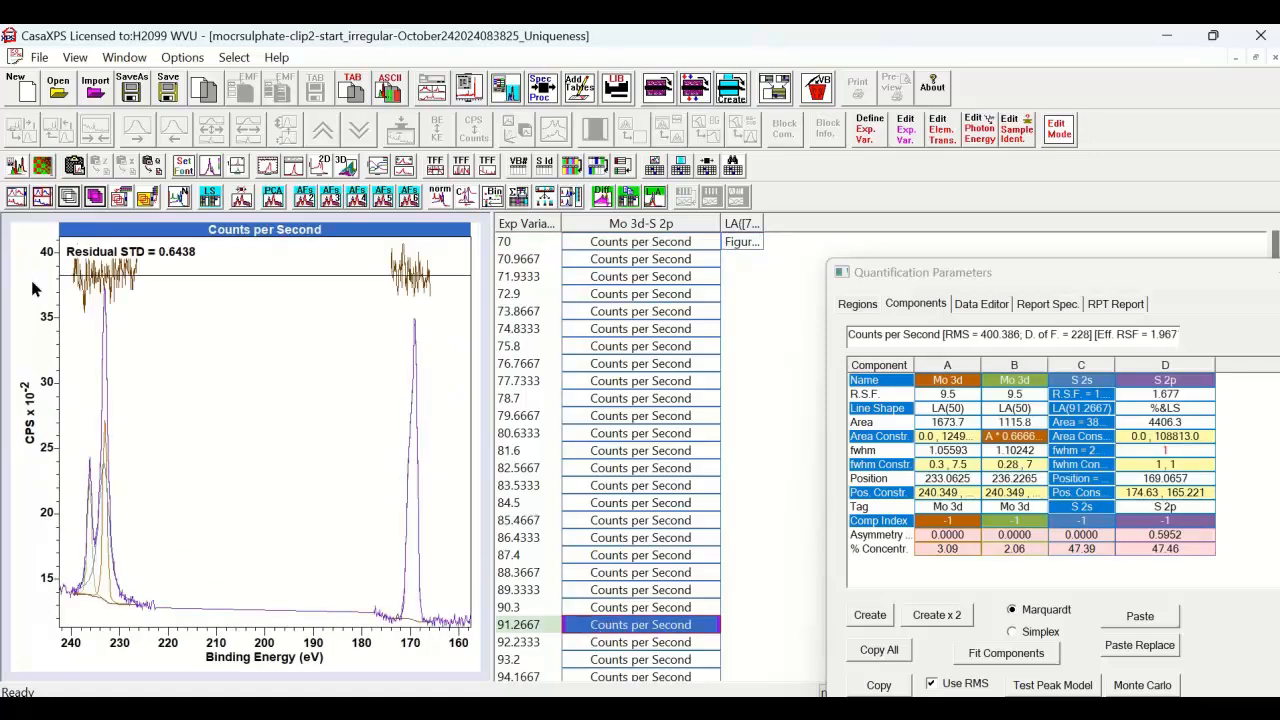
{"action": "mouse_move", "coordinate": [136, 264]}
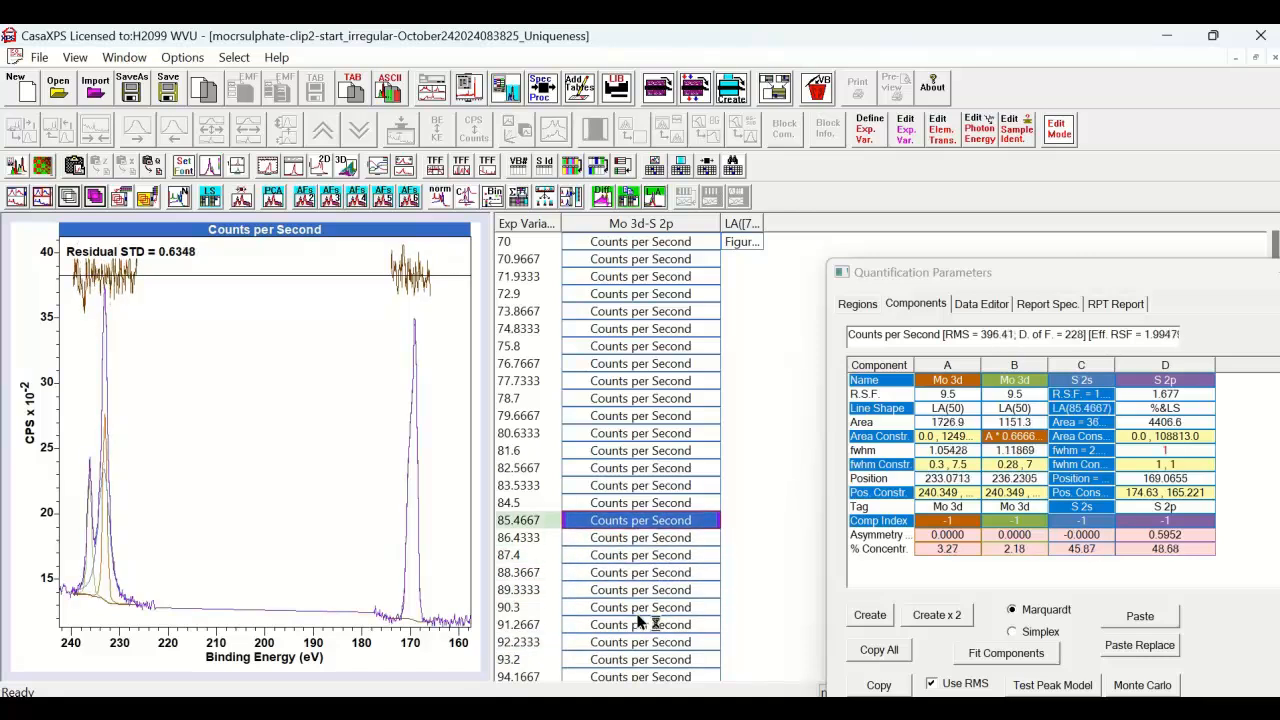
{"action": "left_click", "coordinate": [640, 572]}
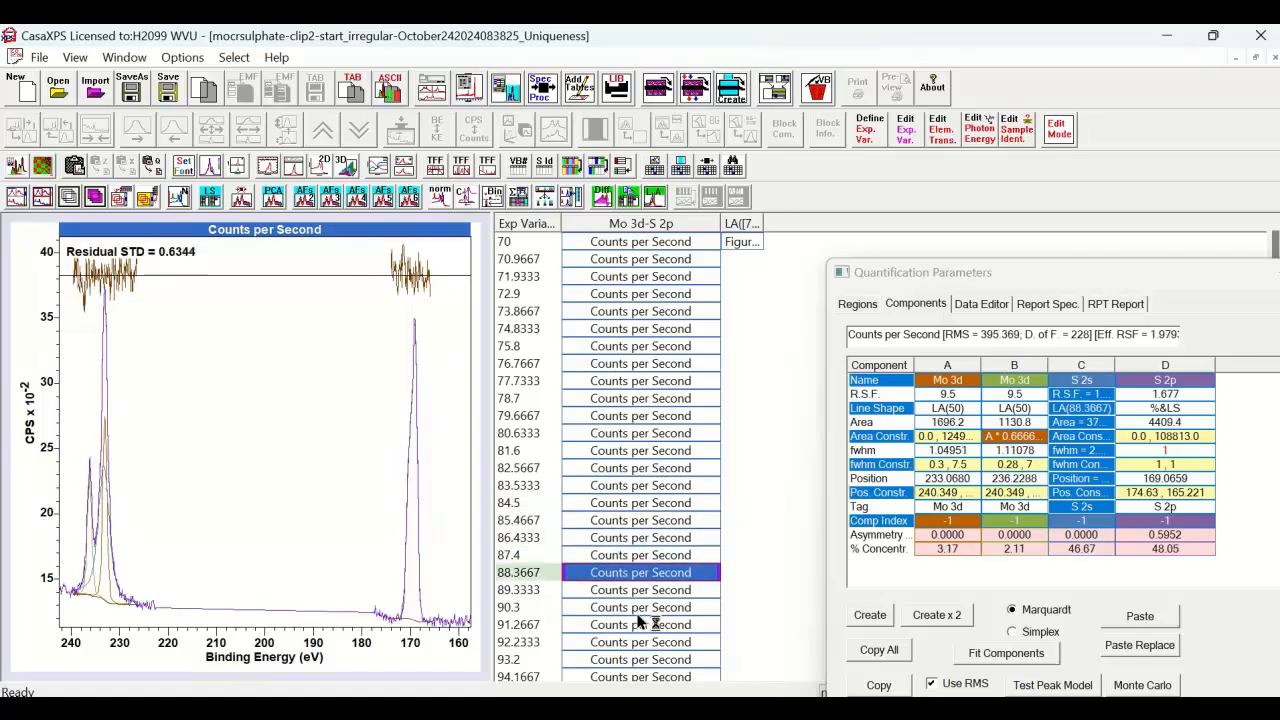
{"action": "left_click", "coordinate": [640, 624]}
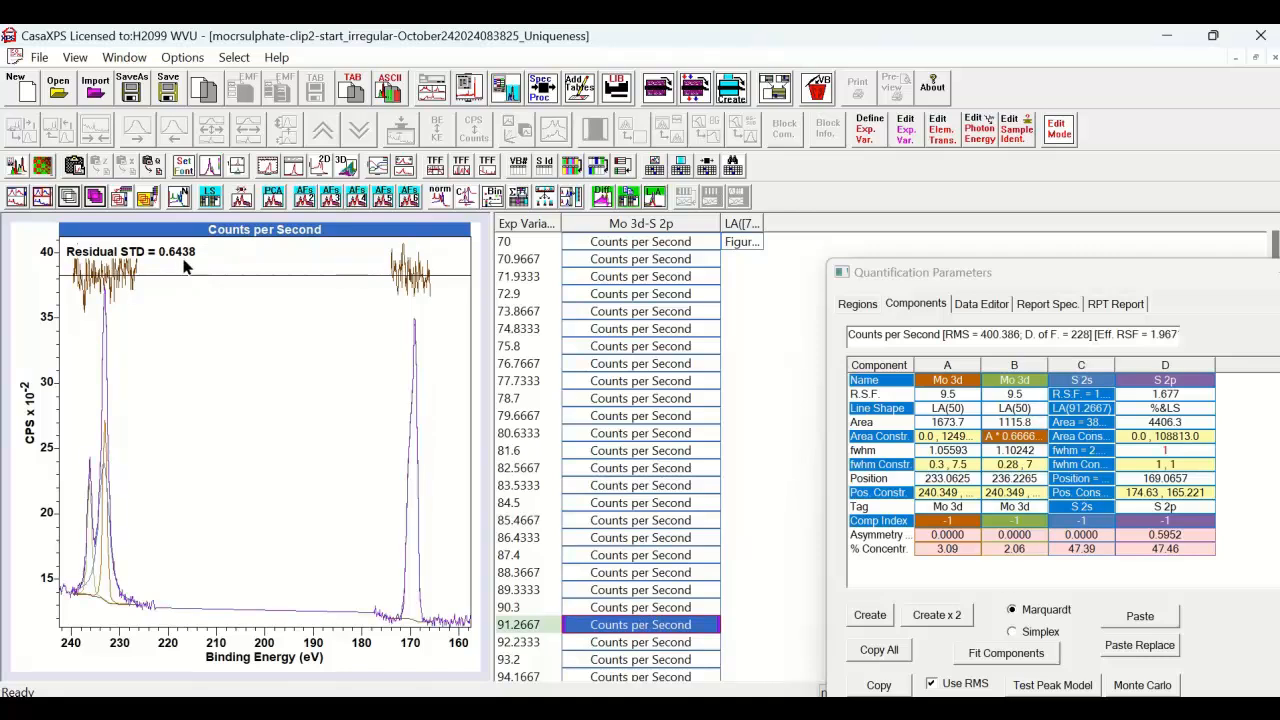
{"action": "mouse_move", "coordinate": [160, 264]}
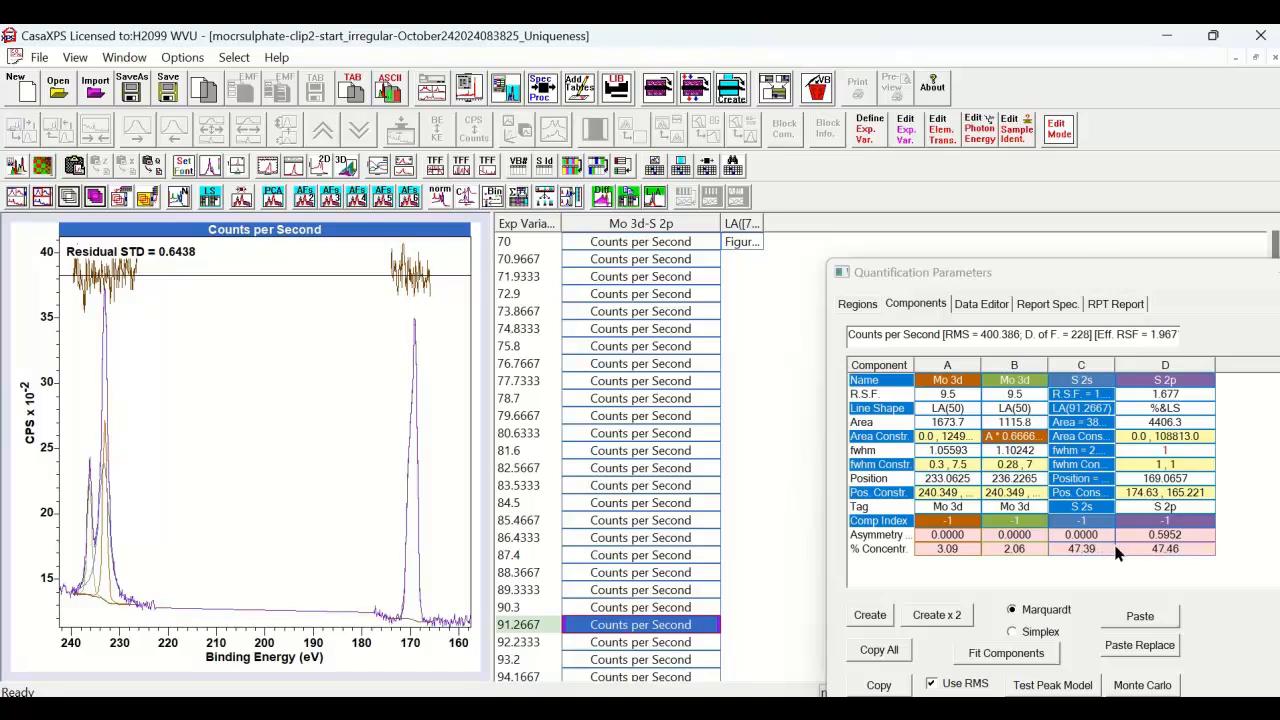
{"action": "mouse_move", "coordinate": [1160, 568]}
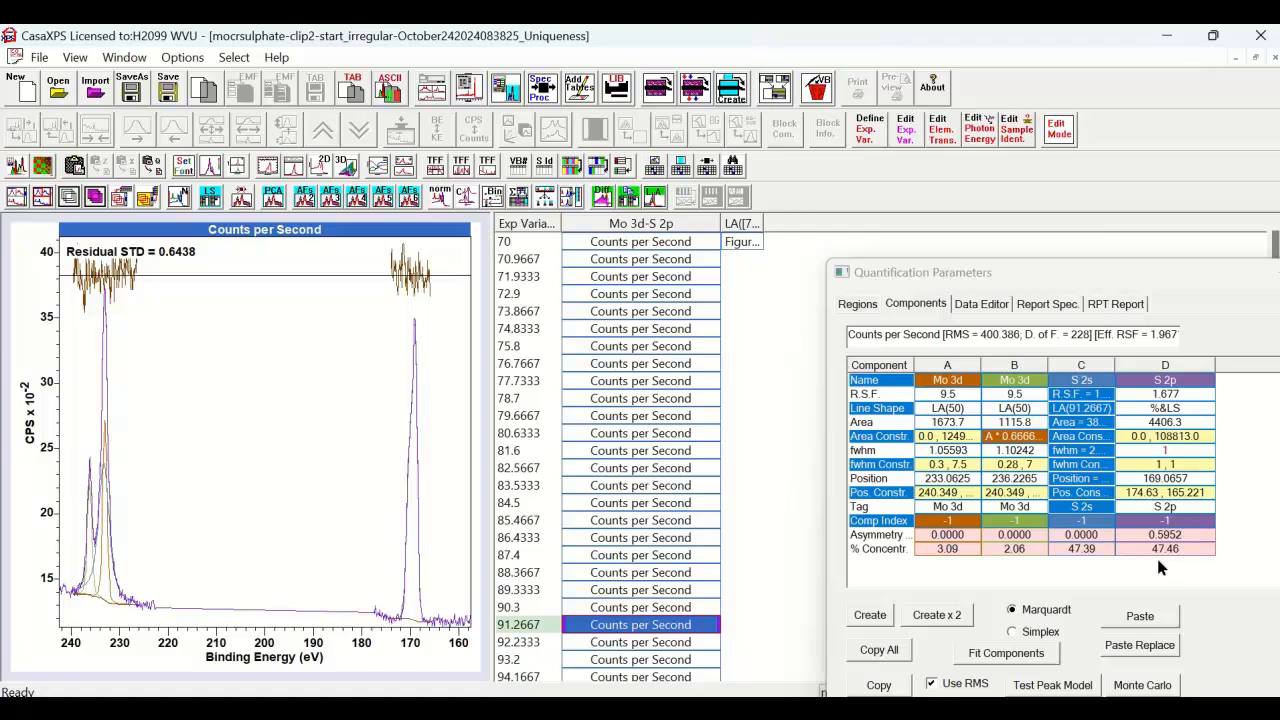
{"action": "mouse_move", "coordinate": [156, 260]}
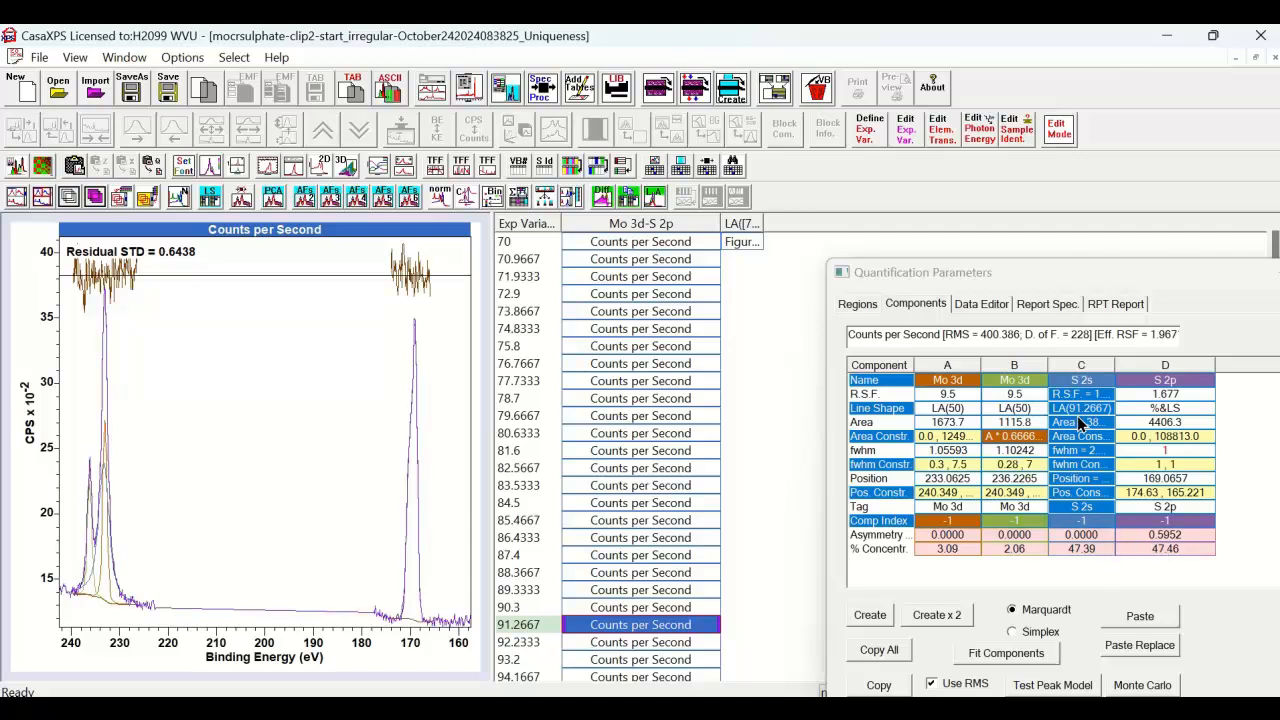
{"action": "mouse_move", "coordinate": [1096, 420]}
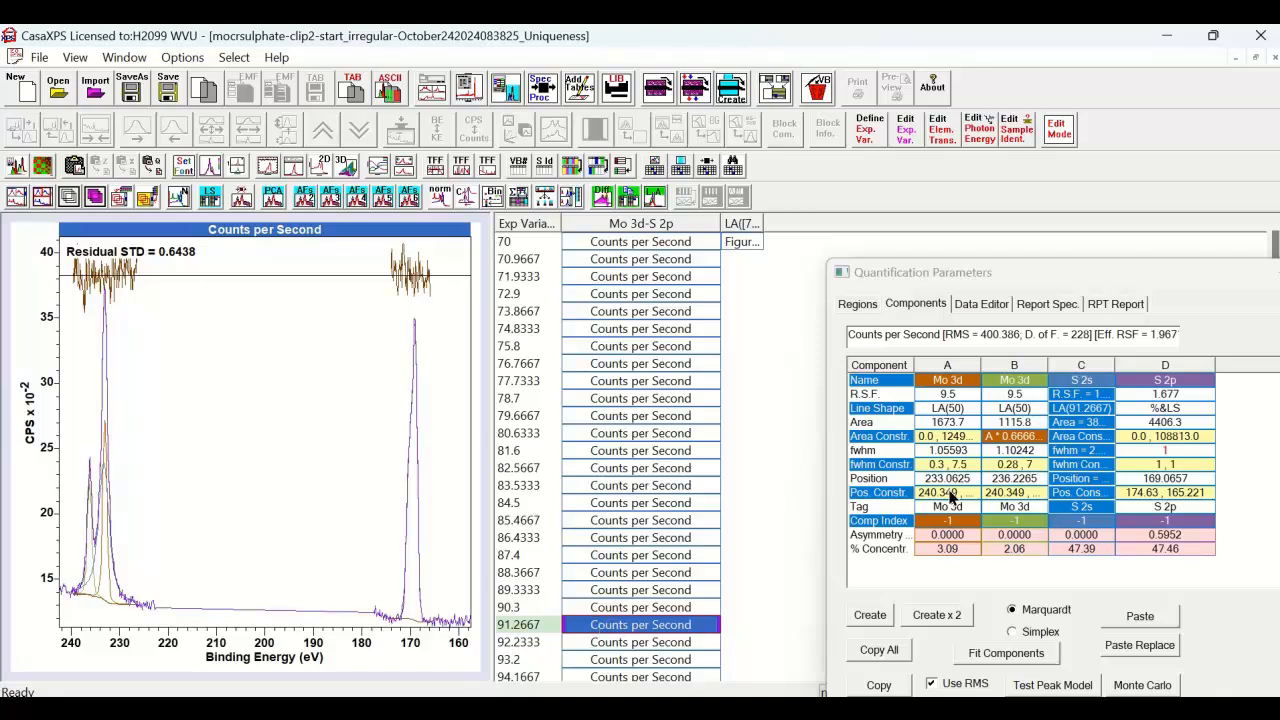
{"action": "mouse_move", "coordinate": [1010, 464]}
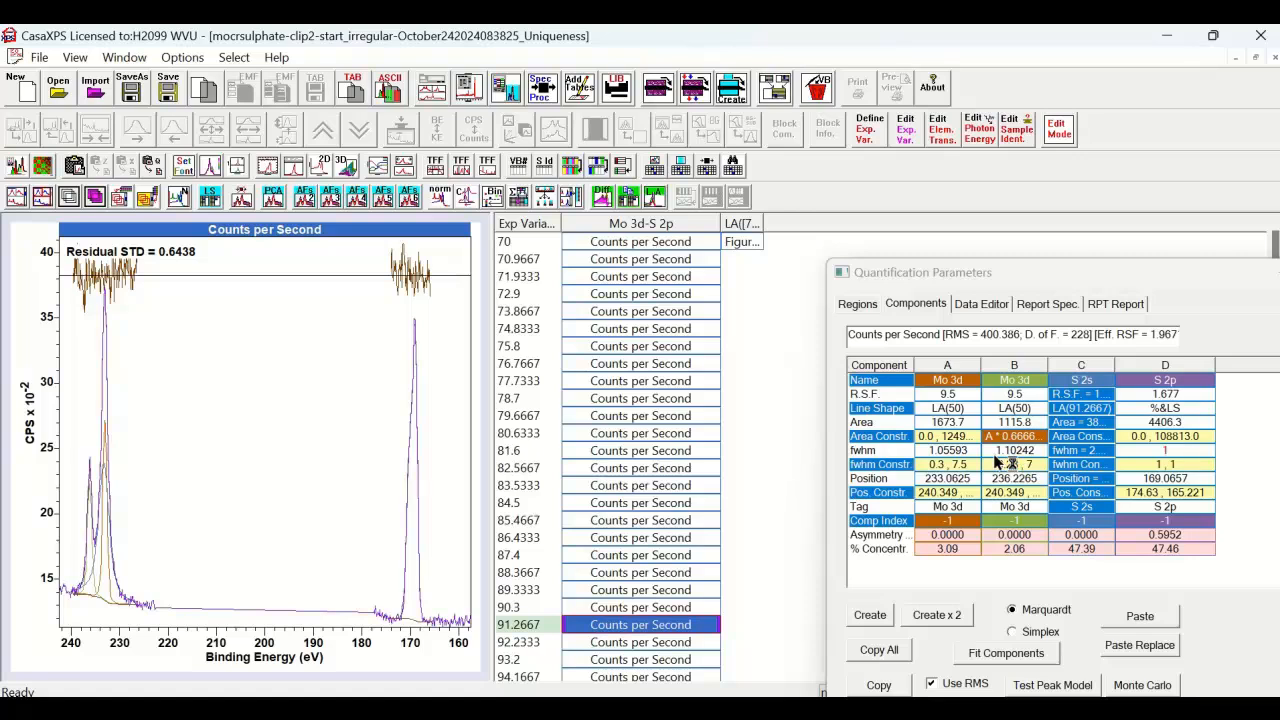